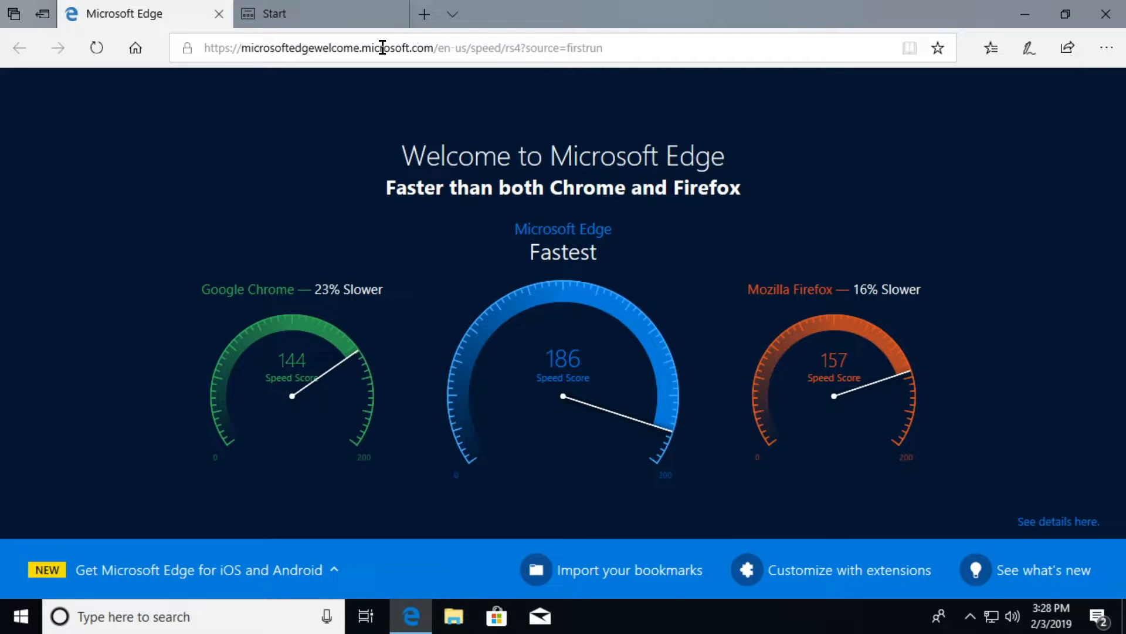
pyautogui.moveTo(714, 234)
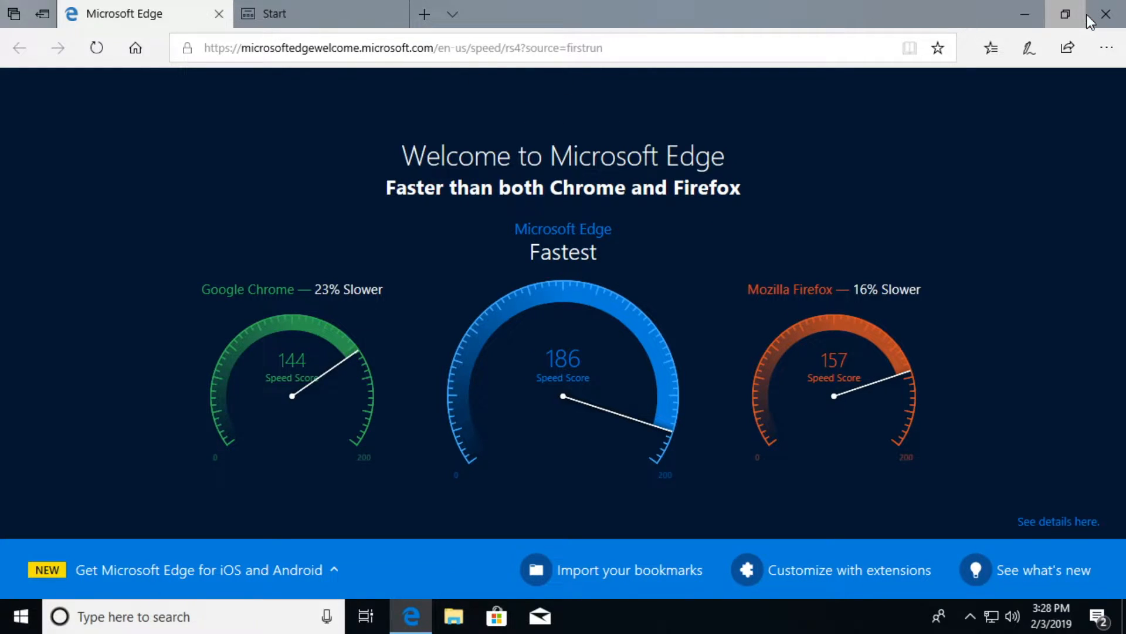
# - Keep the browser open and search Bing for 'samsung magician download' from the address bar
pyautogui.click(1106, 15)
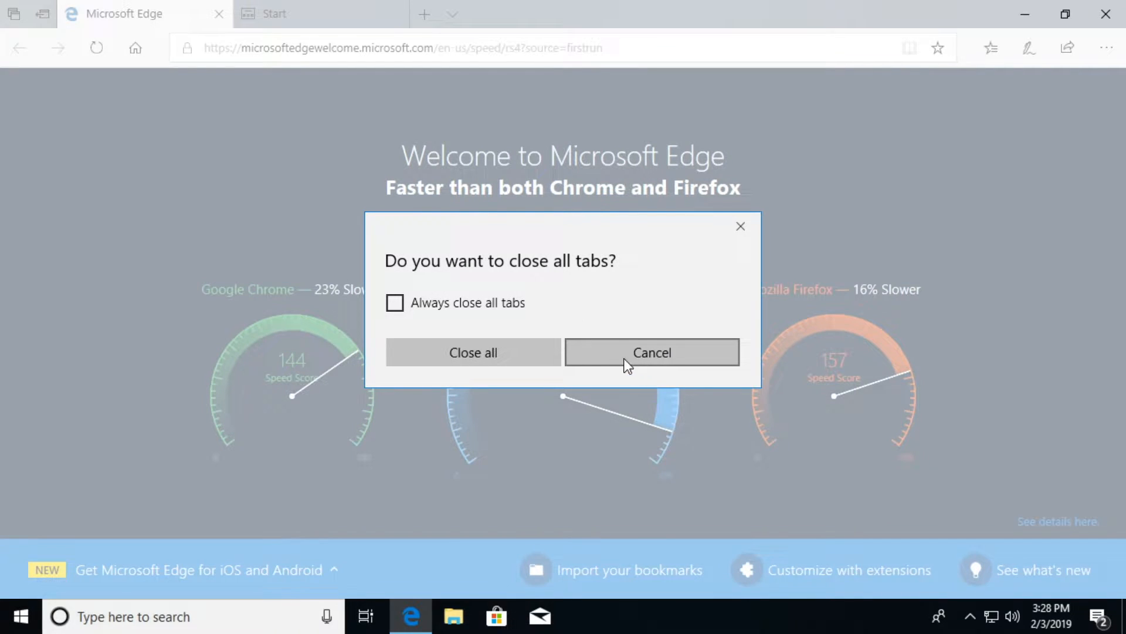
pyautogui.click(651, 352)
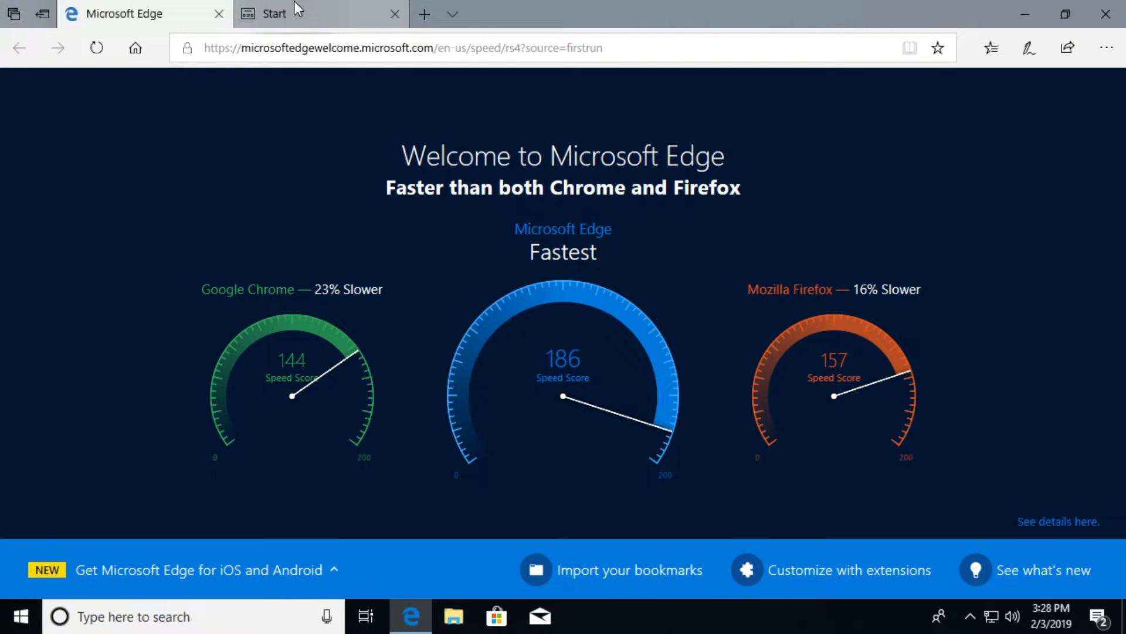
pyautogui.click(401, 47)
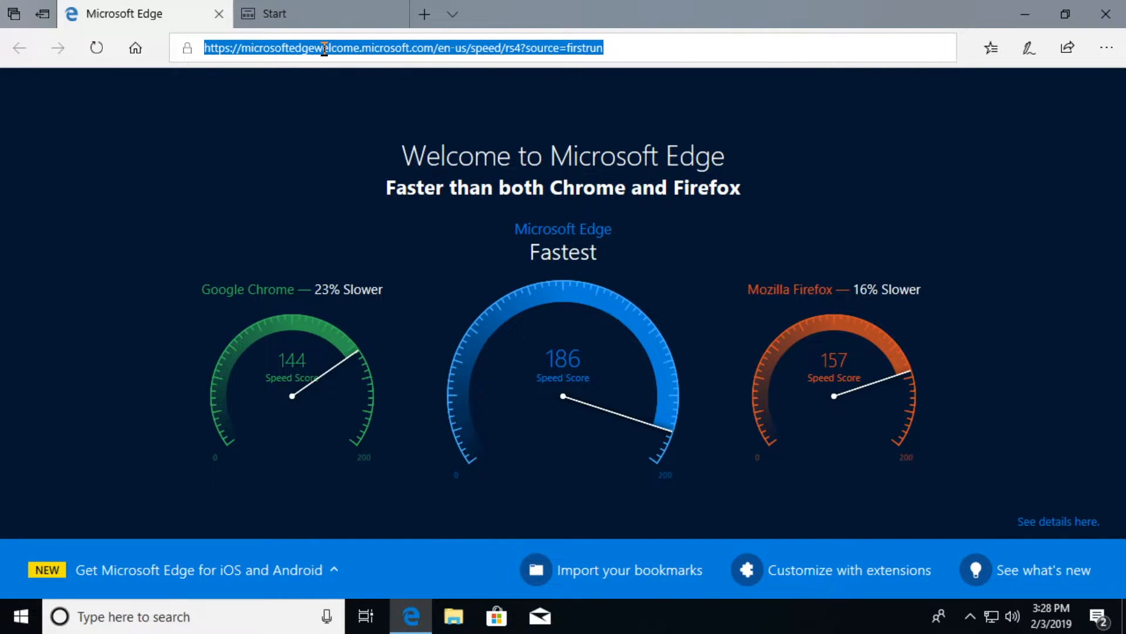
pyautogui.write('samsu')
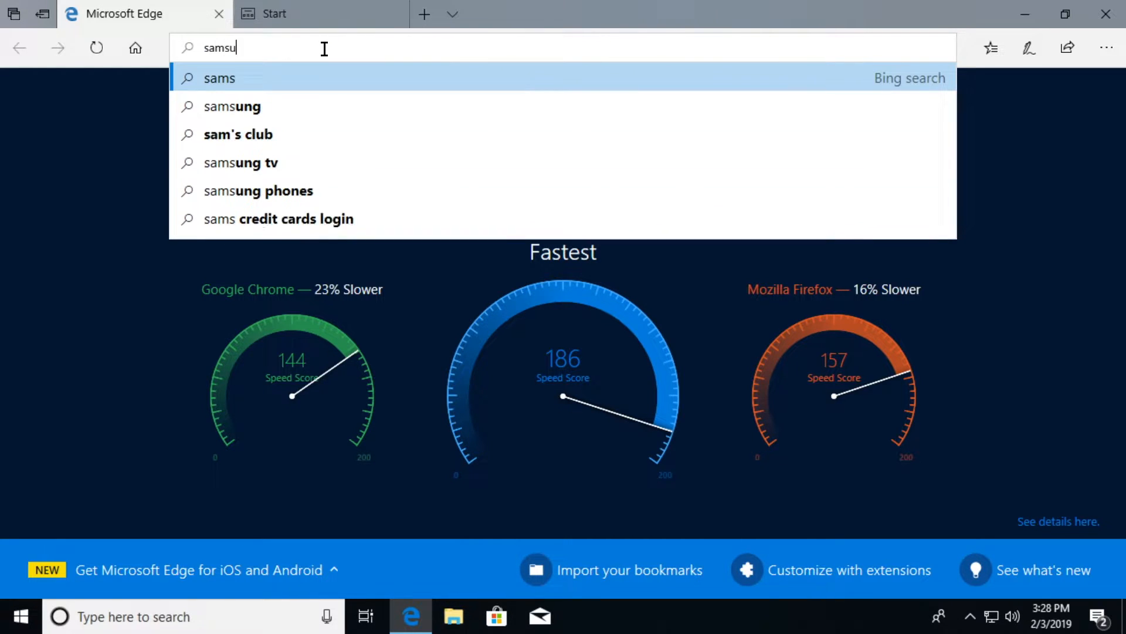
pyautogui.write('ng magician download')
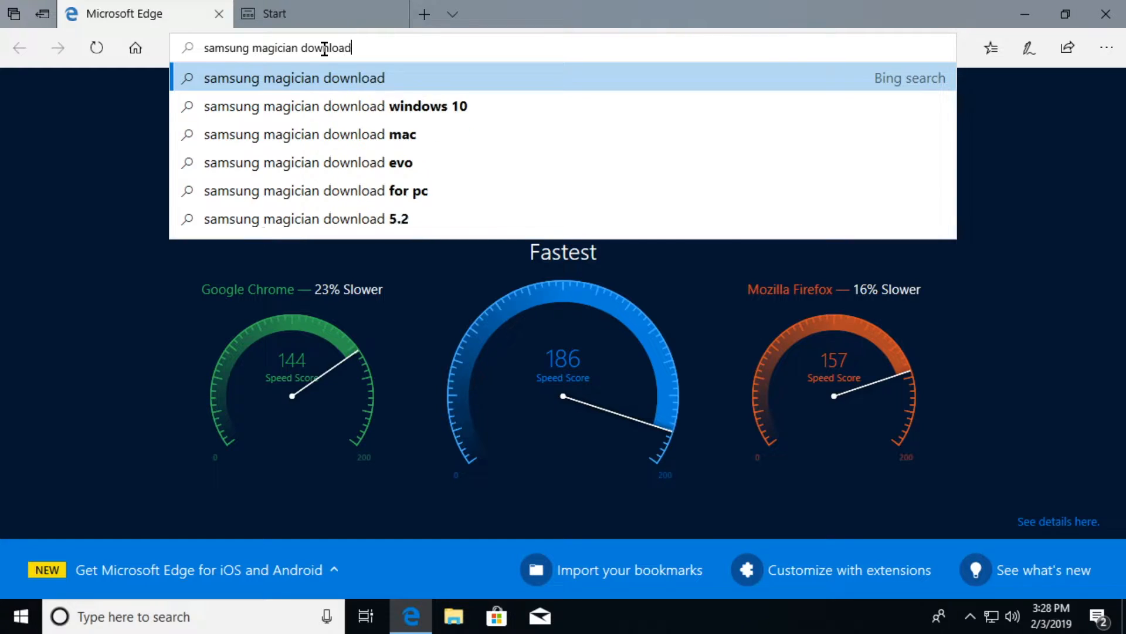
pyautogui.press('Return')
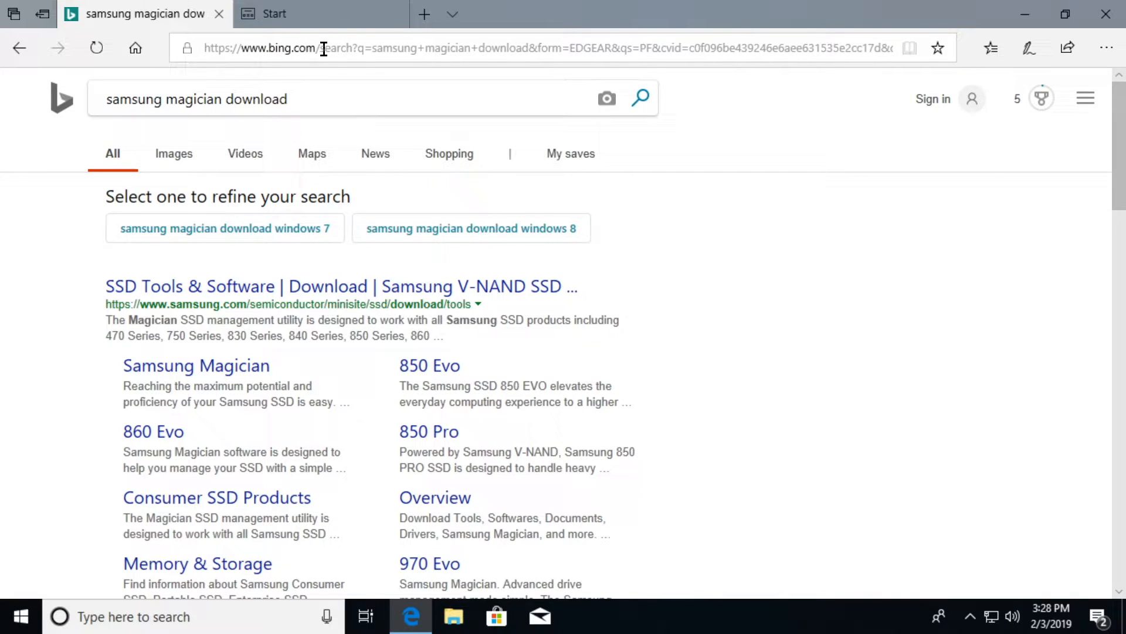
pyautogui.moveTo(197, 286)
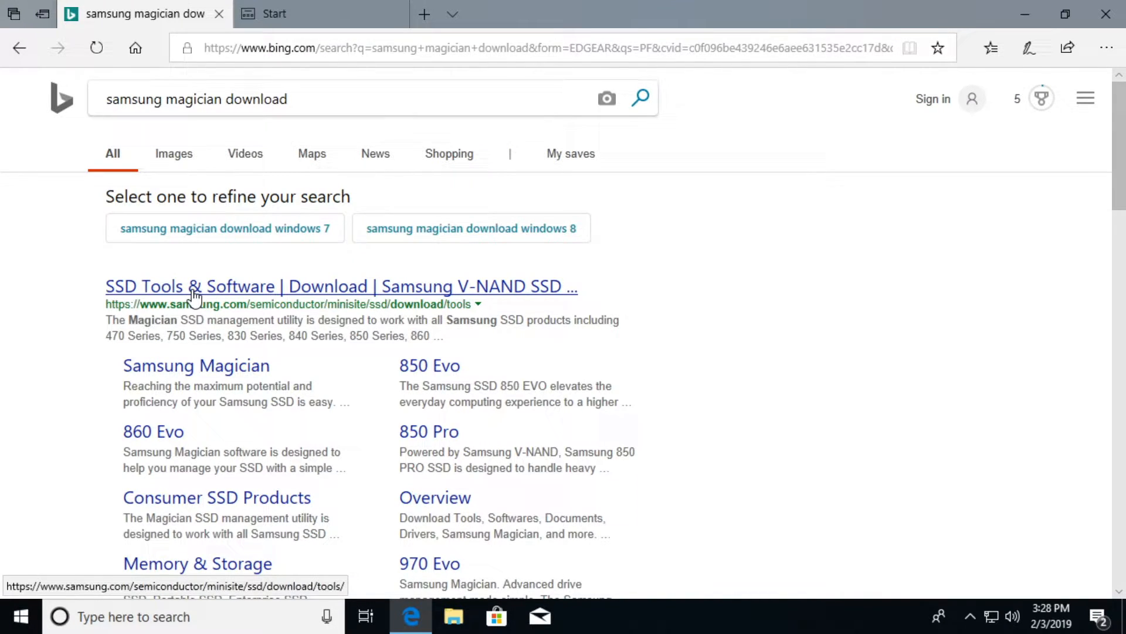
# - Download the Magician Software installer from Samsung's SSD Tools & Software page and run it
pyautogui.click(193, 286)
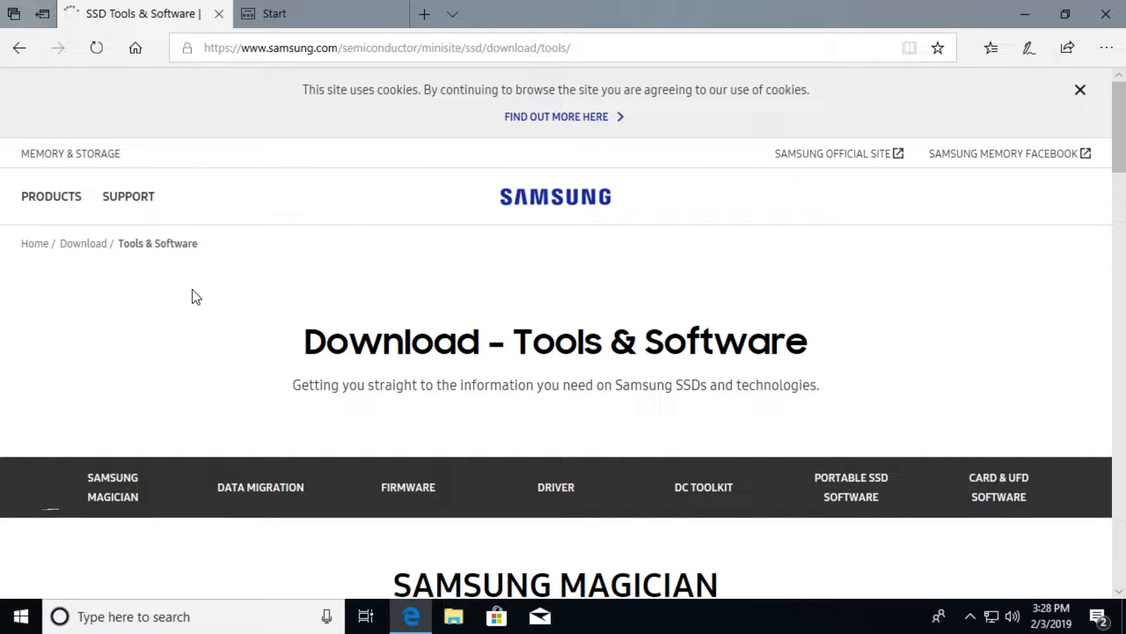
pyautogui.scroll(-3)
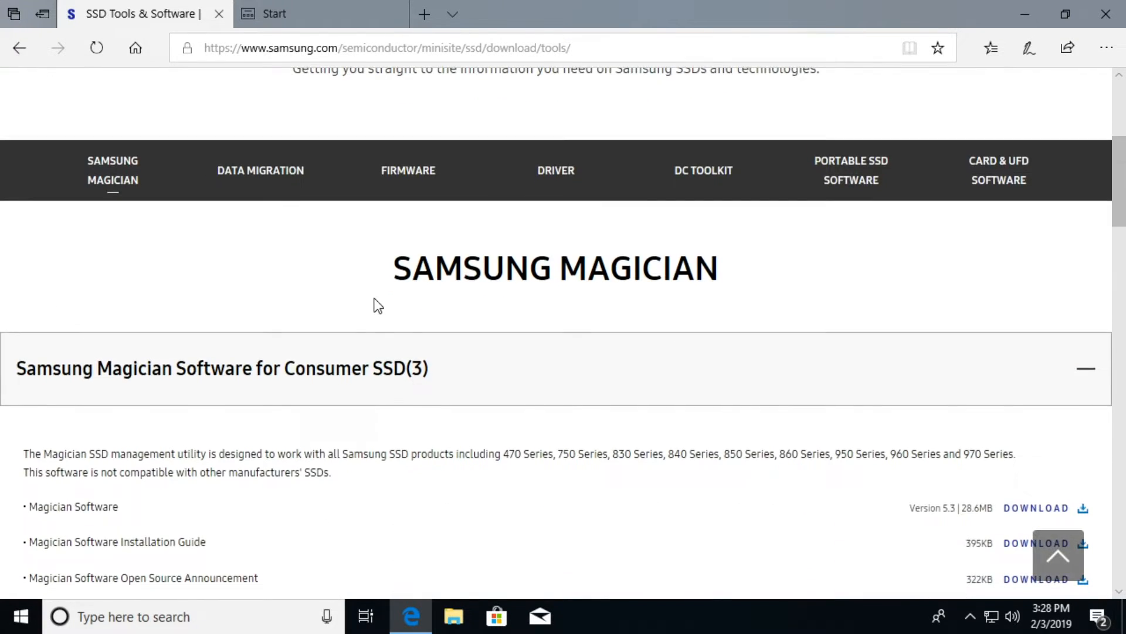
pyautogui.scroll(-3)
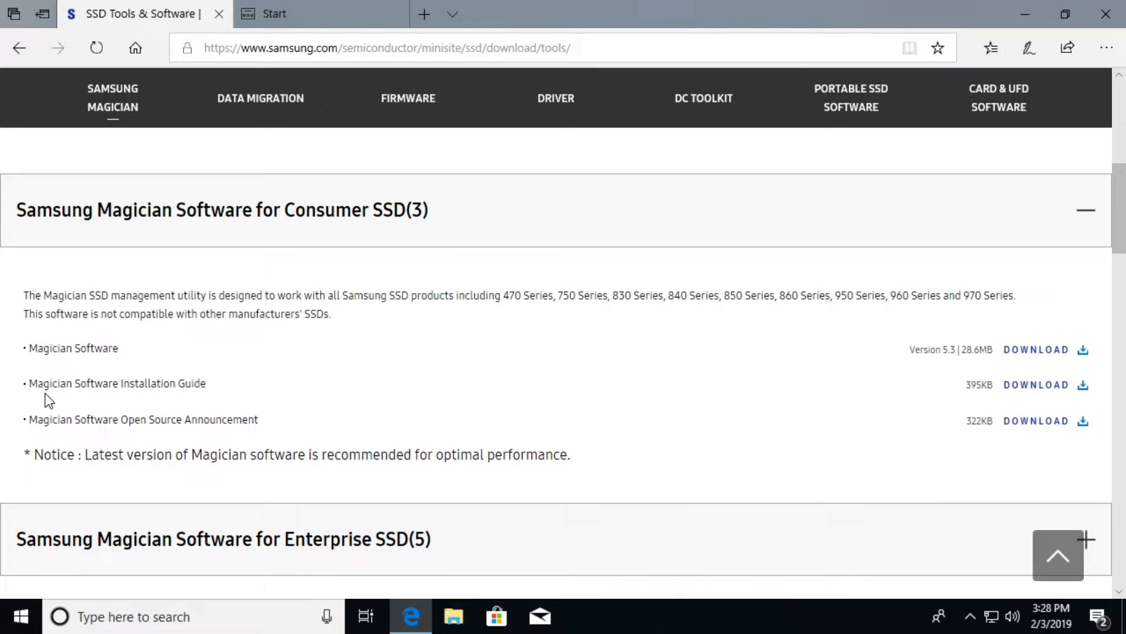
pyautogui.moveTo(1045, 365)
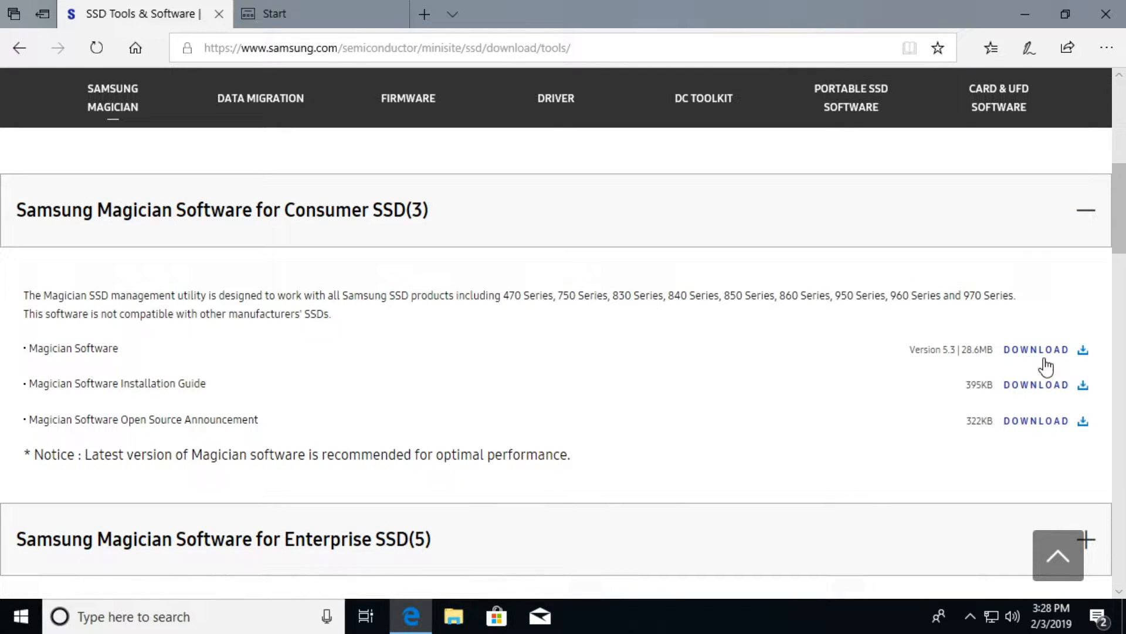
pyautogui.click(1037, 350)
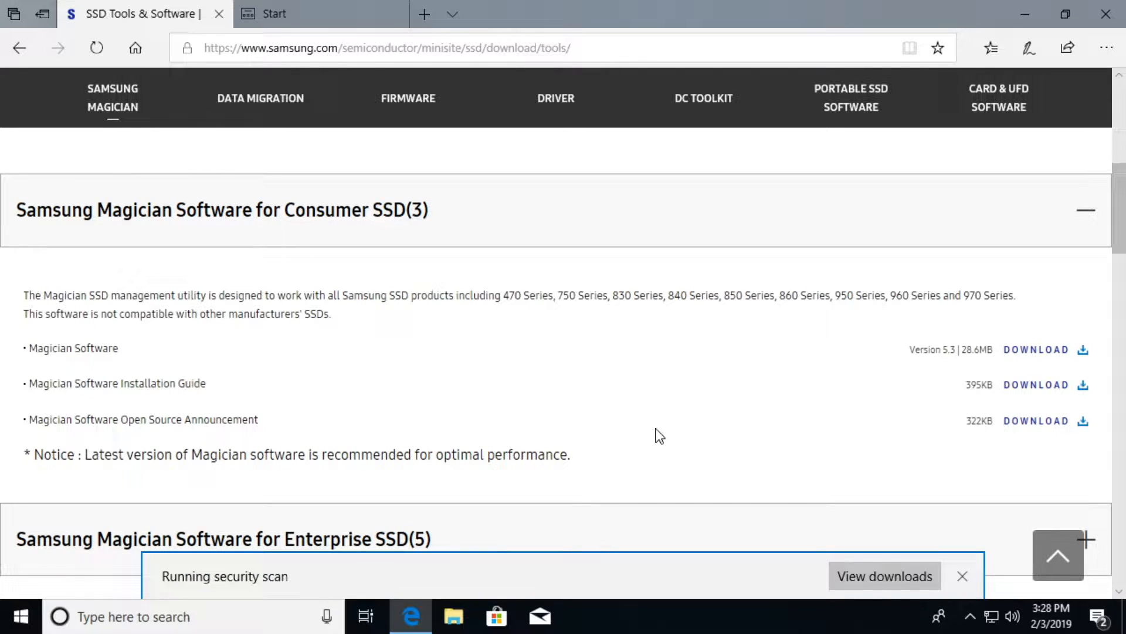
pyautogui.click(962, 575)
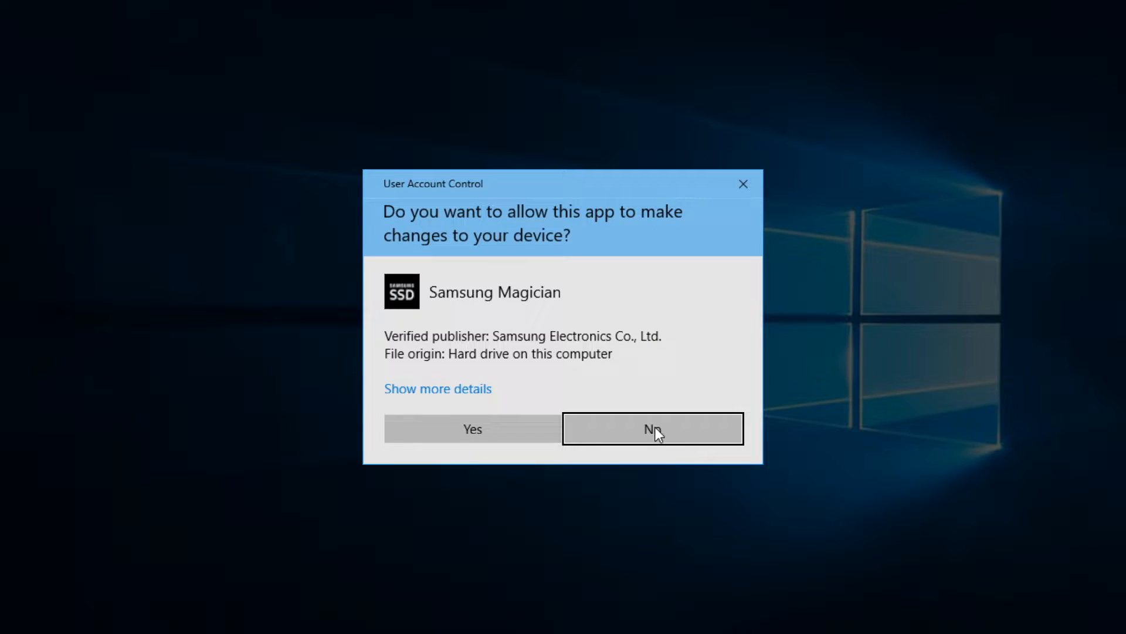
pyautogui.moveTo(498, 239)
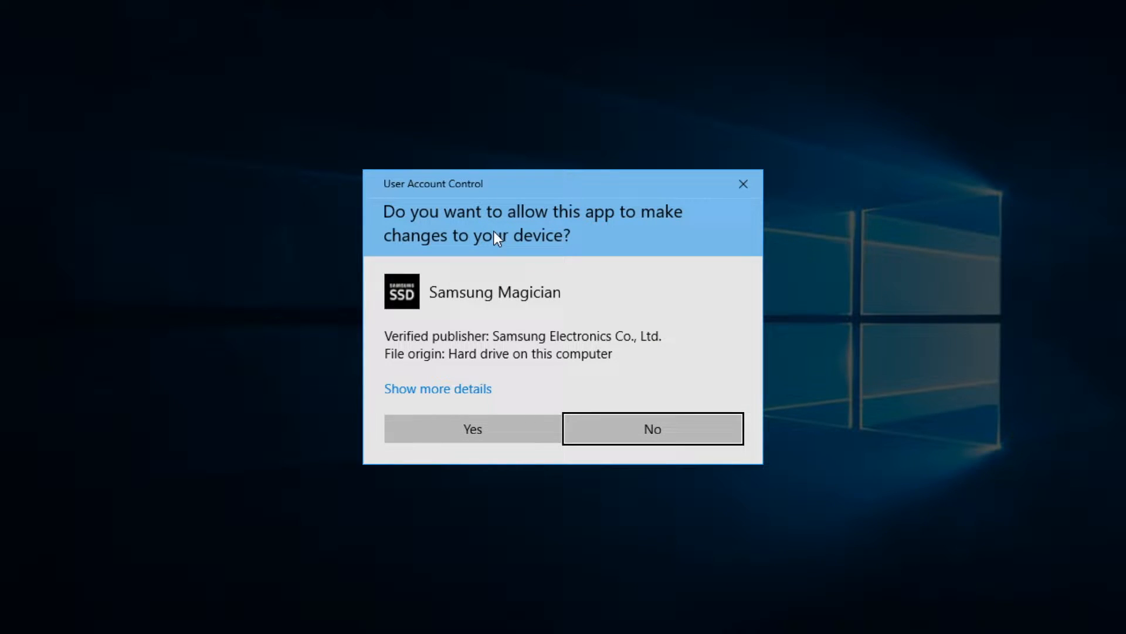
pyautogui.moveTo(473, 428)
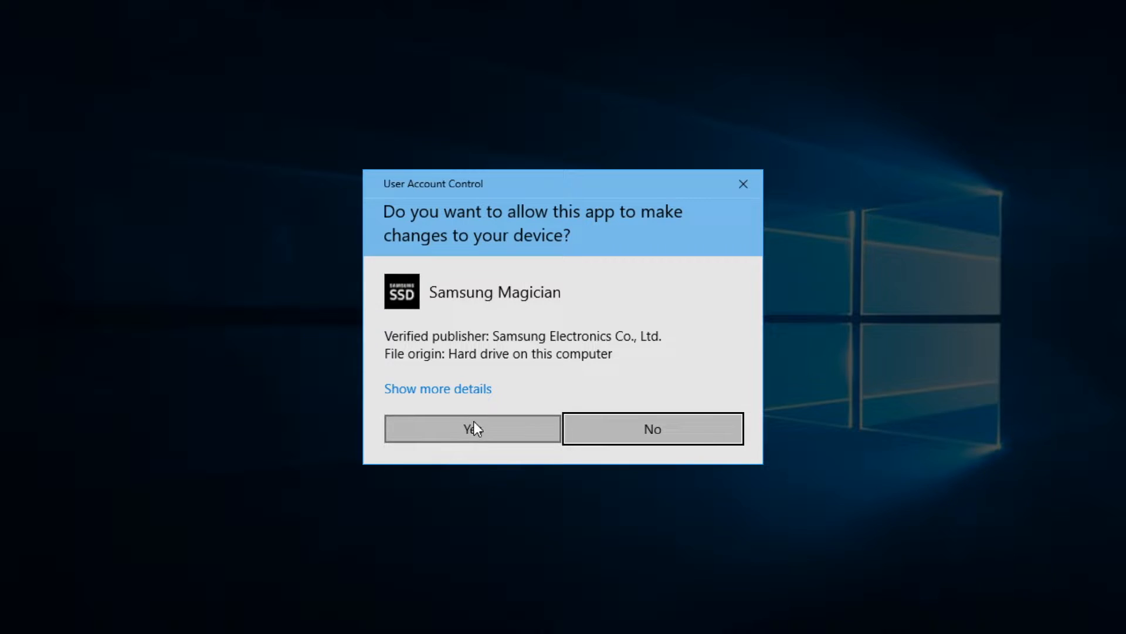
# - Allow the installer to make changes, keep English as setup language, and minimize Edge
pyautogui.click(472, 430)
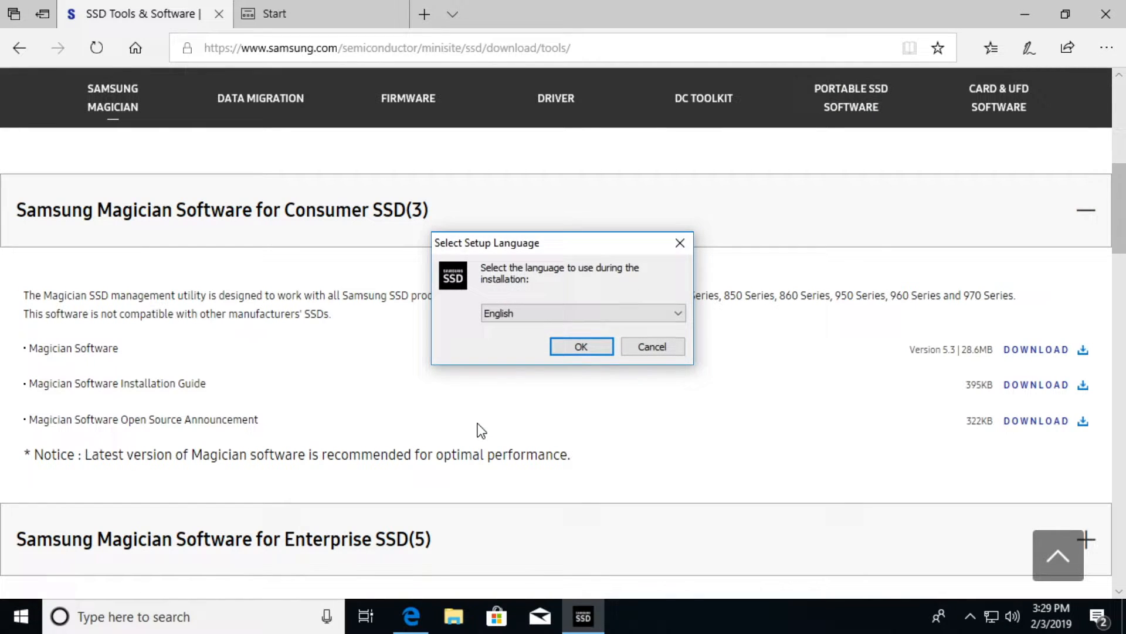
pyautogui.moveTo(581, 346)
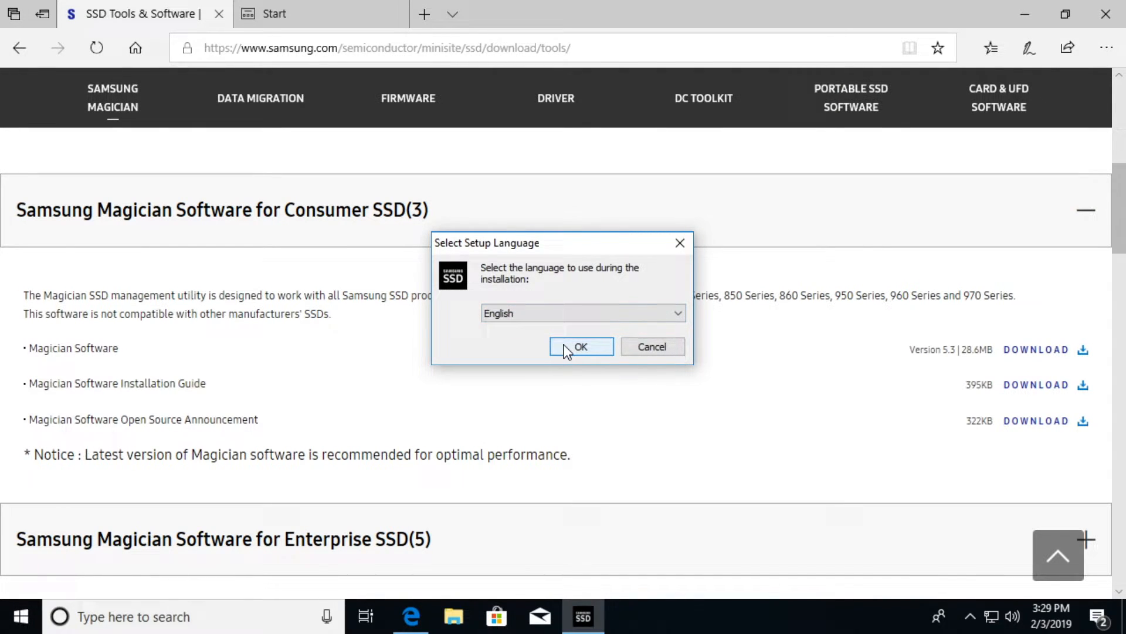
pyautogui.click(581, 346)
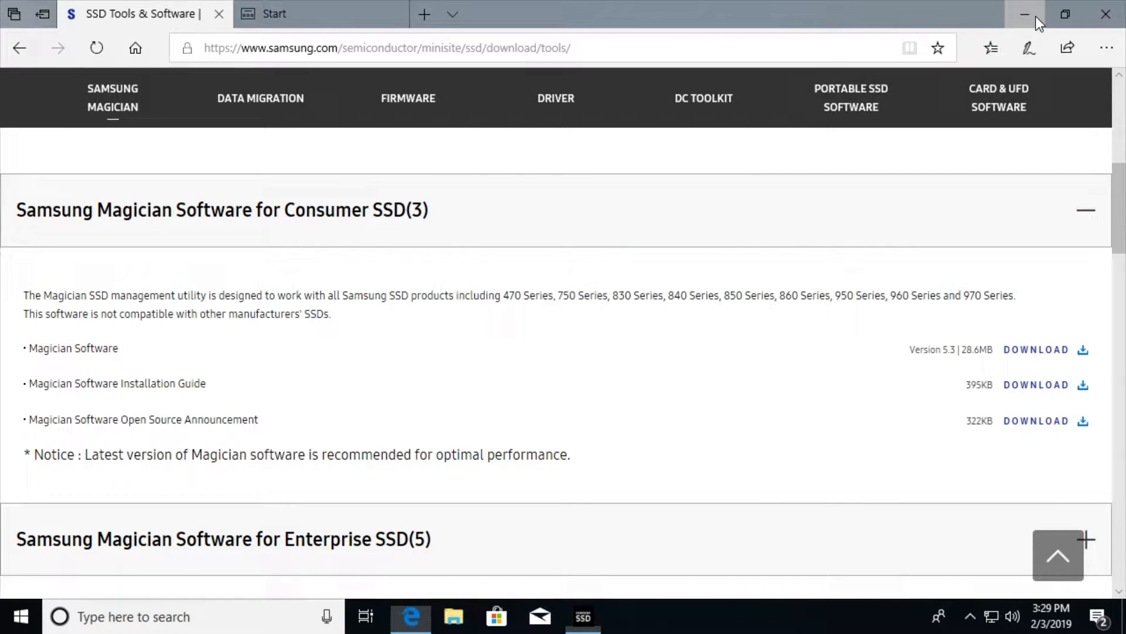
pyautogui.click(1025, 14)
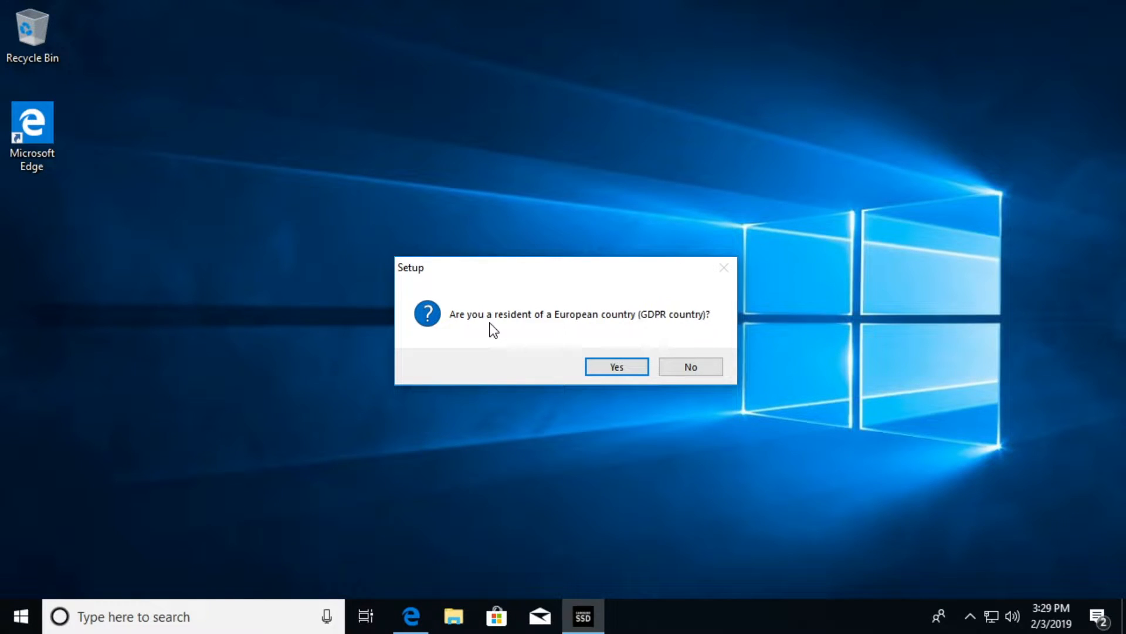
pyautogui.moveTo(674, 357)
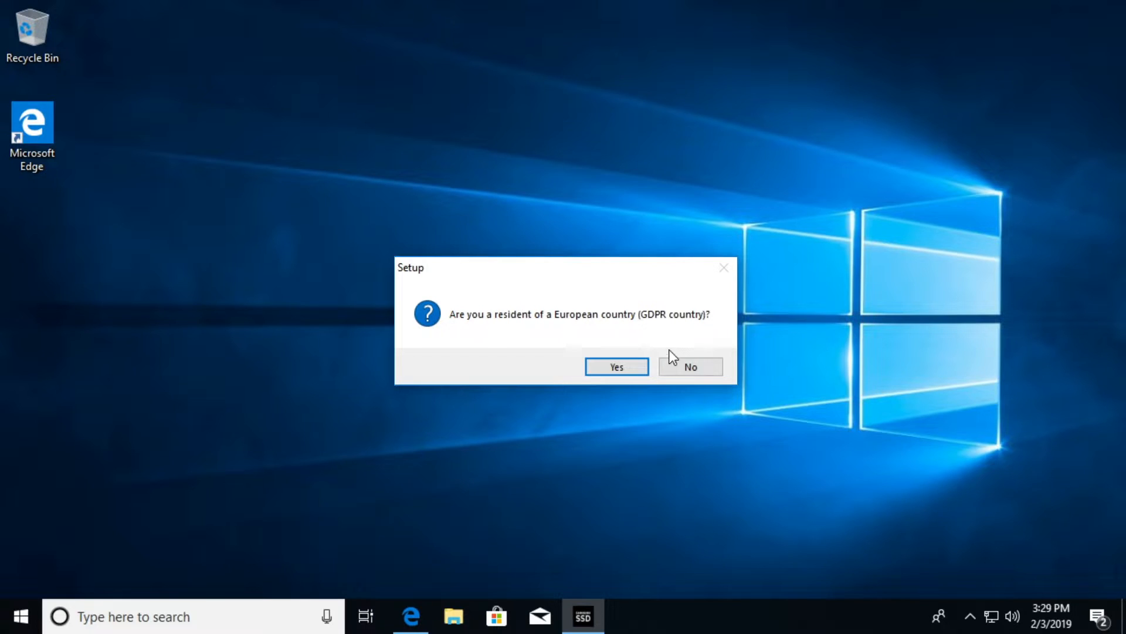
# - Answer no to GDPR residency, accept the license agreement, and continue to the install folder choice
pyautogui.click(689, 366)
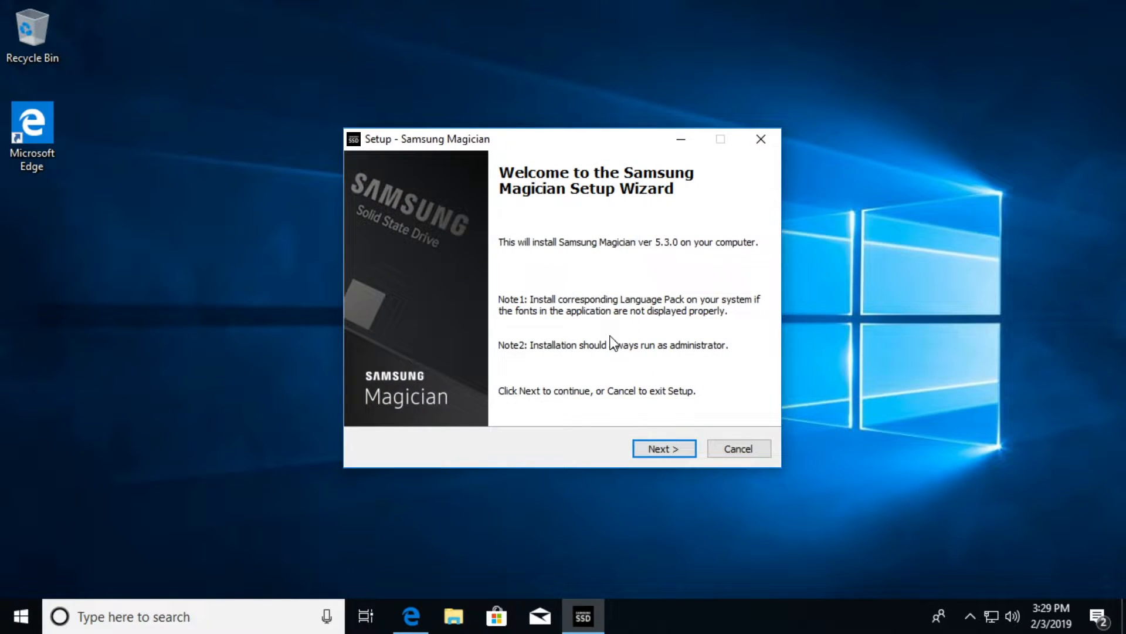
pyautogui.click(663, 448)
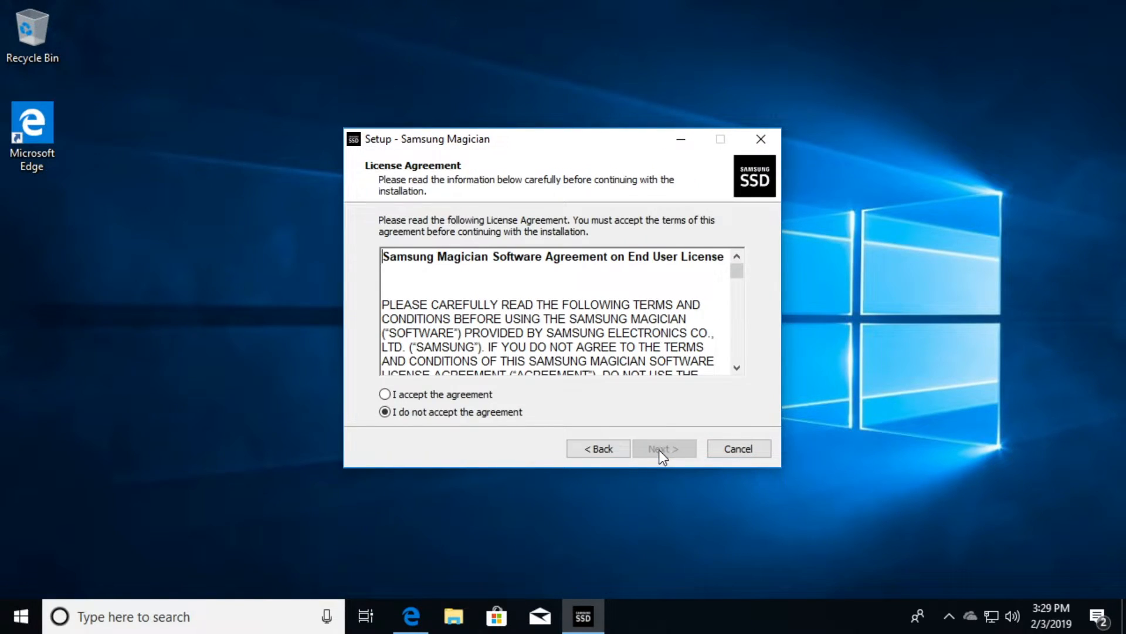
pyautogui.click(386, 394)
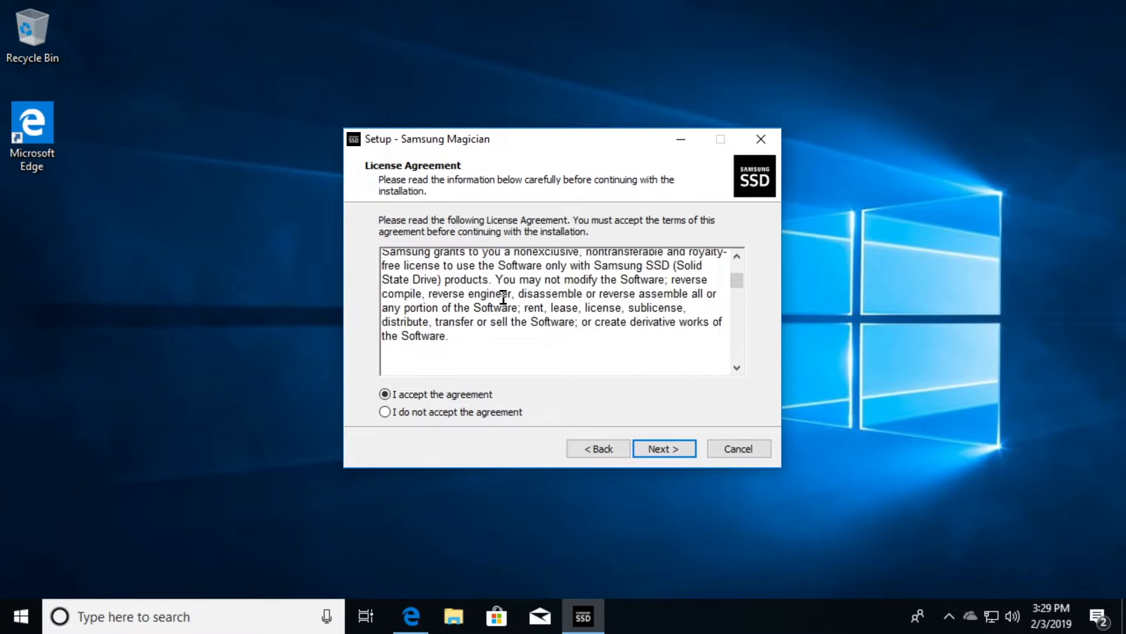
pyautogui.click(663, 448)
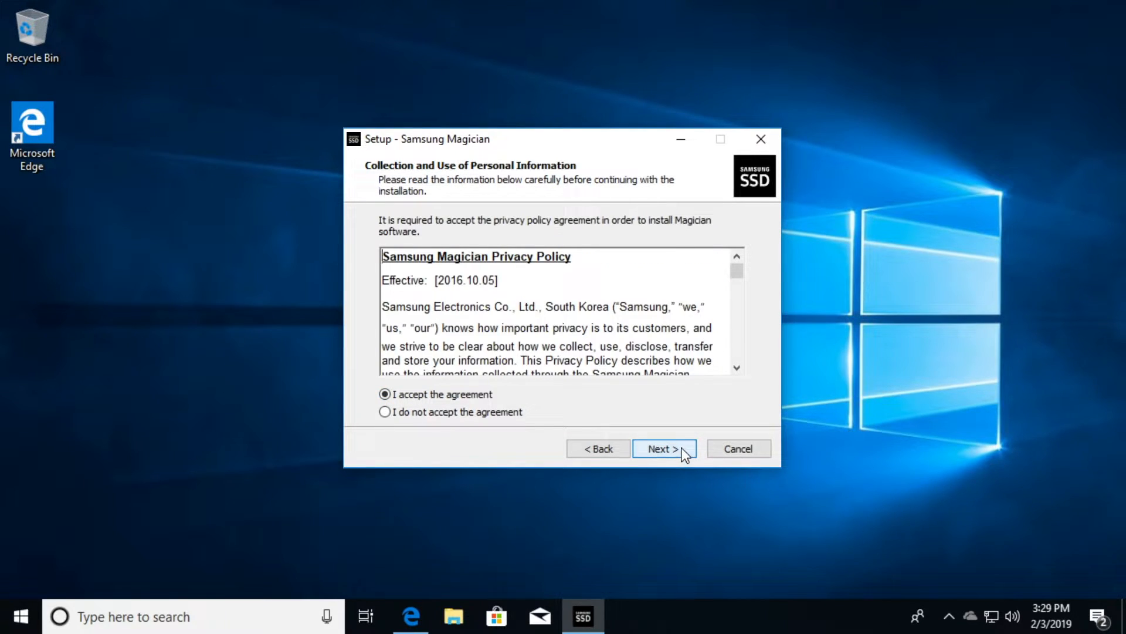
pyautogui.click(662, 448)
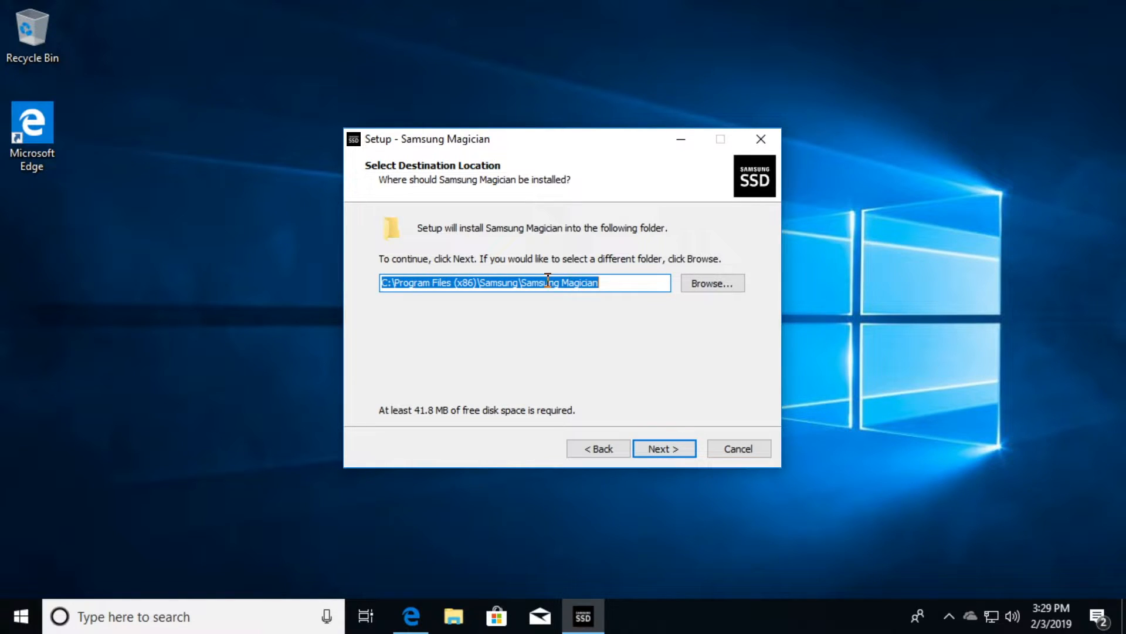
# - Keep the default folder and tasks, install Samsung Magician, and finish with it set to launch
pyautogui.click(663, 449)
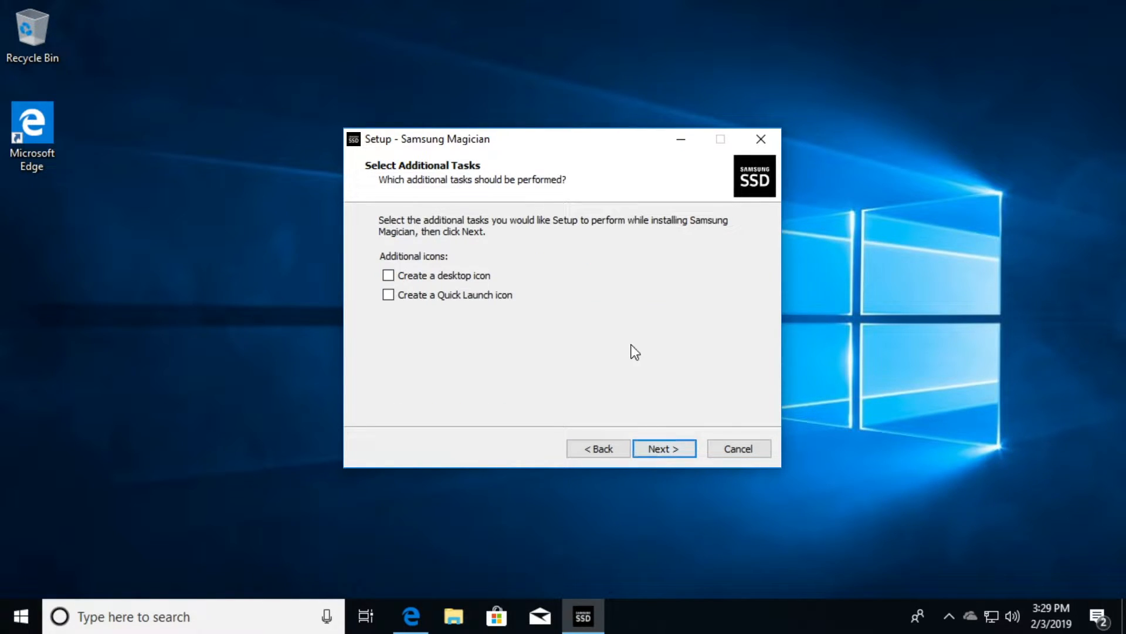
pyautogui.moveTo(623, 395)
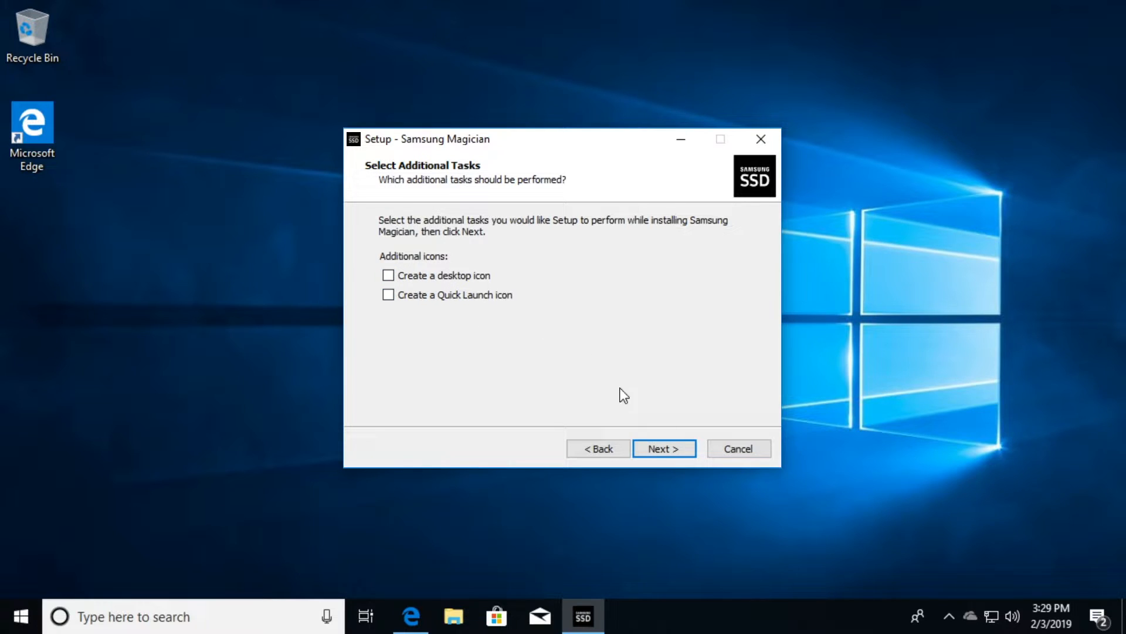
pyautogui.click(662, 448)
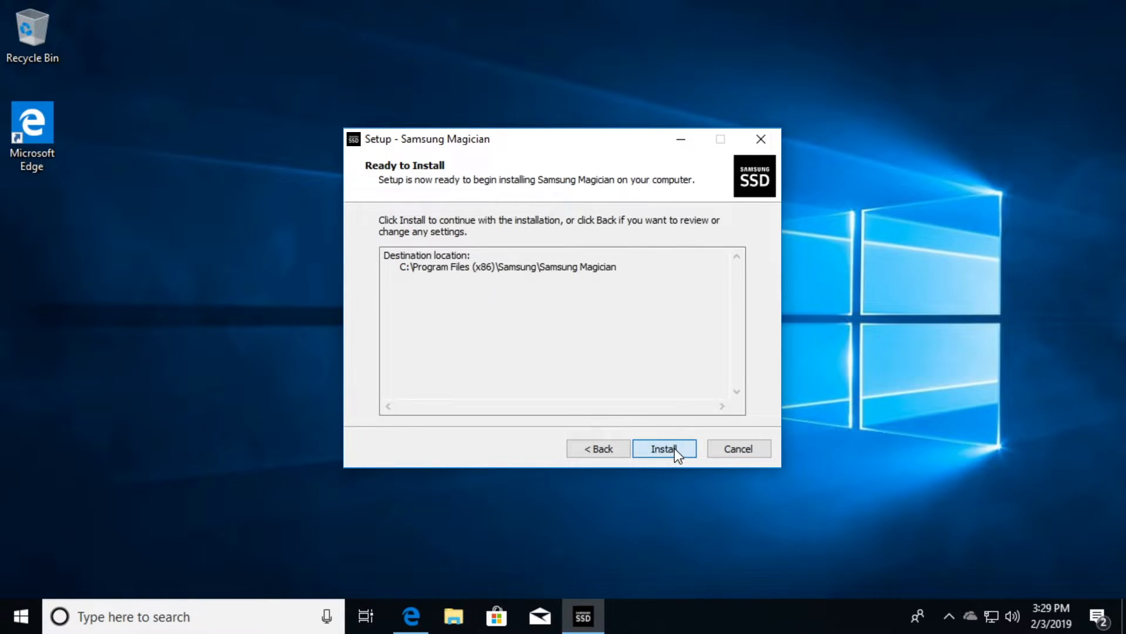
pyautogui.click(663, 448)
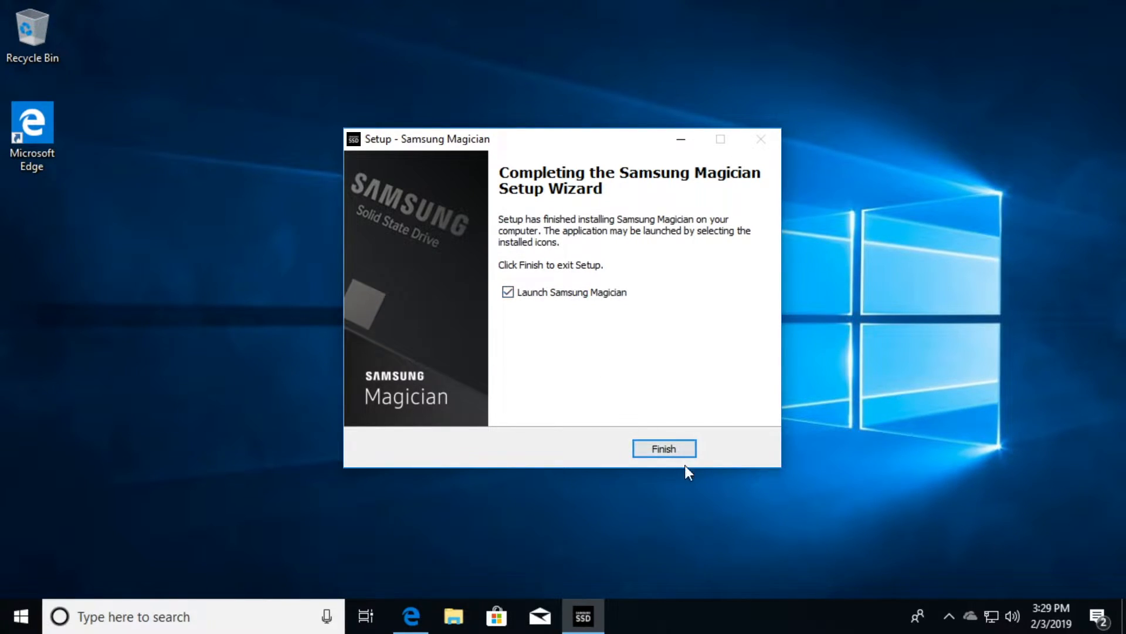
pyautogui.click(663, 448)
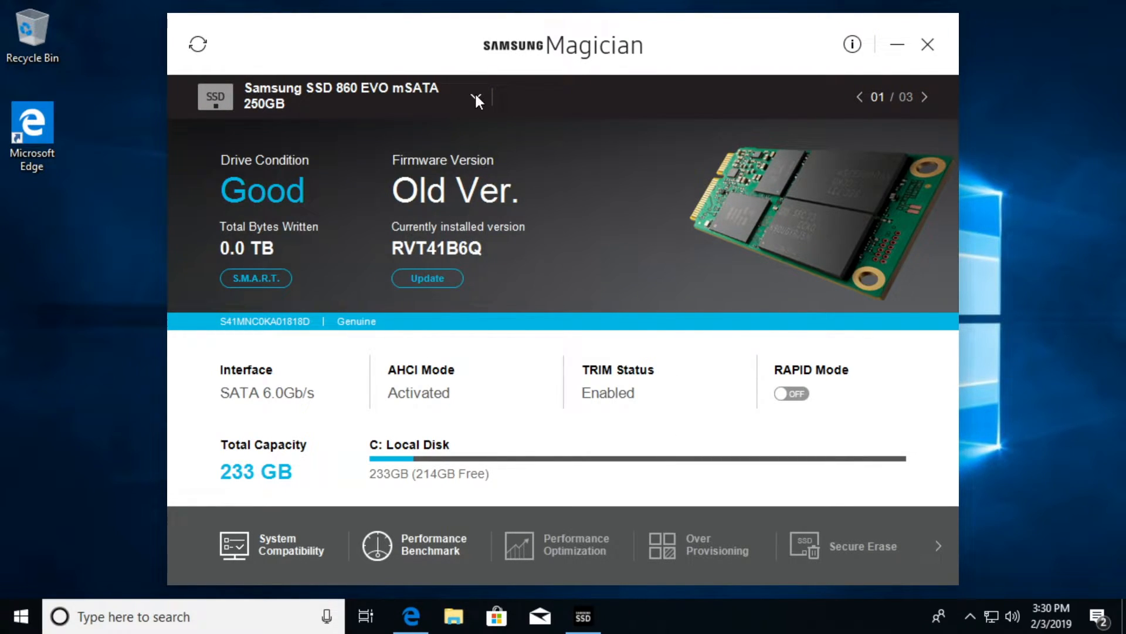
# - View the connected drives list, then safely eject the Extreme USB drive from the taskbar
pyautogui.click(476, 97)
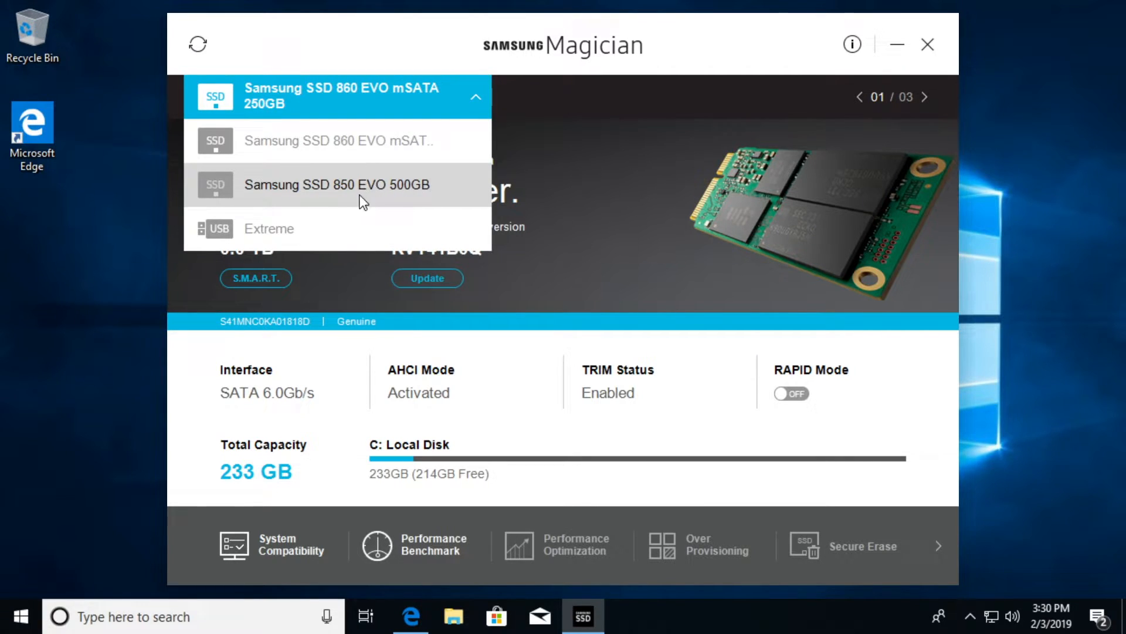
pyautogui.moveTo(322, 241)
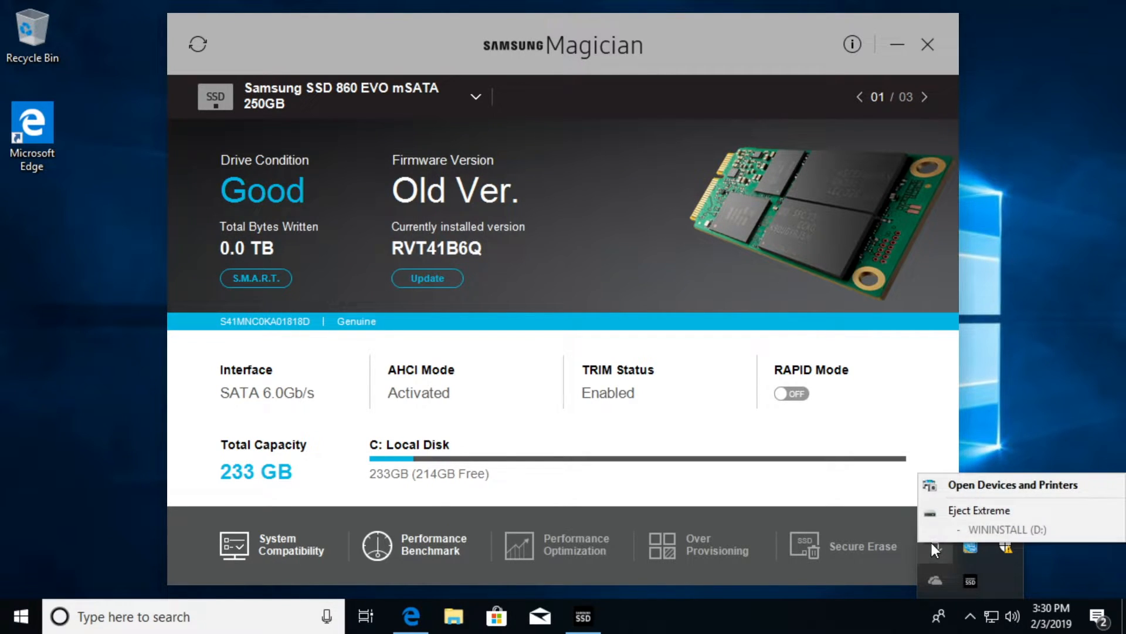
pyautogui.click(979, 511)
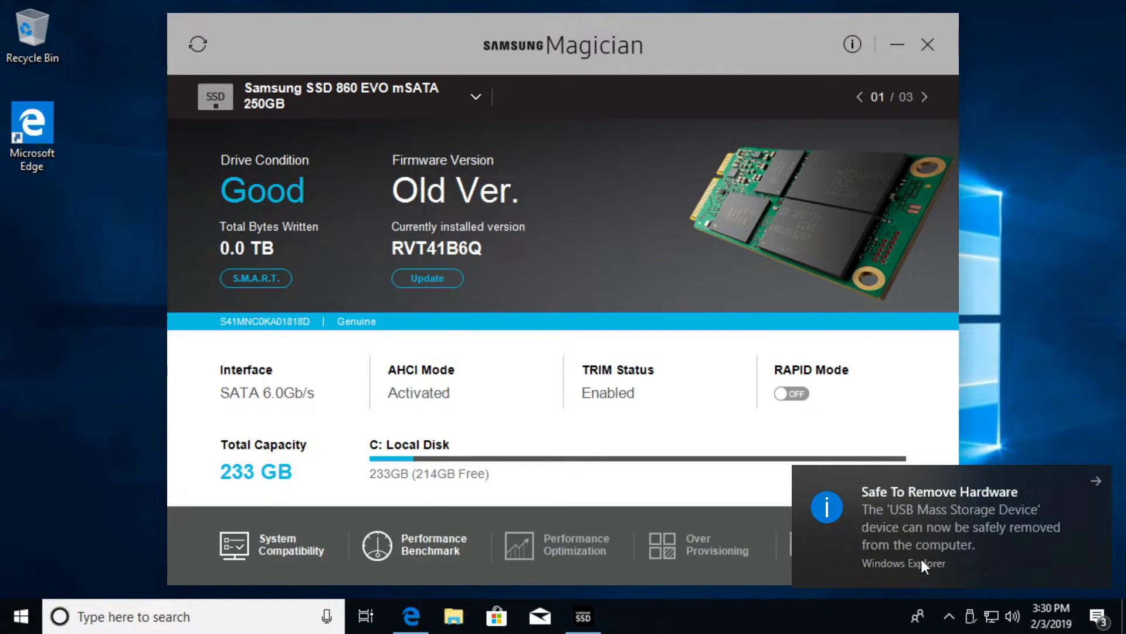
pyautogui.moveTo(934, 565)
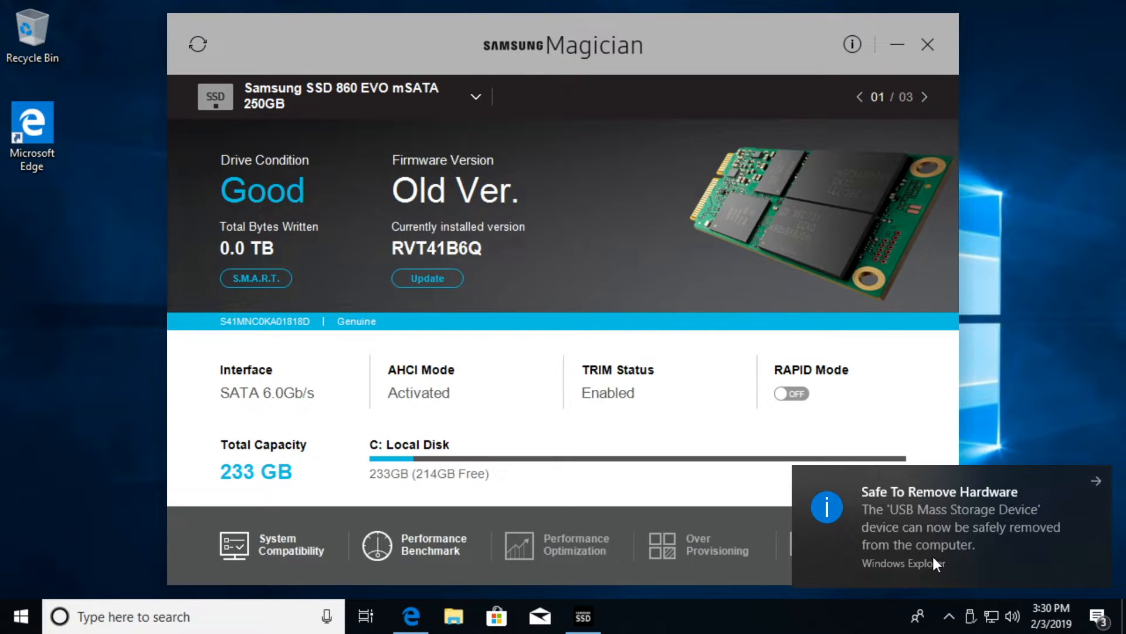
pyautogui.moveTo(1040, 393)
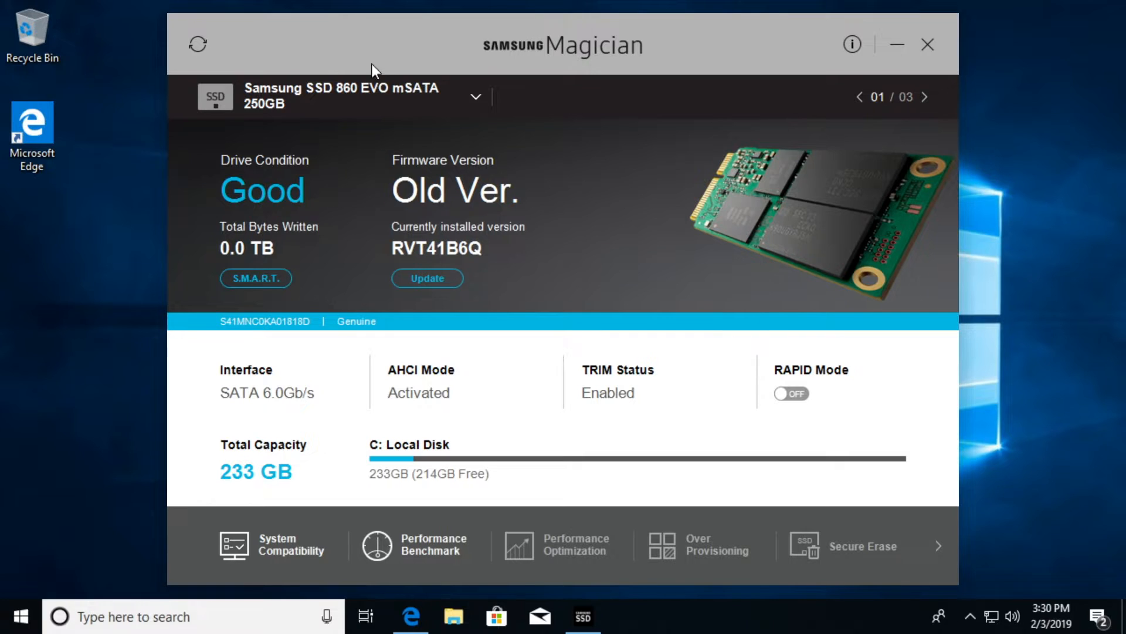
# - Check the drive list without switching, then run the System Compatibility check for the SSD
pyautogui.click(475, 97)
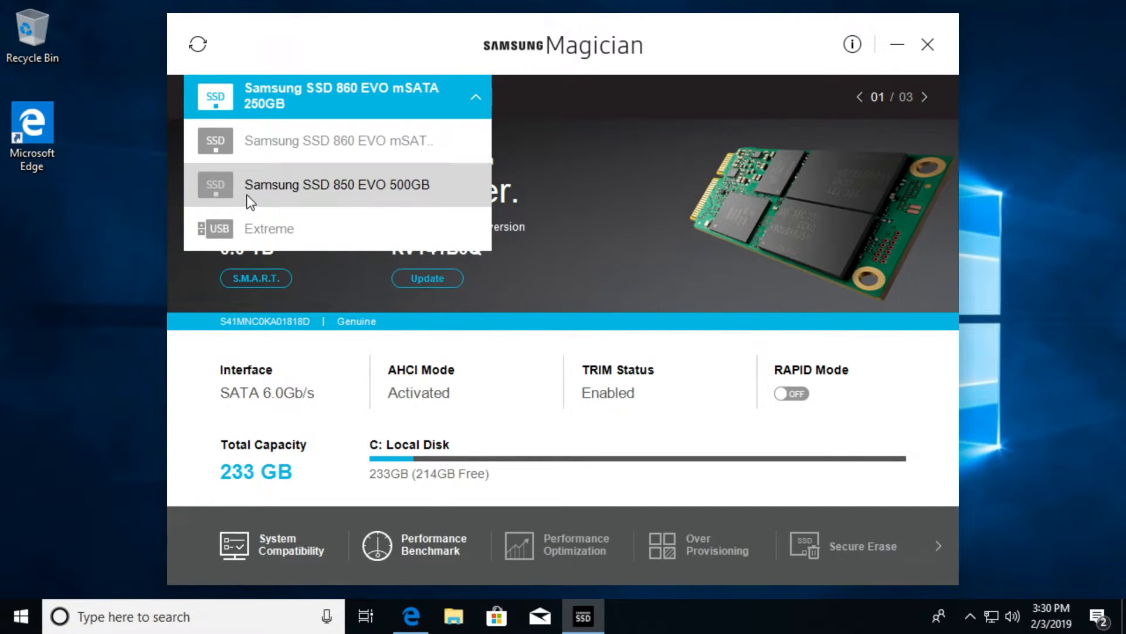
pyautogui.moveTo(368, 194)
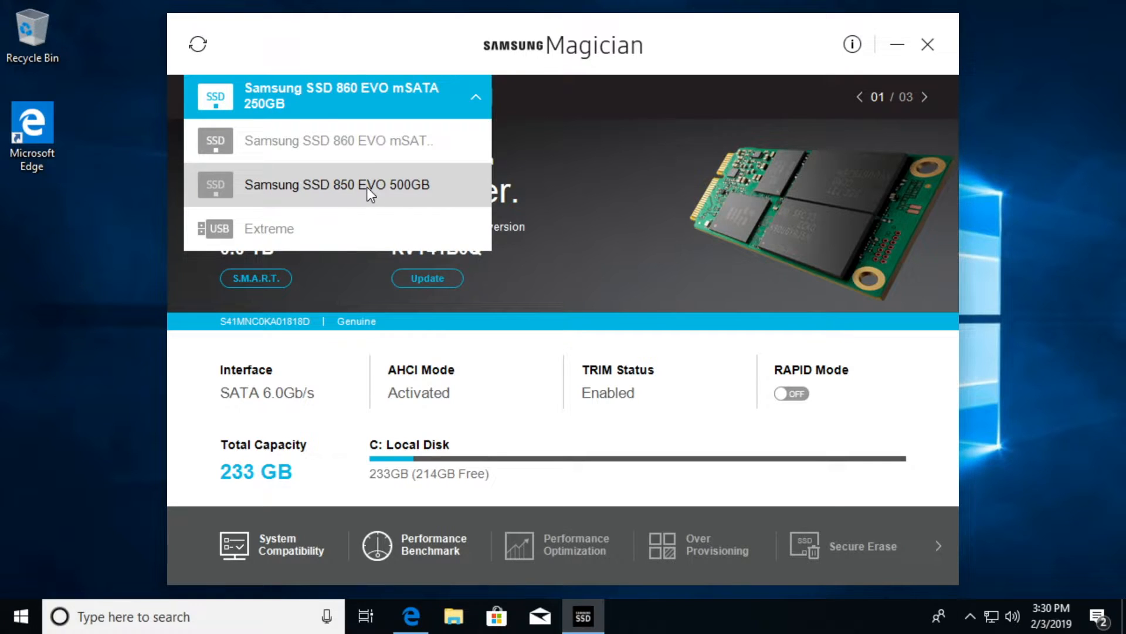
pyautogui.click(475, 96)
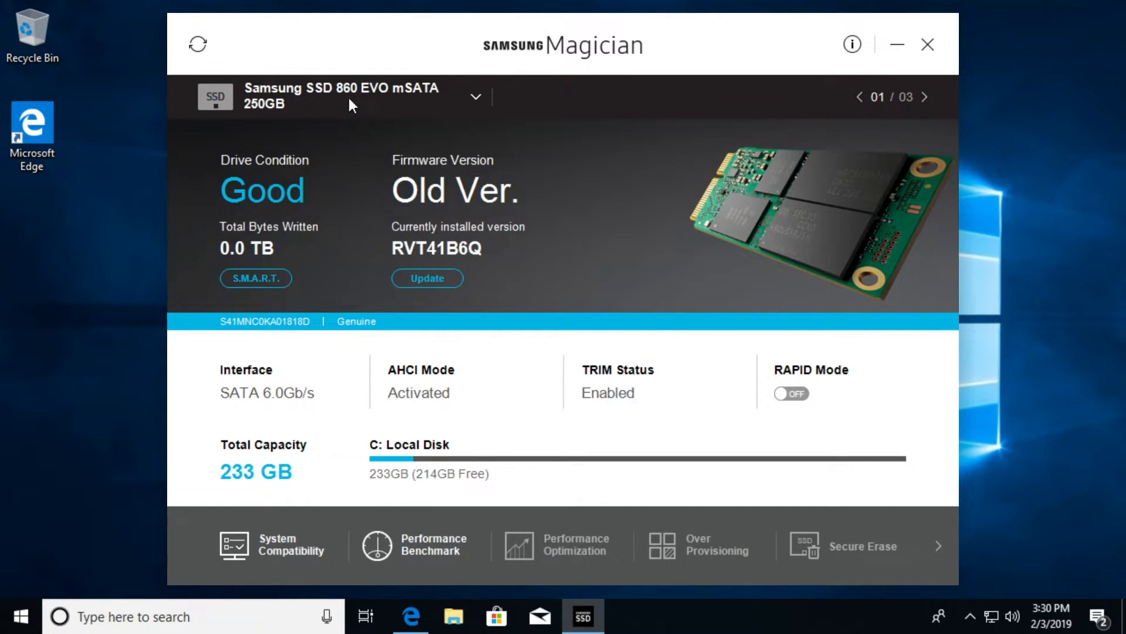
pyautogui.moveTo(342, 287)
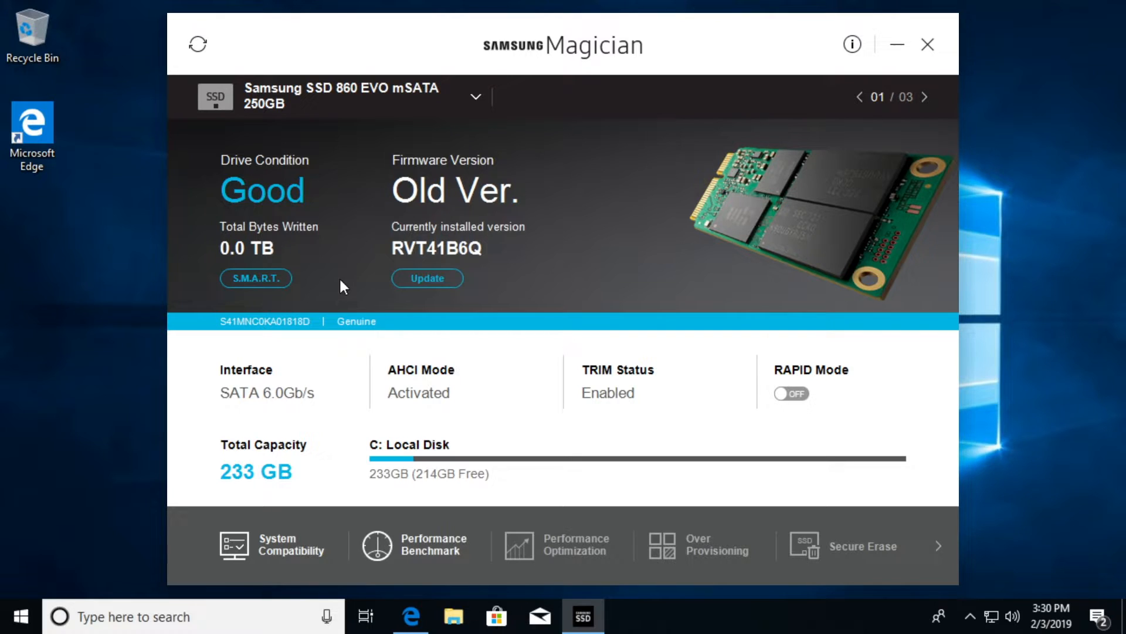
pyautogui.moveTo(696, 123)
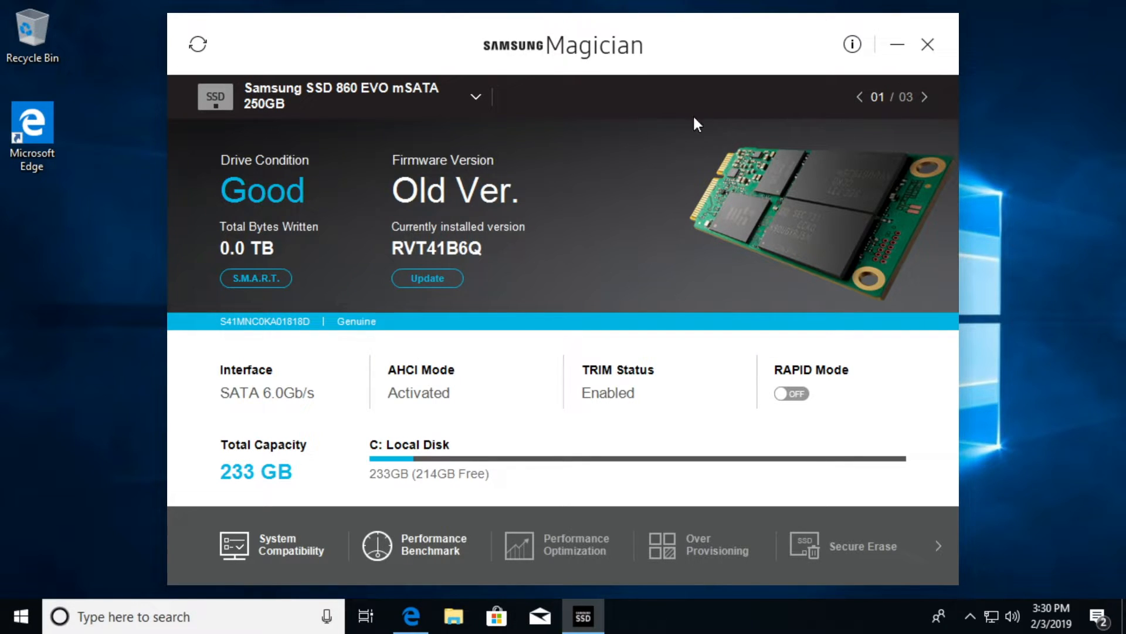
pyautogui.click(277, 543)
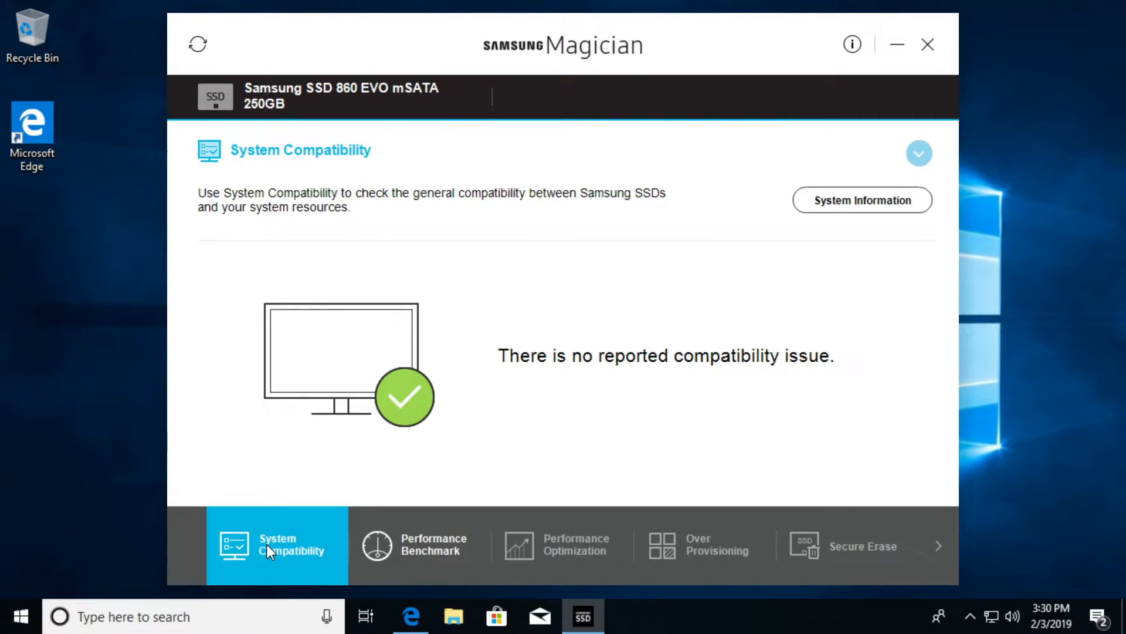
pyautogui.moveTo(447, 413)
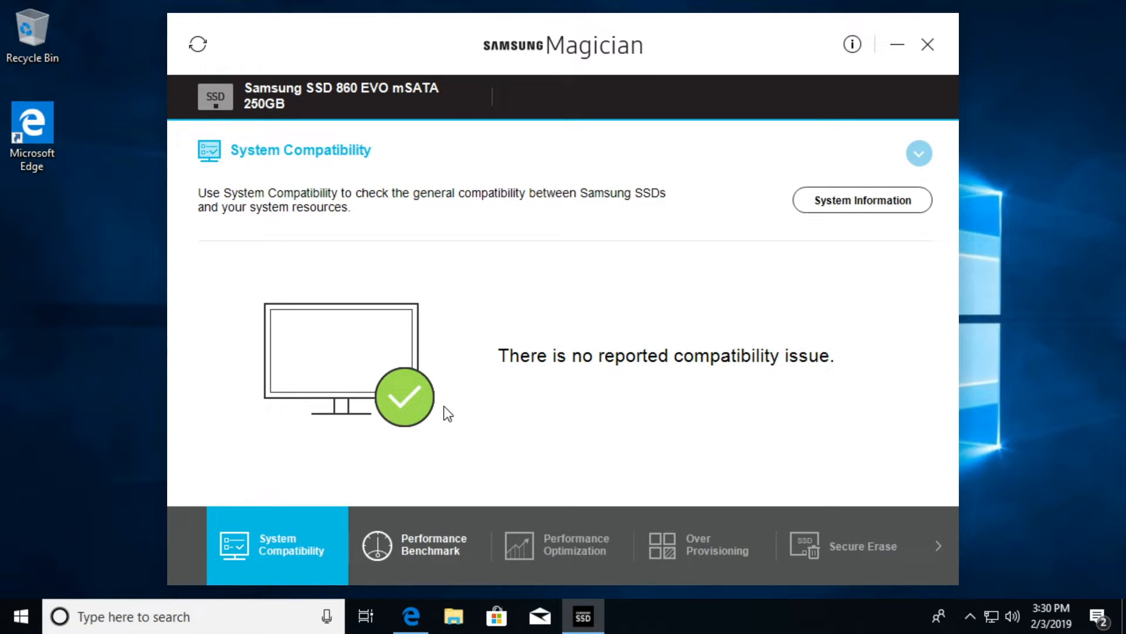
pyautogui.moveTo(421, 564)
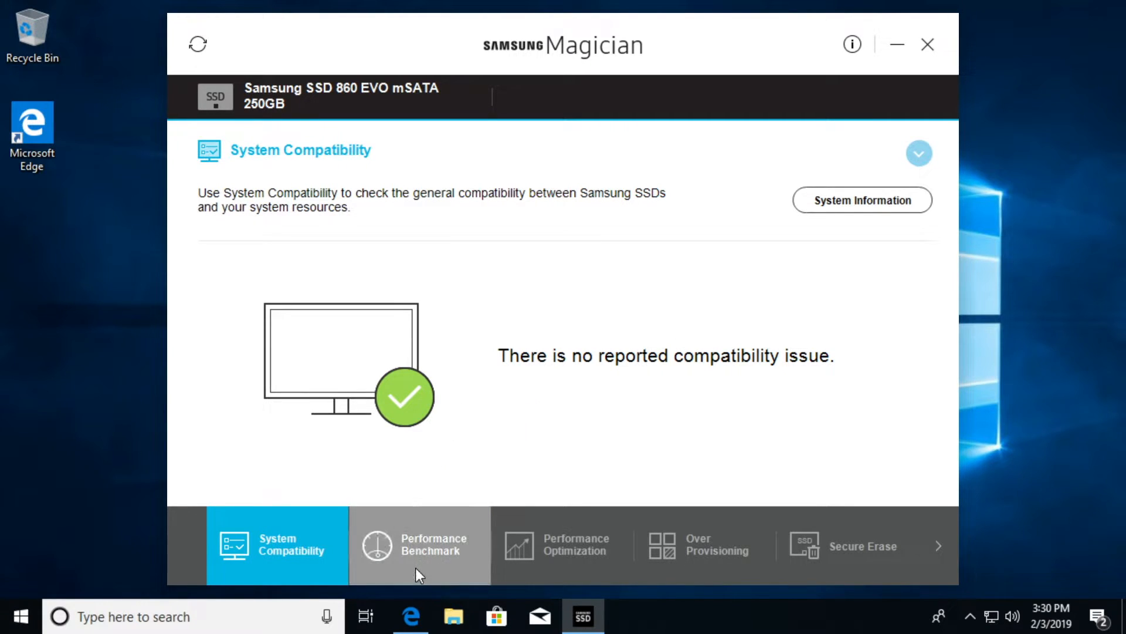
# - Dismiss the guide and start the Performance Benchmark test on the 860 EVO mSATA
pyautogui.click(420, 544)
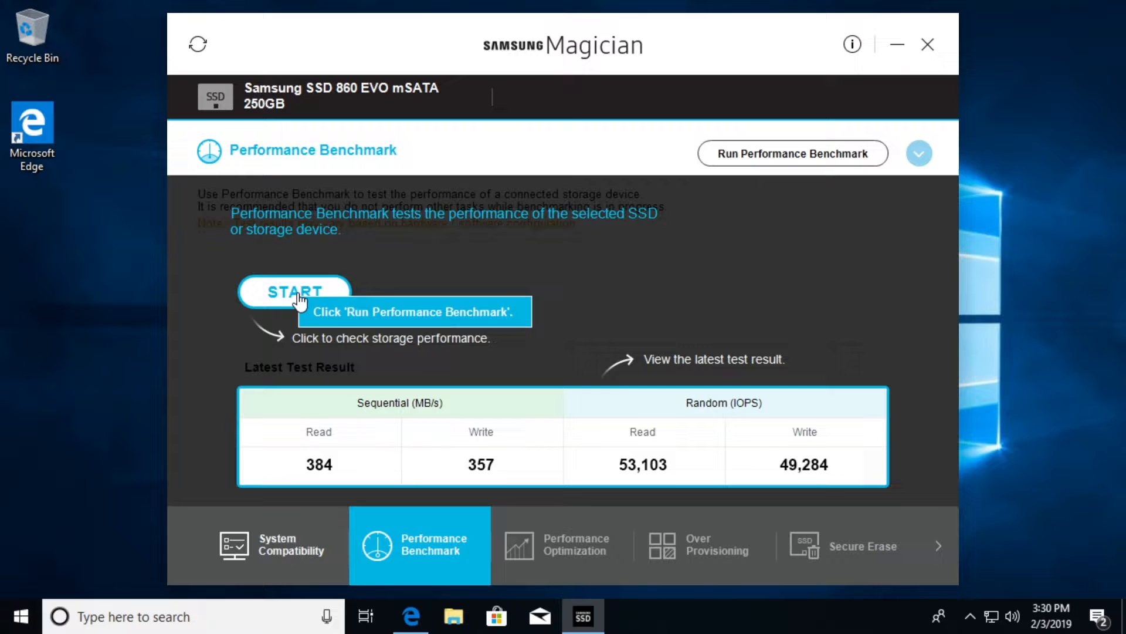
pyautogui.moveTo(338, 314)
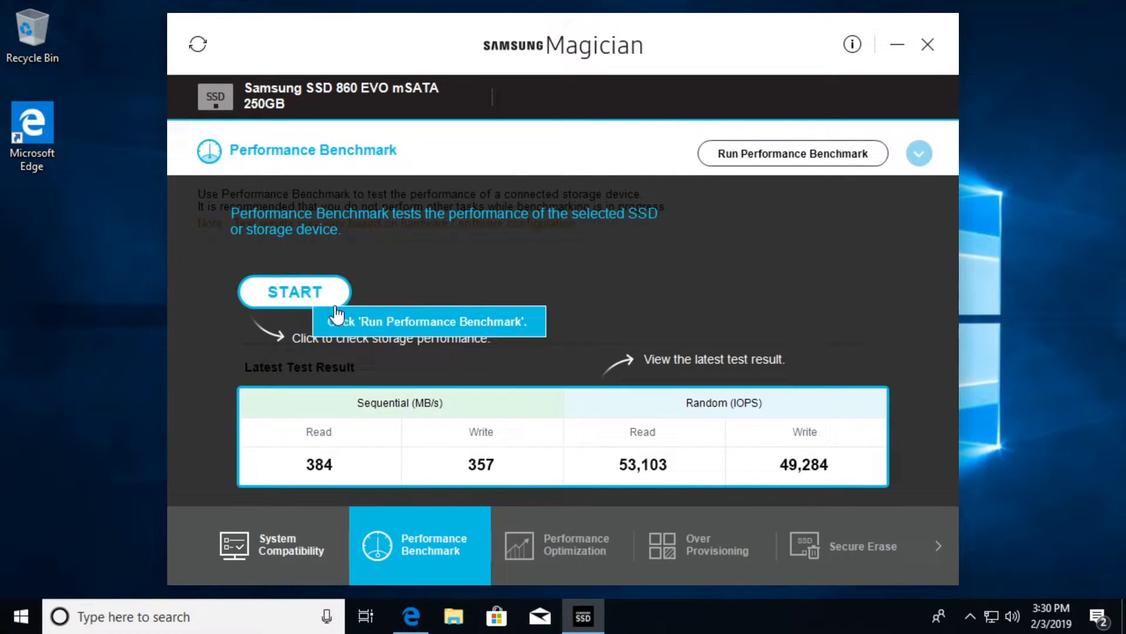
pyautogui.click(792, 152)
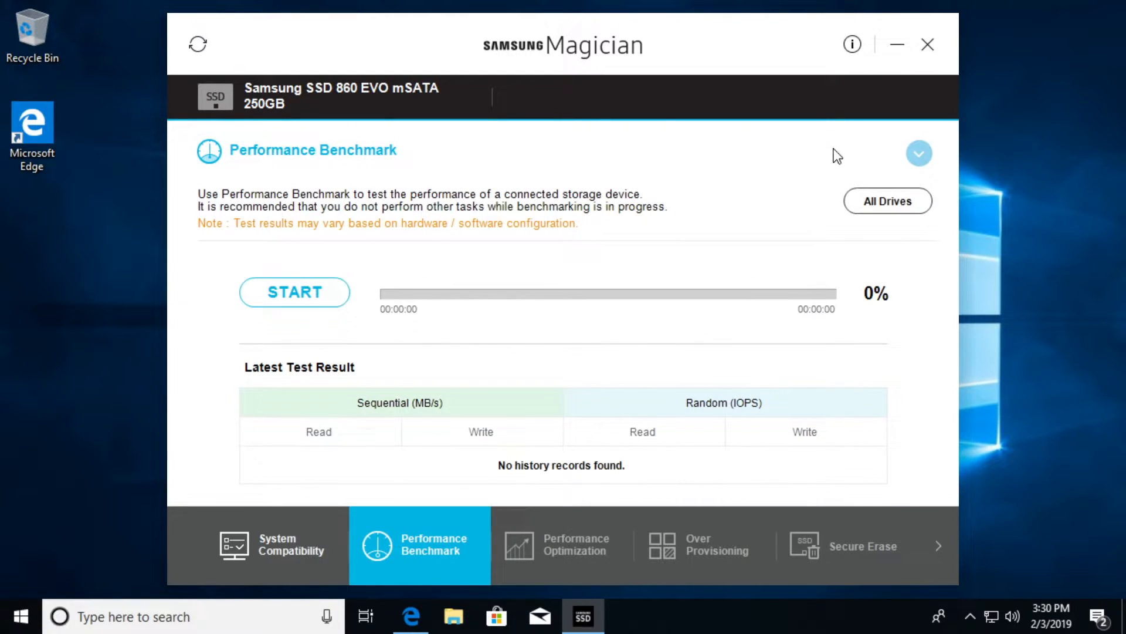
pyautogui.click(293, 292)
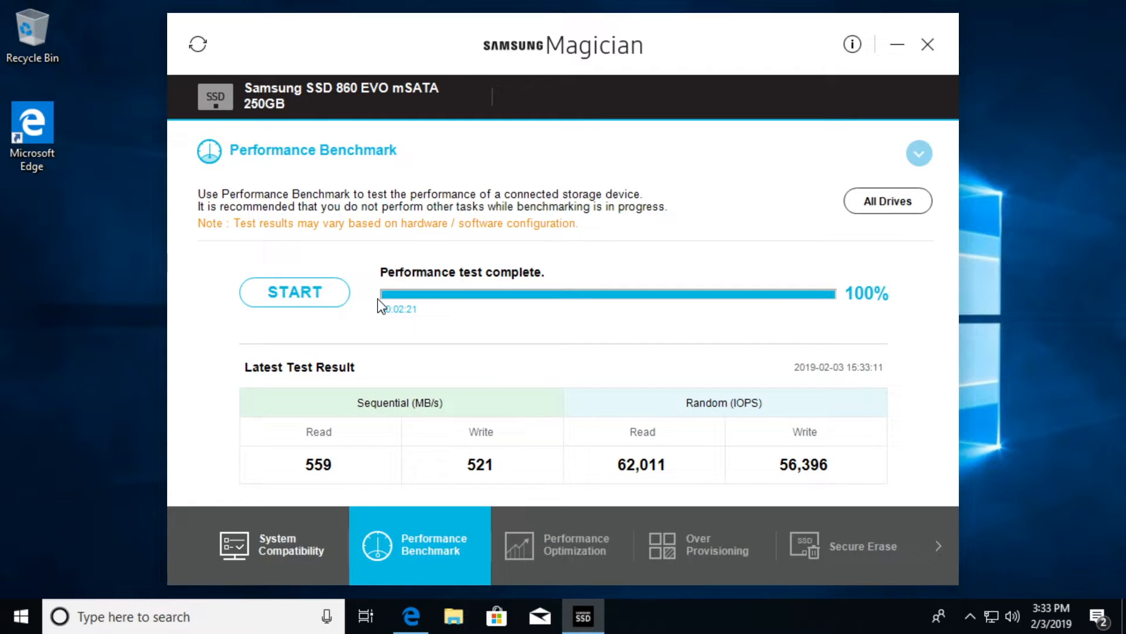
pyautogui.moveTo(459, 394)
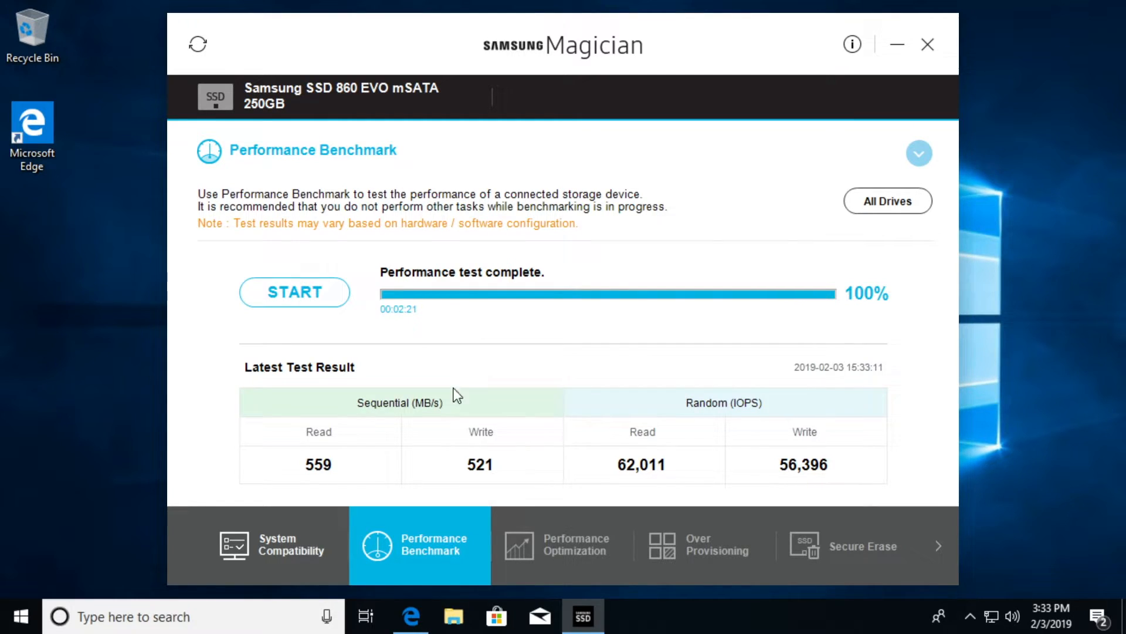
pyautogui.moveTo(307, 479)
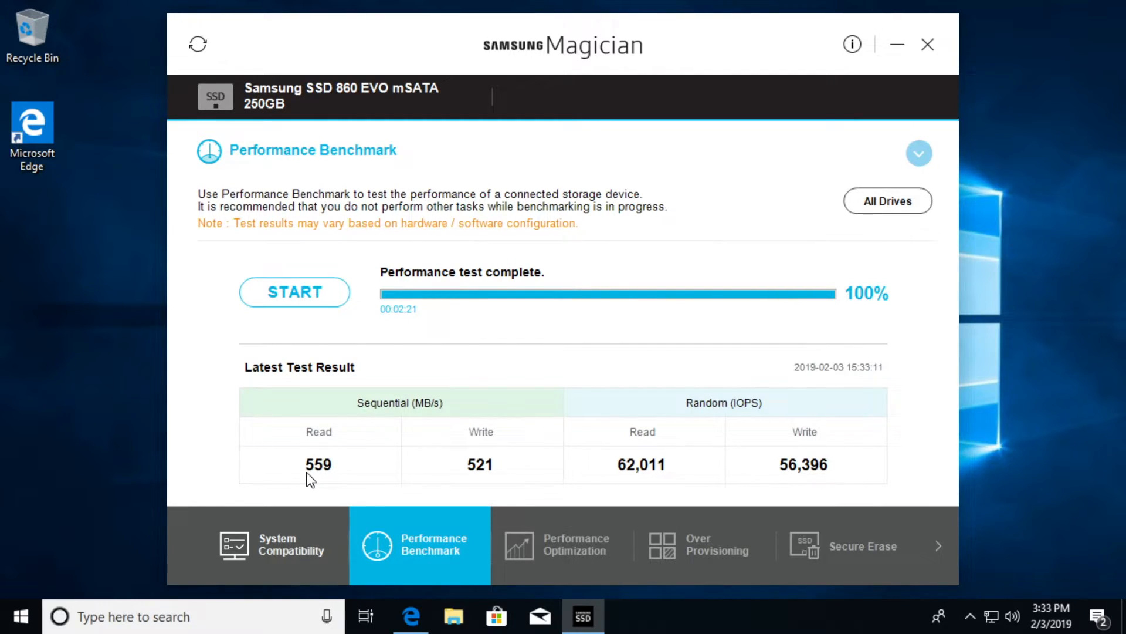
pyautogui.moveTo(458, 480)
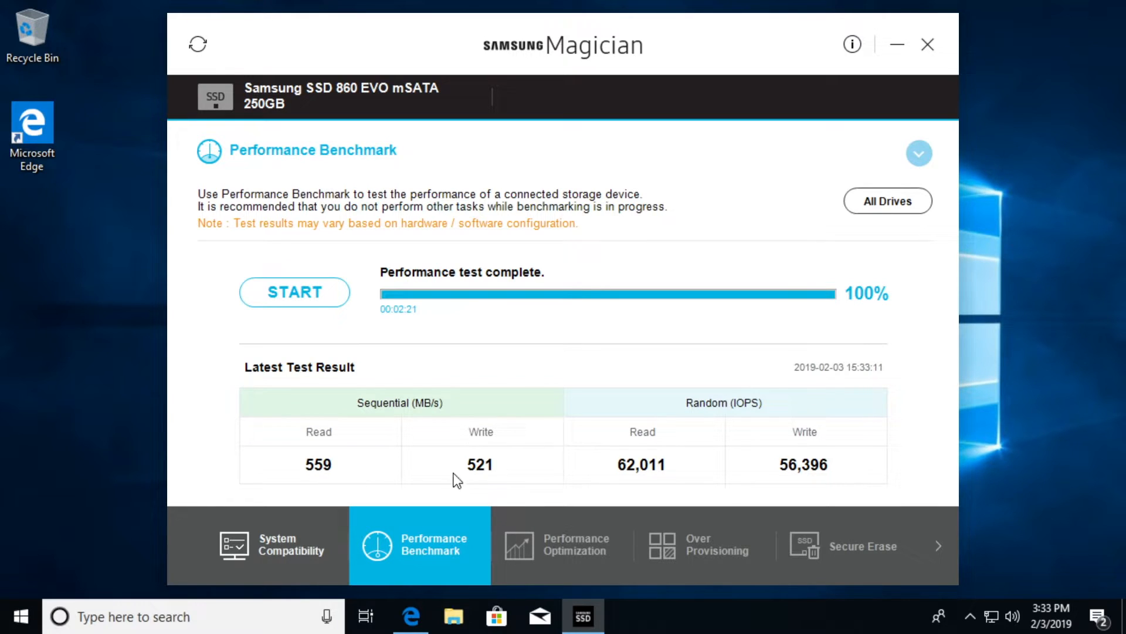
pyautogui.moveTo(735, 415)
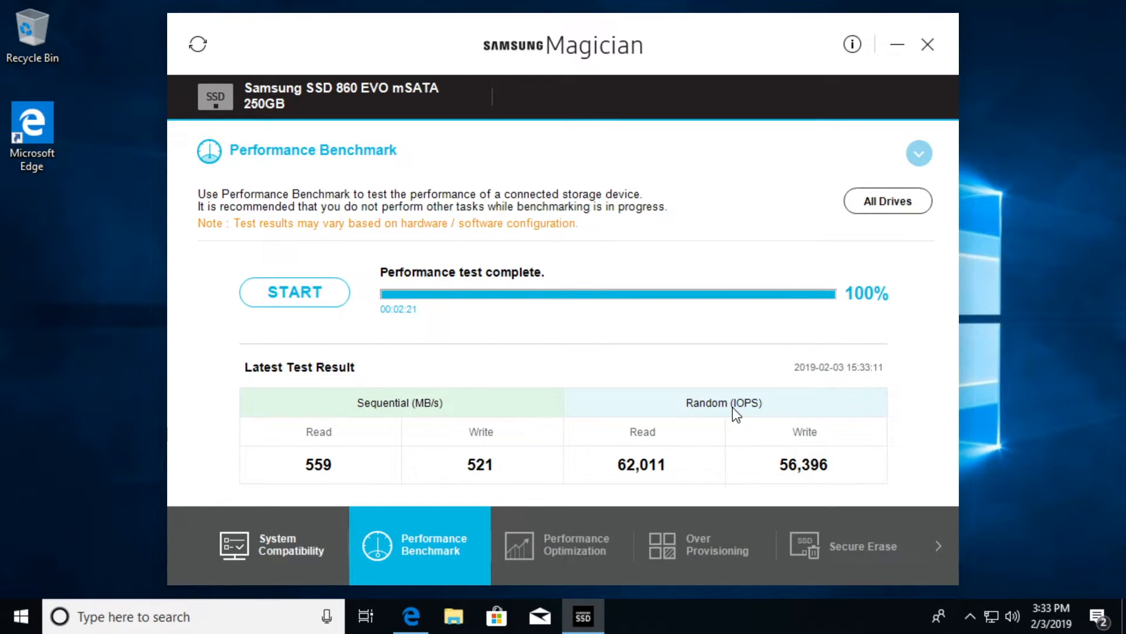
pyautogui.moveTo(647, 481)
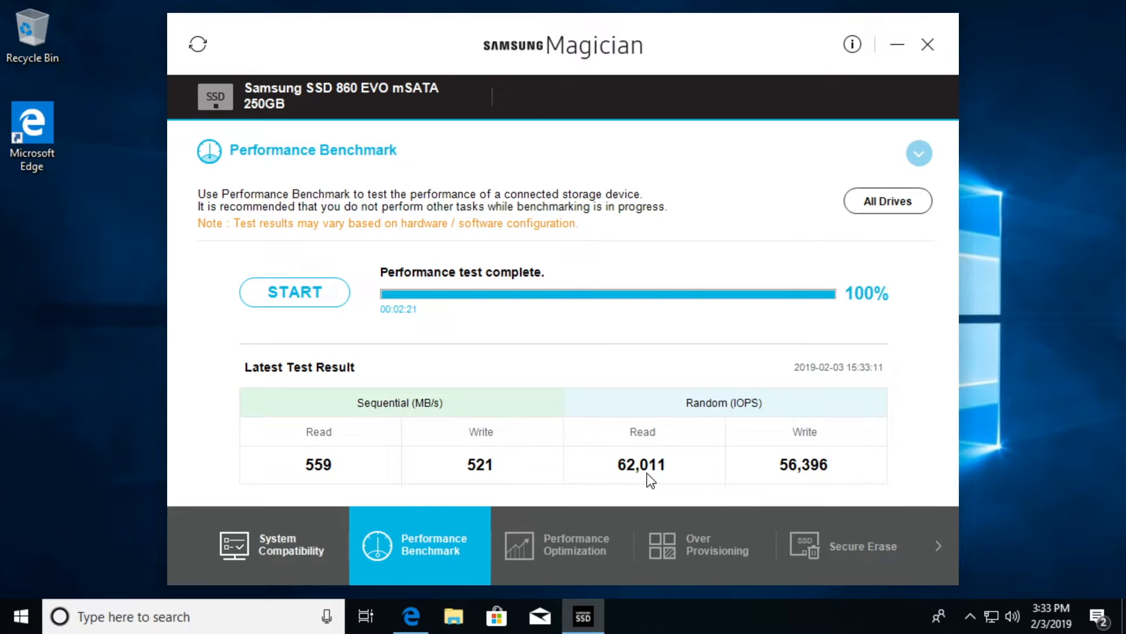
pyautogui.moveTo(792, 476)
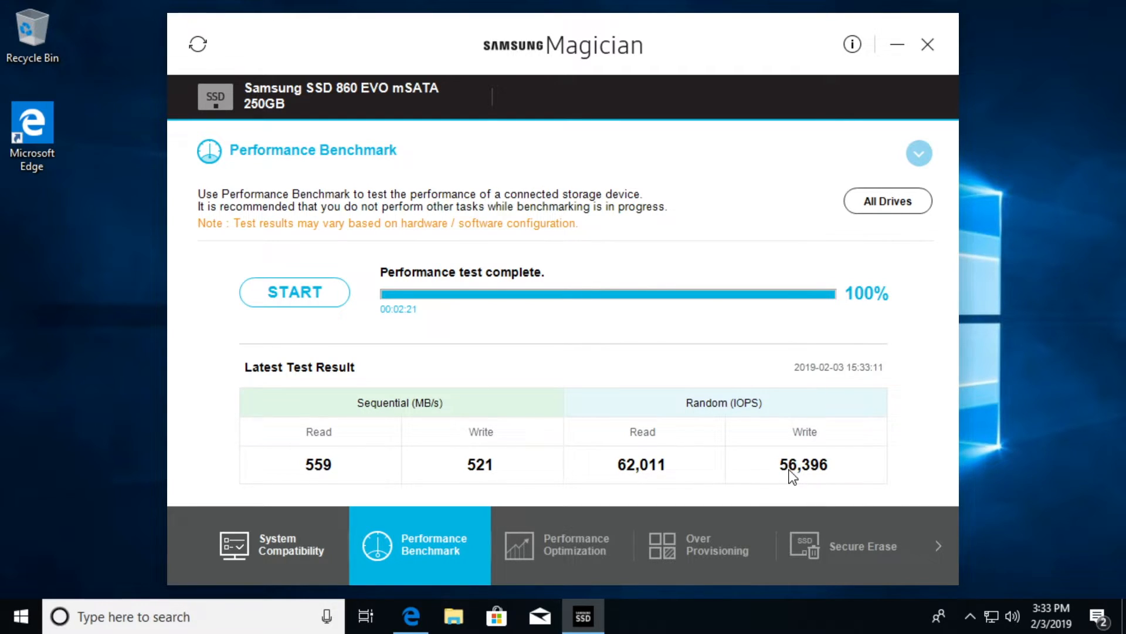
pyautogui.moveTo(755, 410)
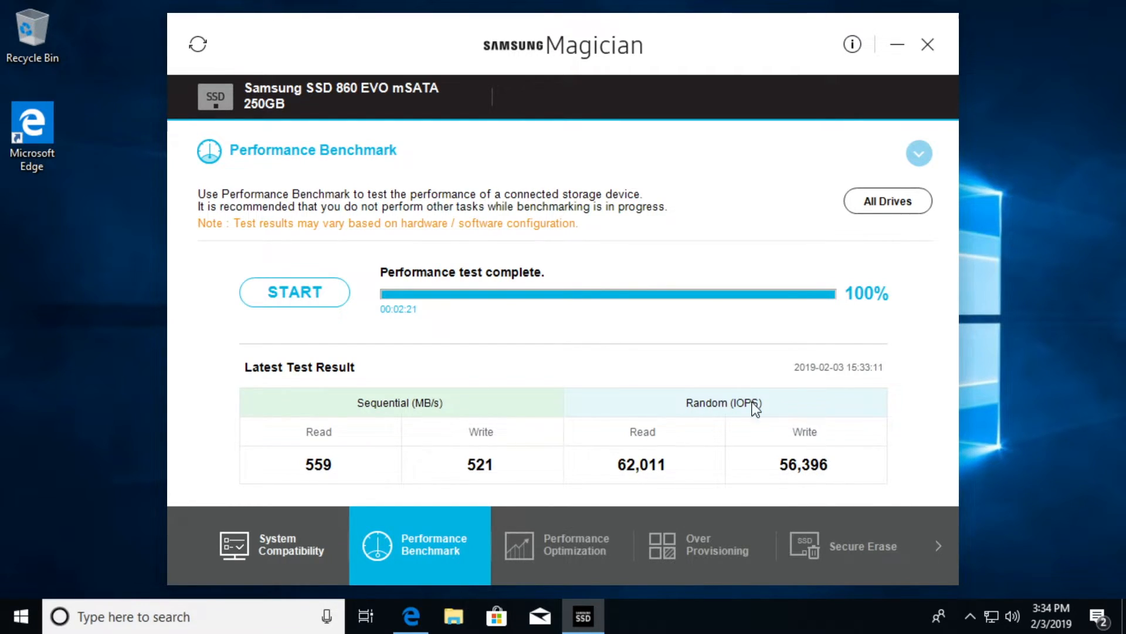
pyautogui.moveTo(590, 359)
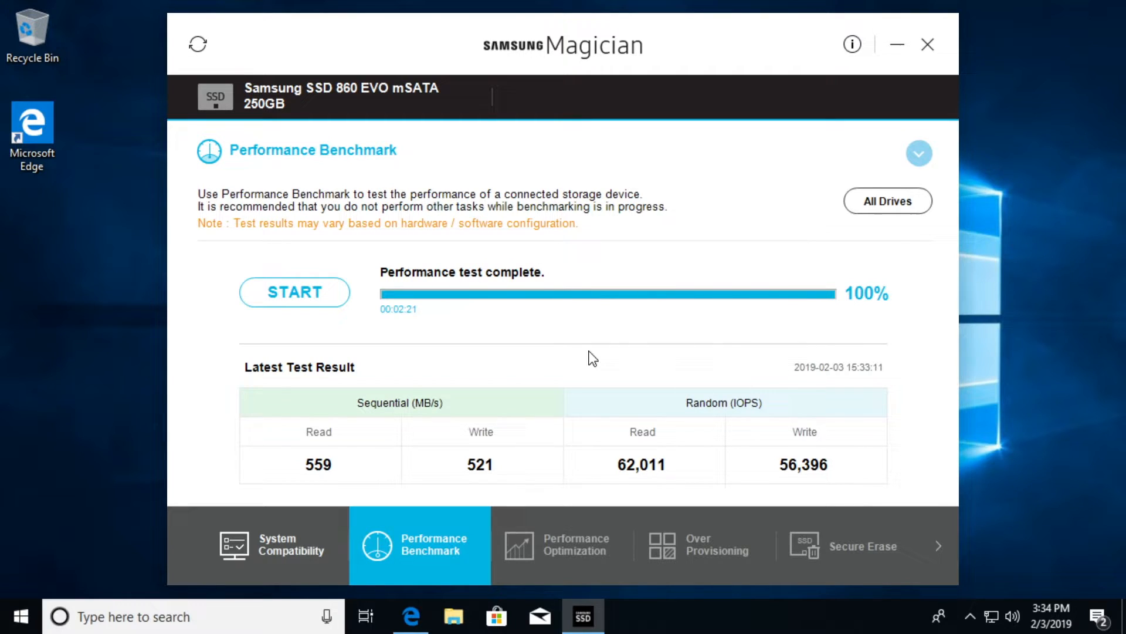
pyautogui.moveTo(521, 582)
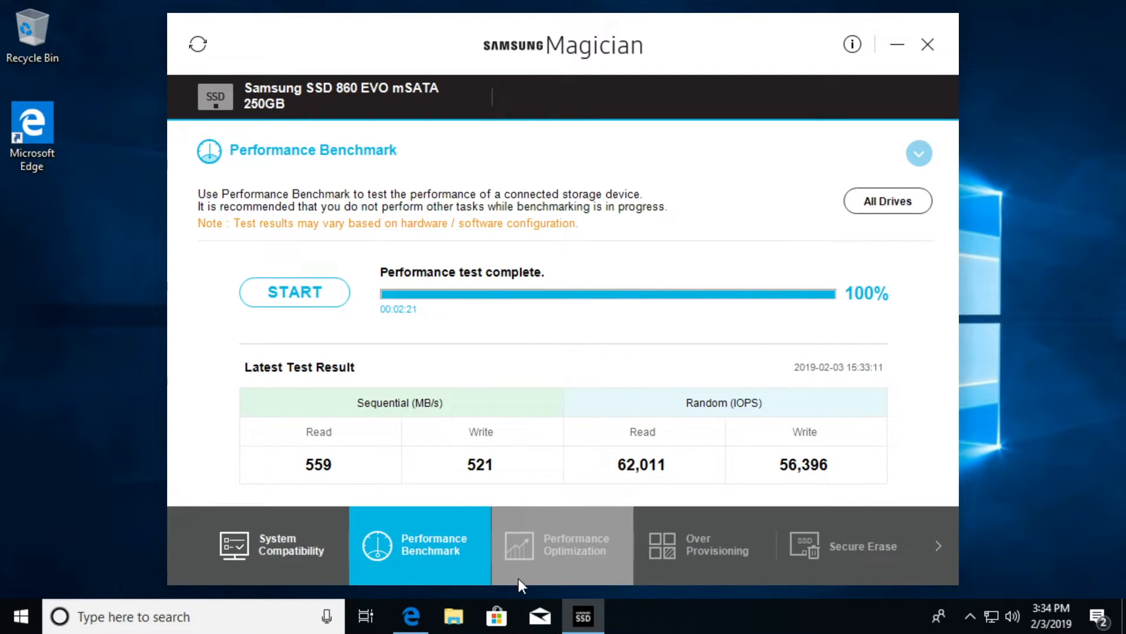
# - Switch to the Performance Optimization section
pyautogui.click(562, 544)
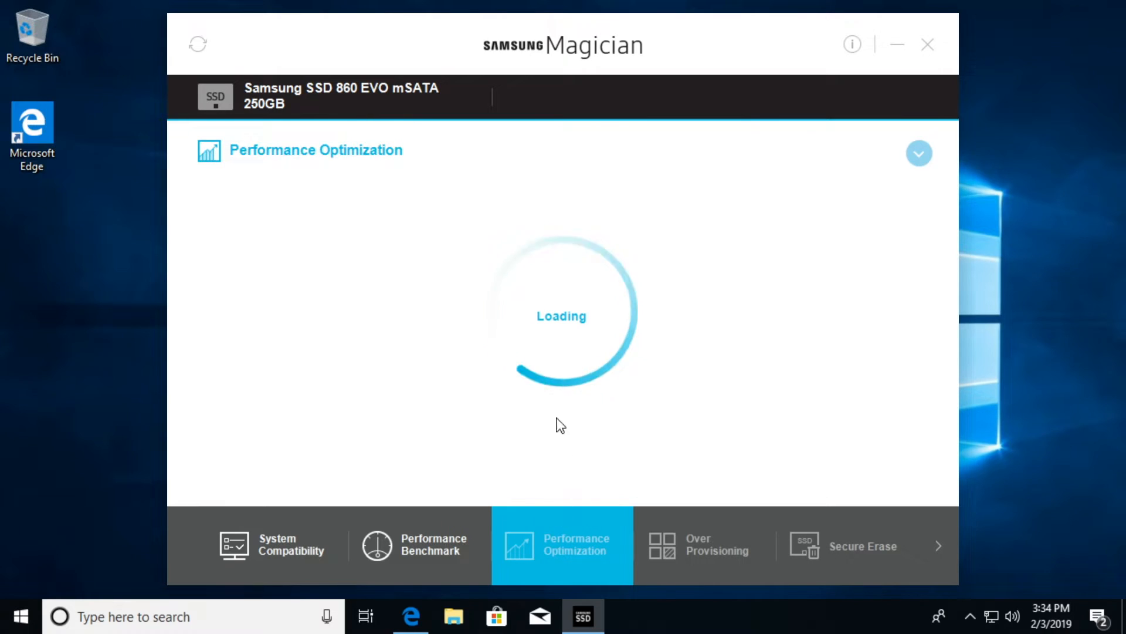
pyautogui.moveTo(549, 323)
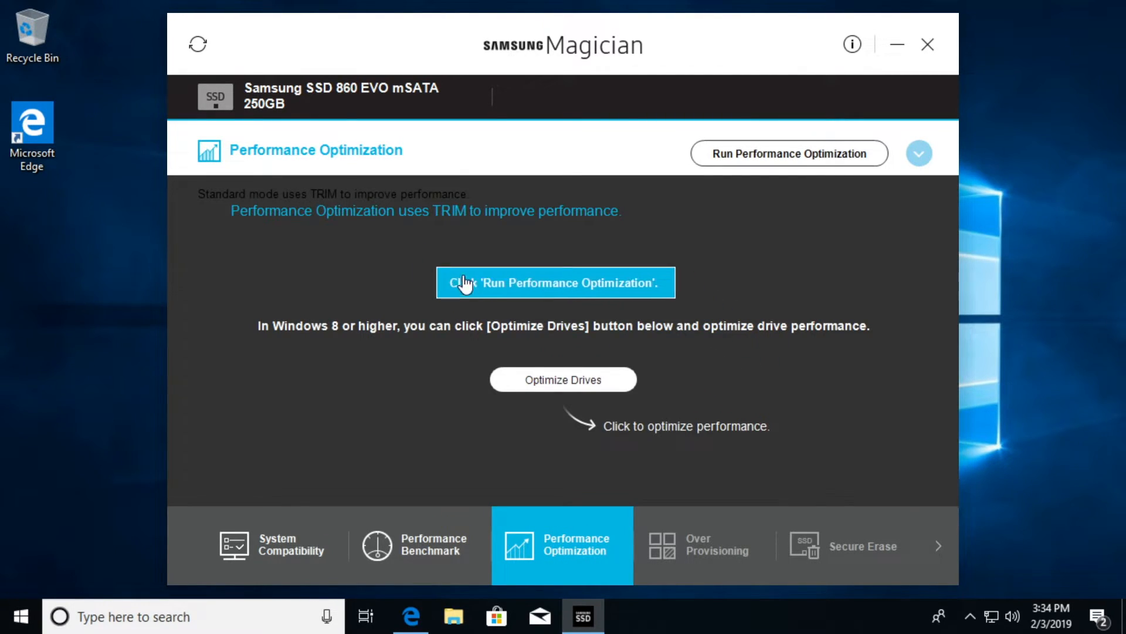
pyautogui.moveTo(627, 338)
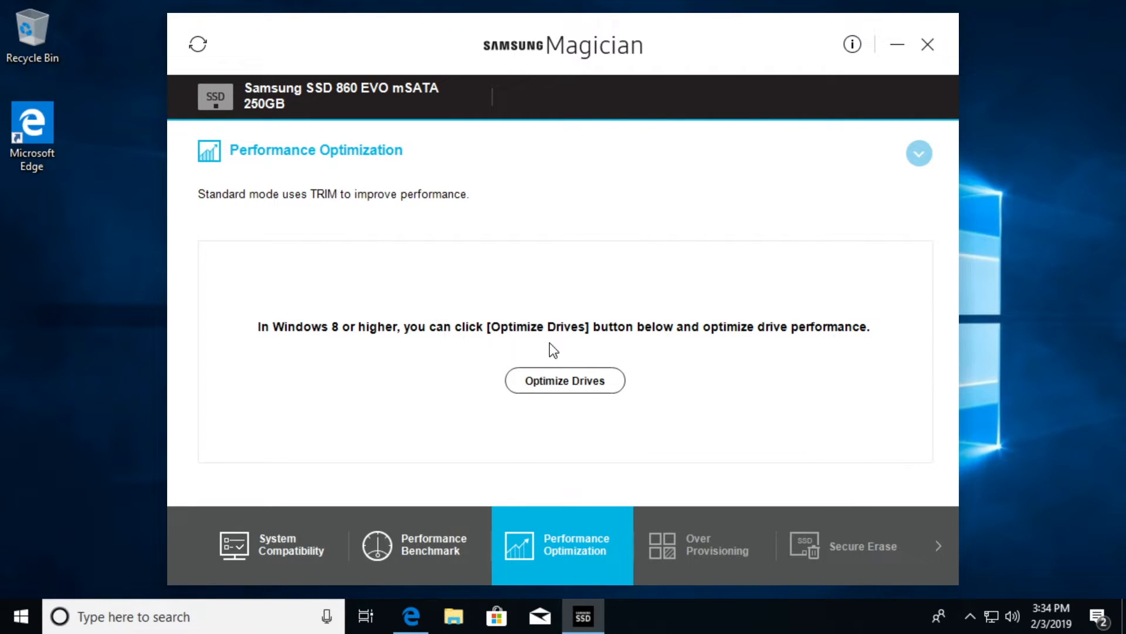
pyautogui.moveTo(359, 338)
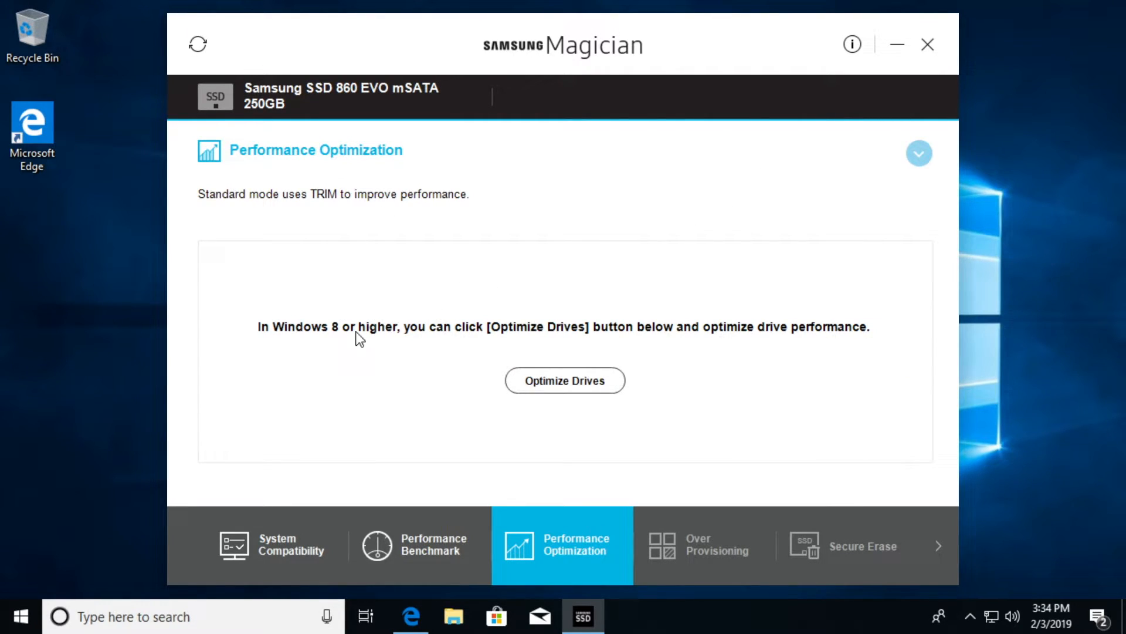
pyautogui.moveTo(680, 357)
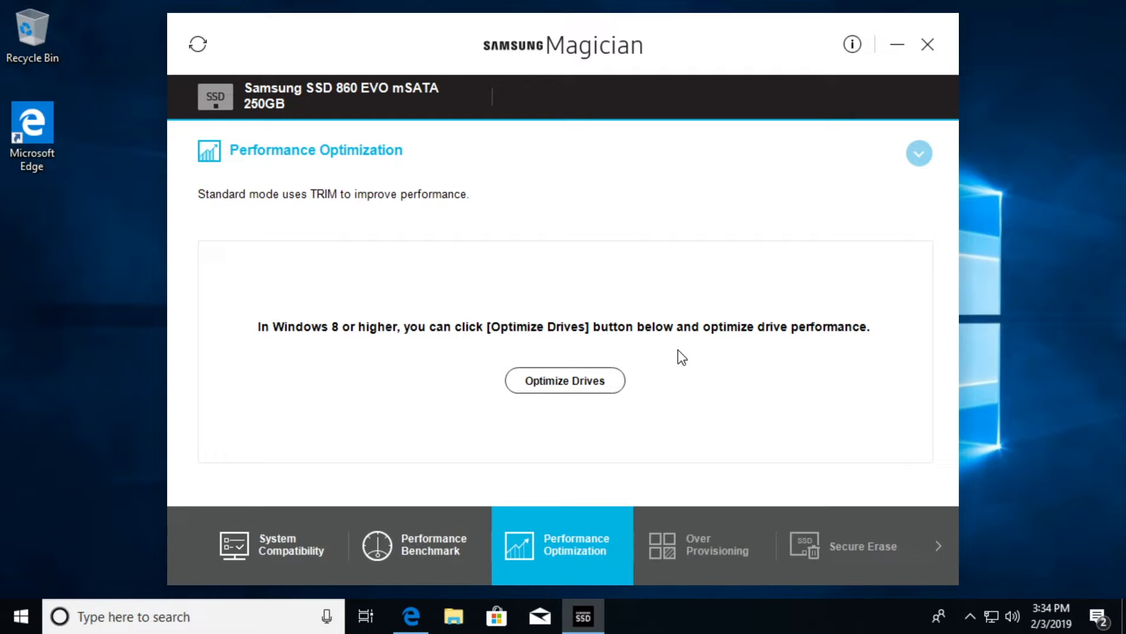
# - Optimize drive C: in Windows Optimize Drives and close the window
pyautogui.click(565, 380)
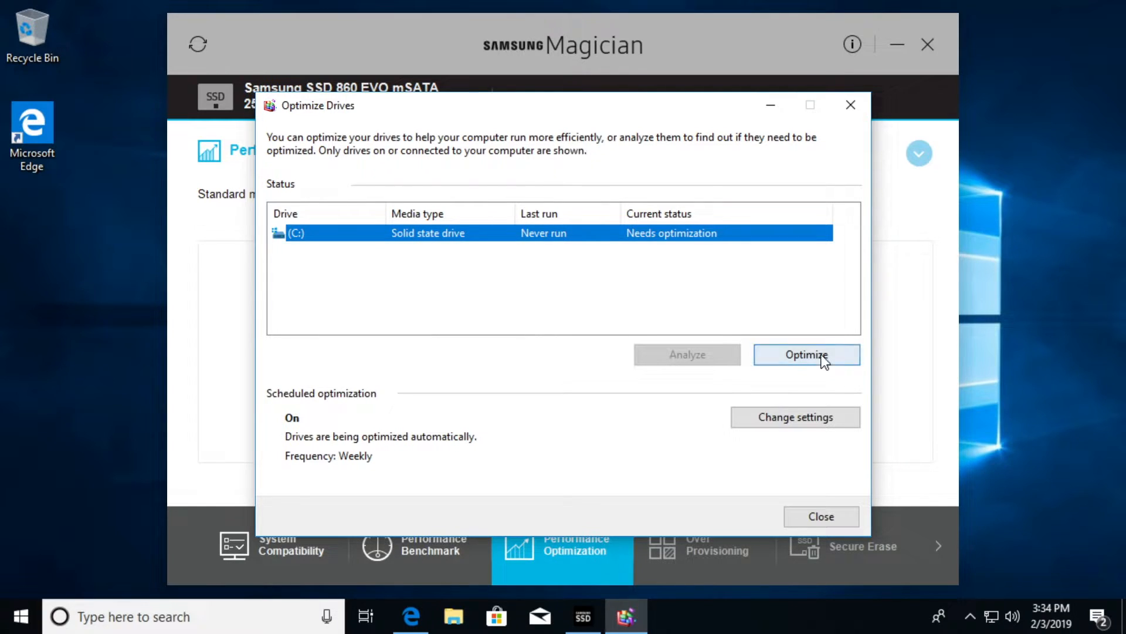
pyautogui.click(806, 355)
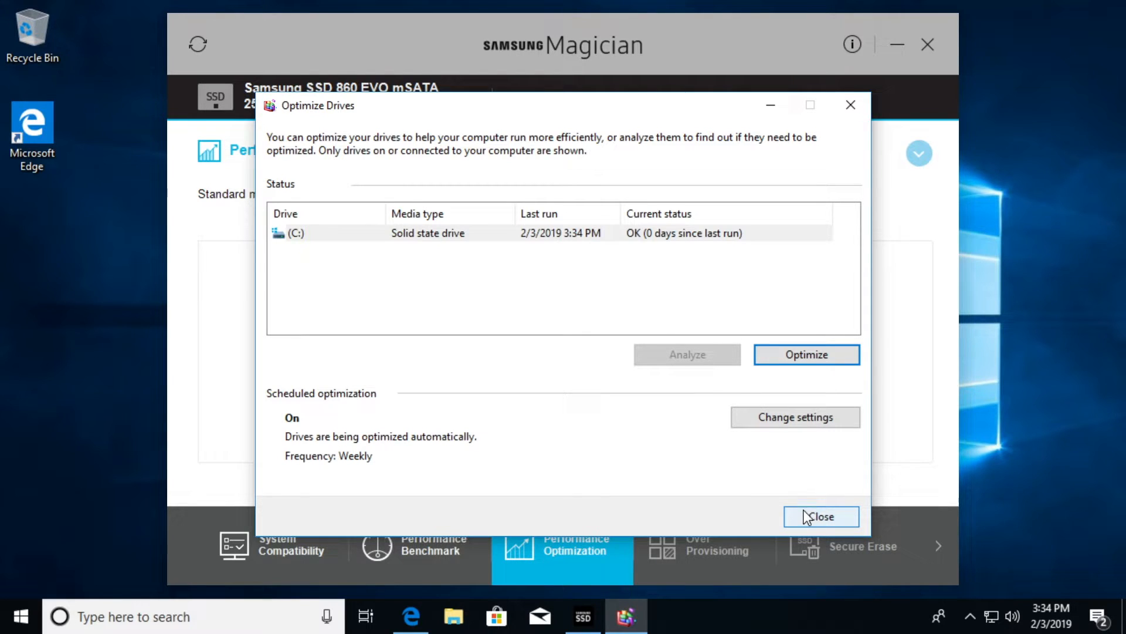
pyautogui.click(822, 517)
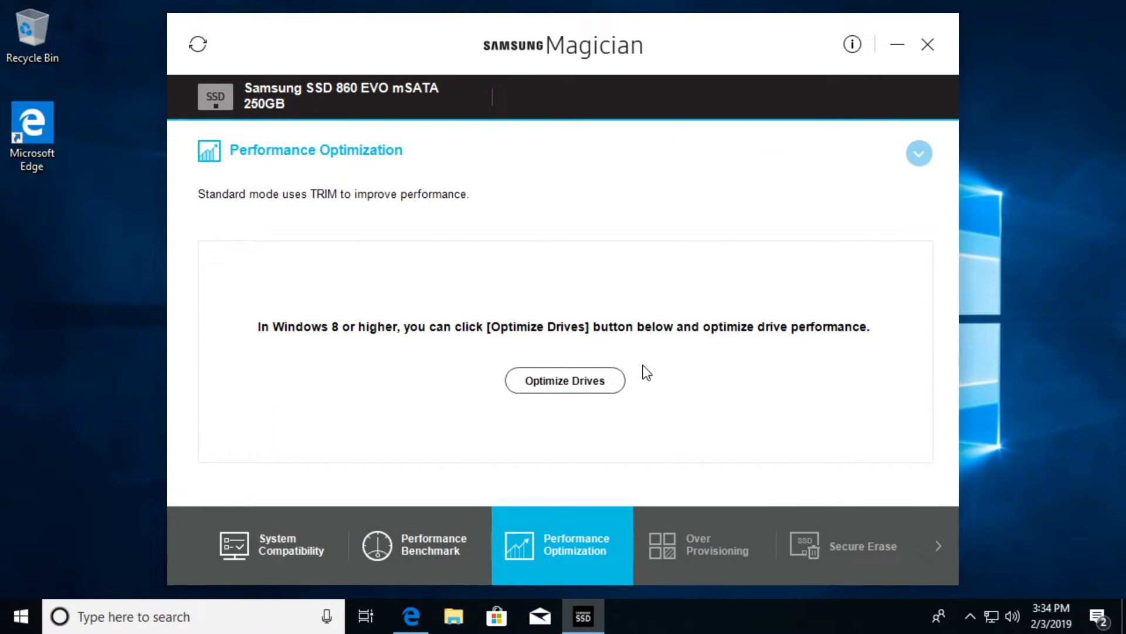
pyautogui.moveTo(853, 253)
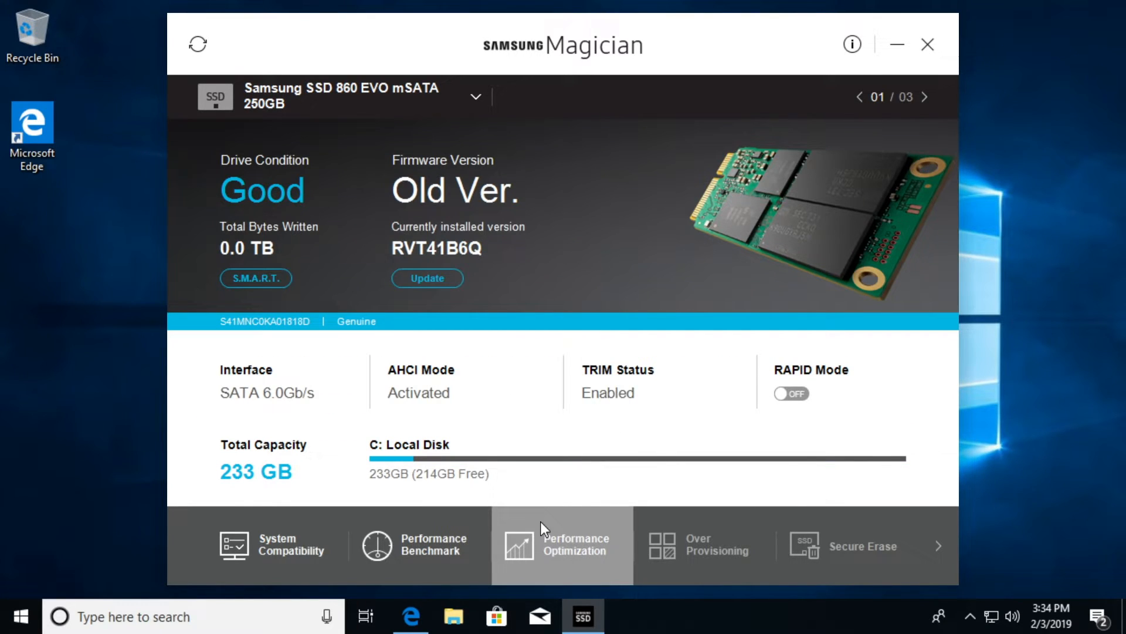
# - Run Over Provisioning on drive C: reserving the recommended 10%, then move on to Secure Erase
pyautogui.click(704, 544)
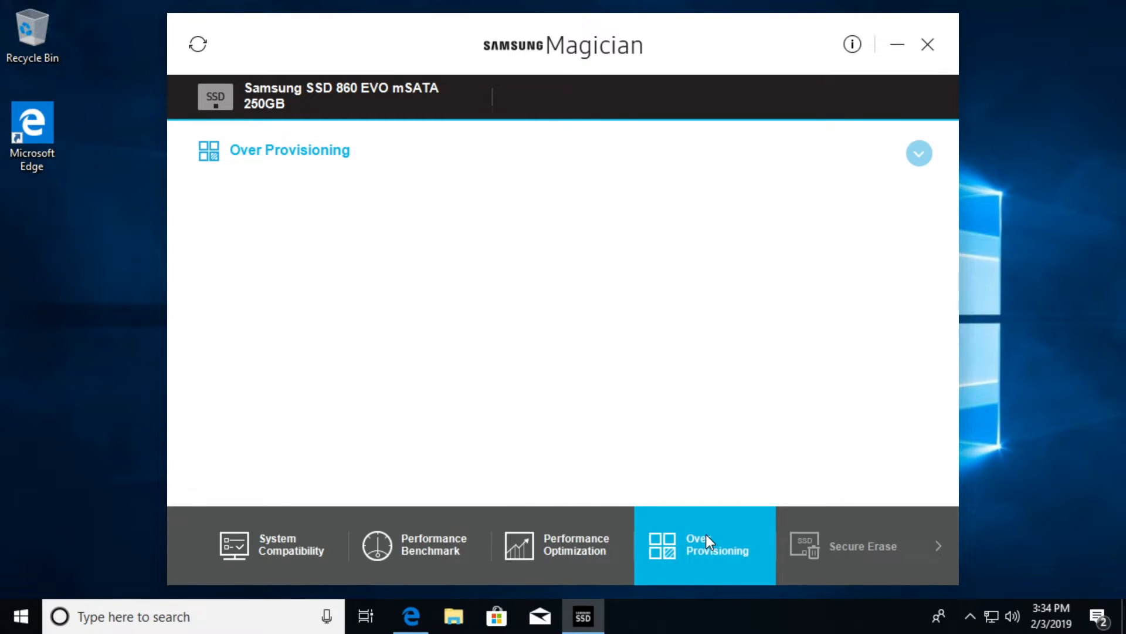
pyautogui.click(918, 152)
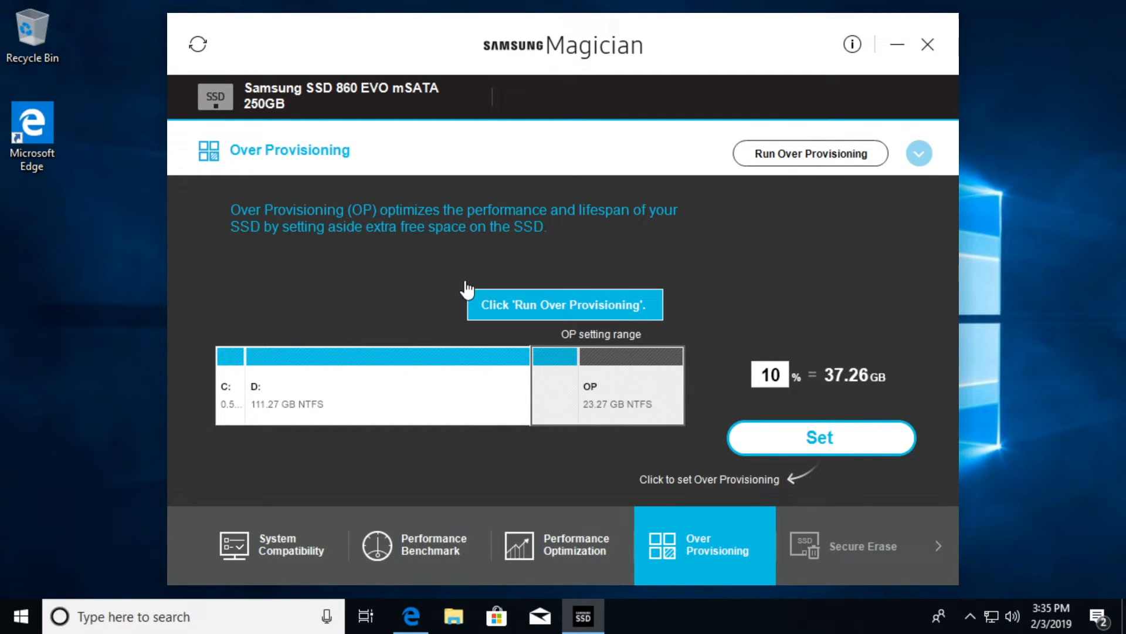
pyautogui.moveTo(504, 253)
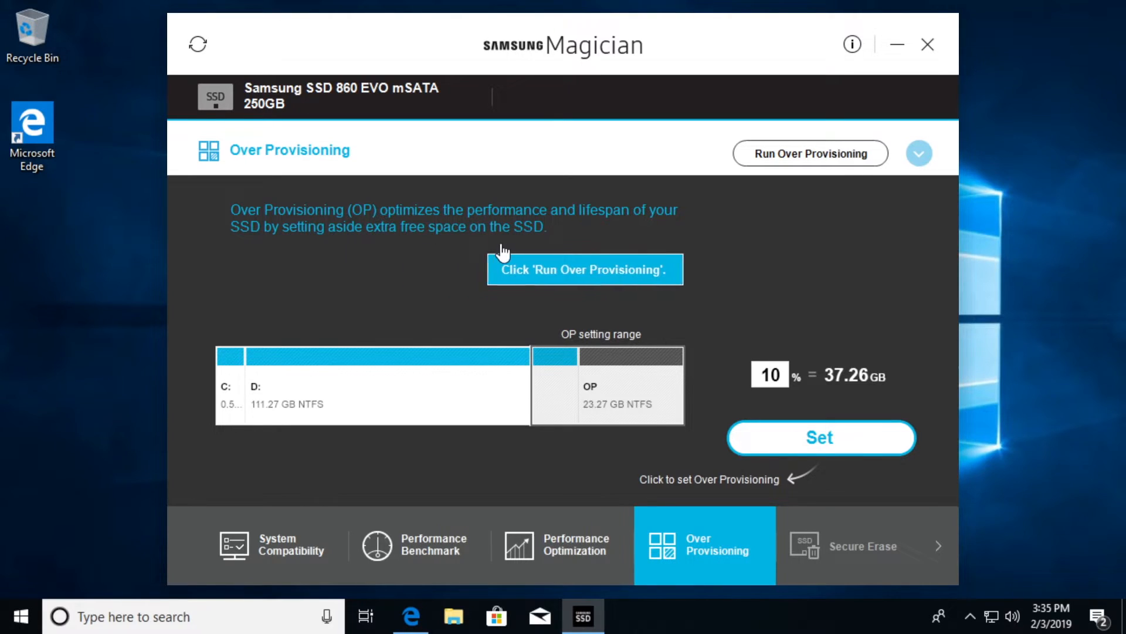
pyautogui.moveTo(481, 326)
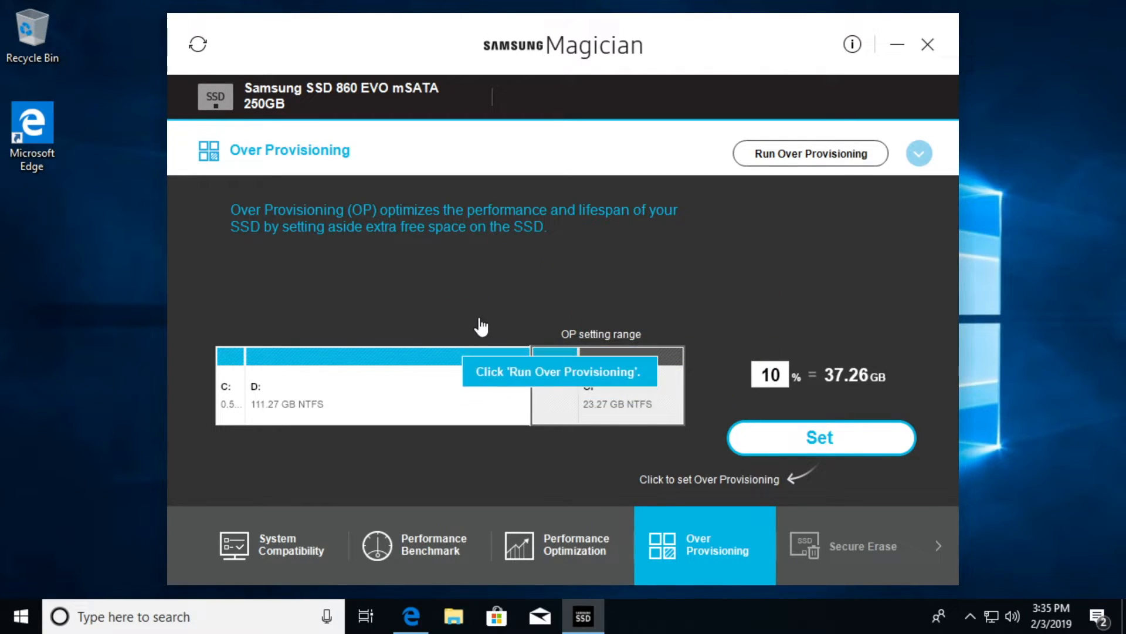
pyautogui.moveTo(856, 384)
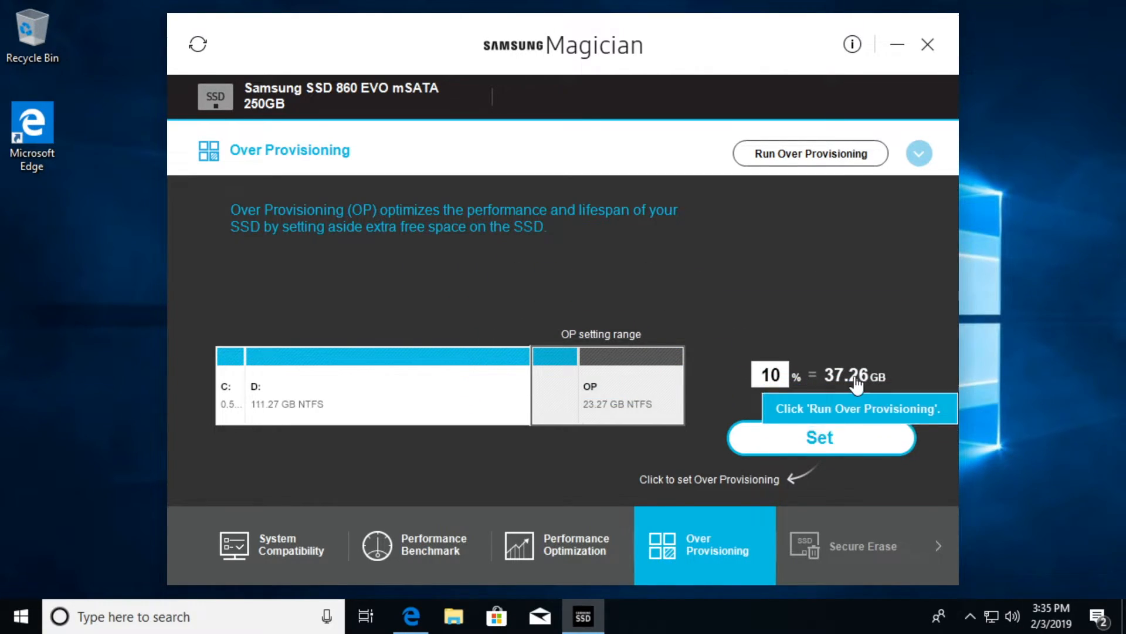
pyautogui.moveTo(803, 447)
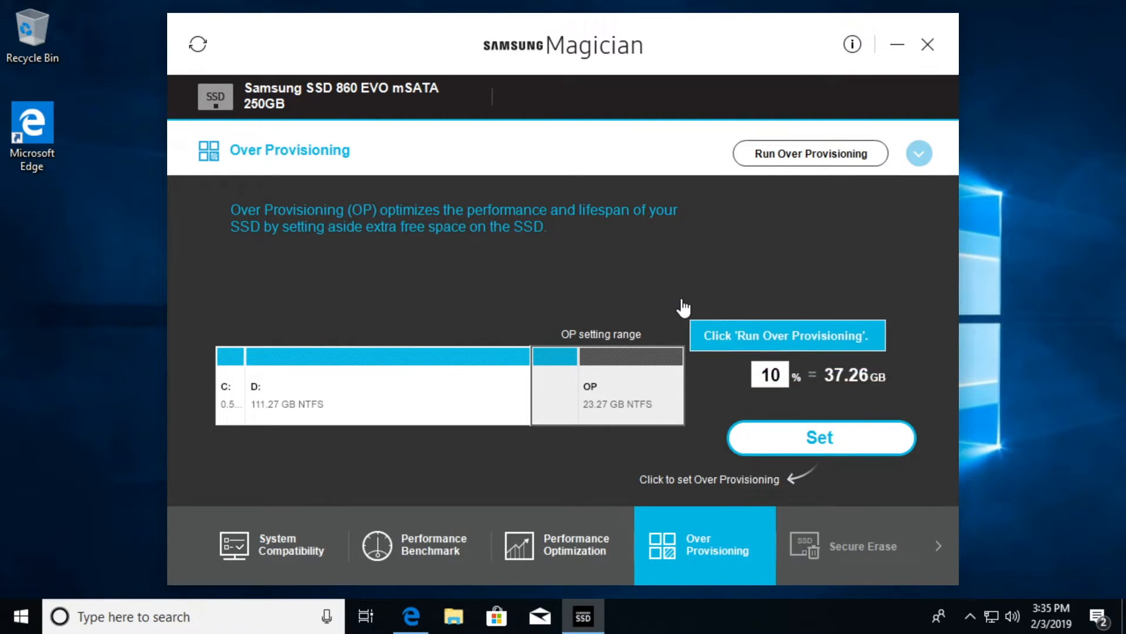
pyautogui.click(810, 153)
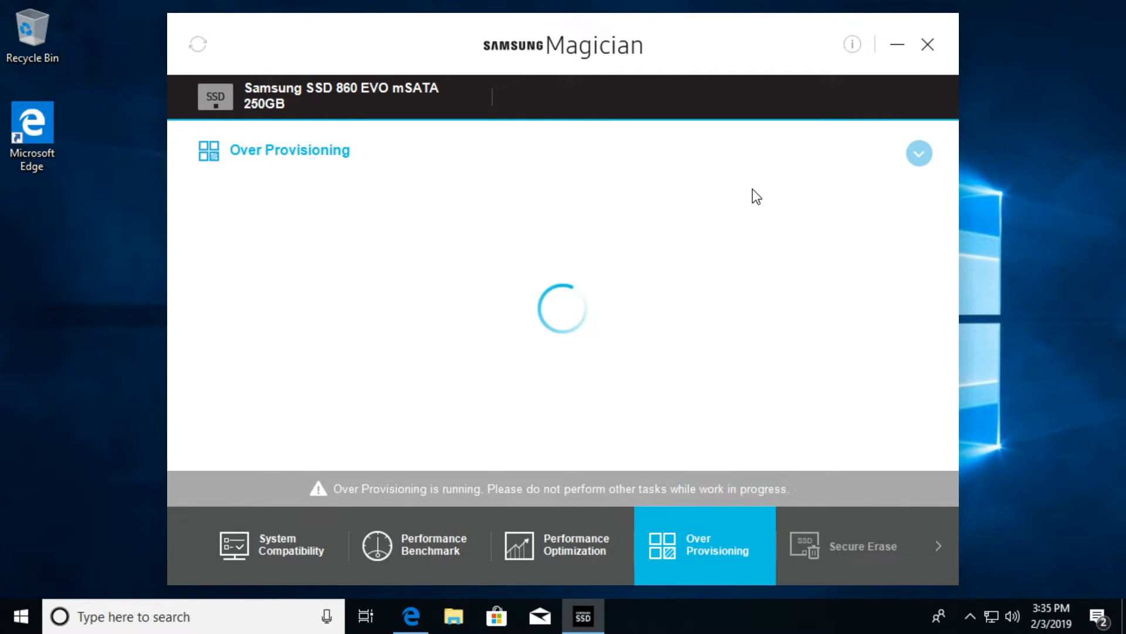
pyautogui.moveTo(750, 199)
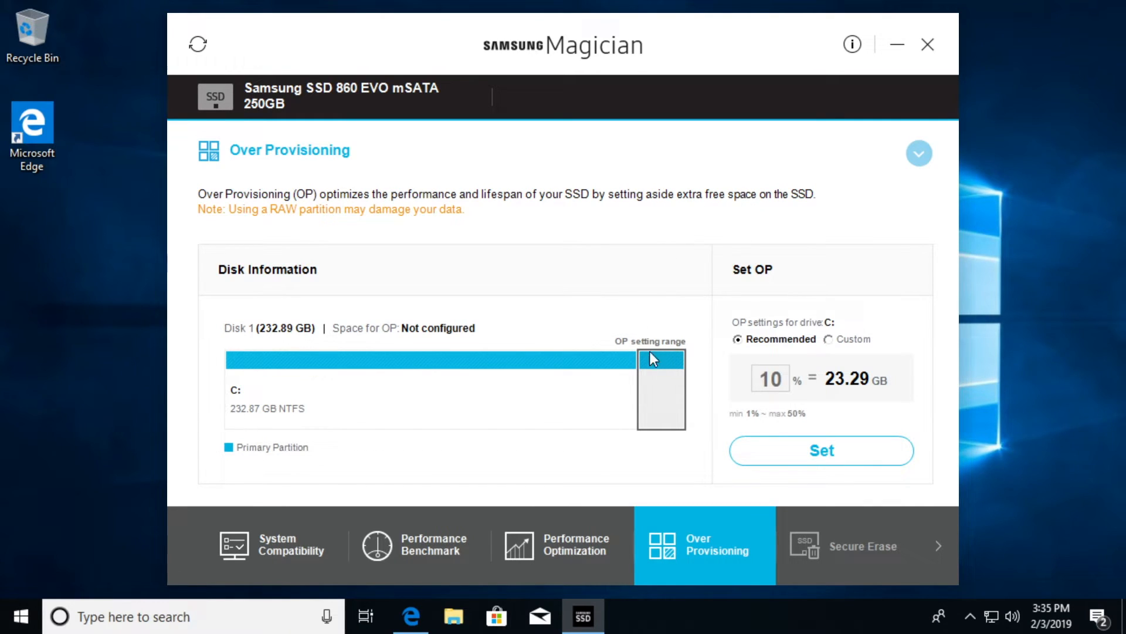
pyautogui.moveTo(640, 386)
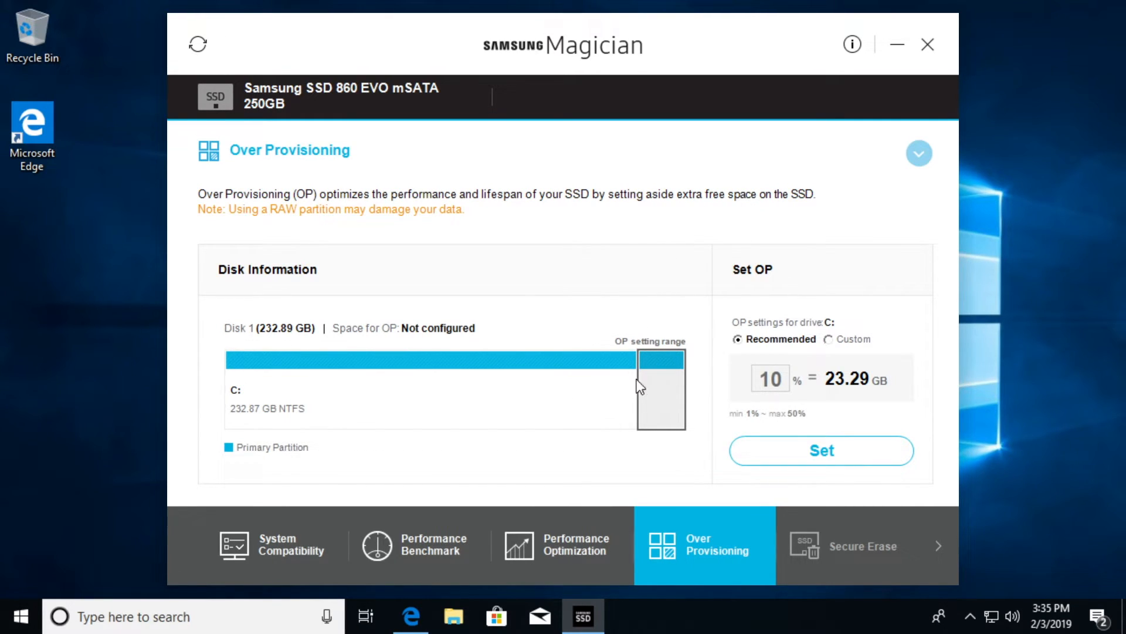
pyautogui.moveTo(349, 246)
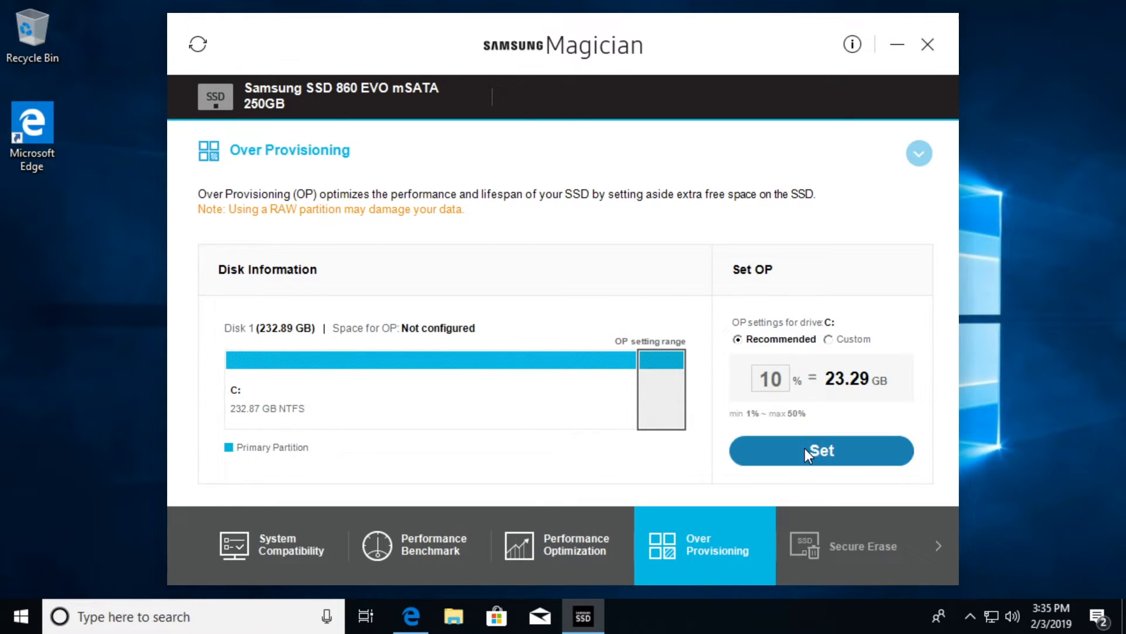
pyautogui.click(821, 451)
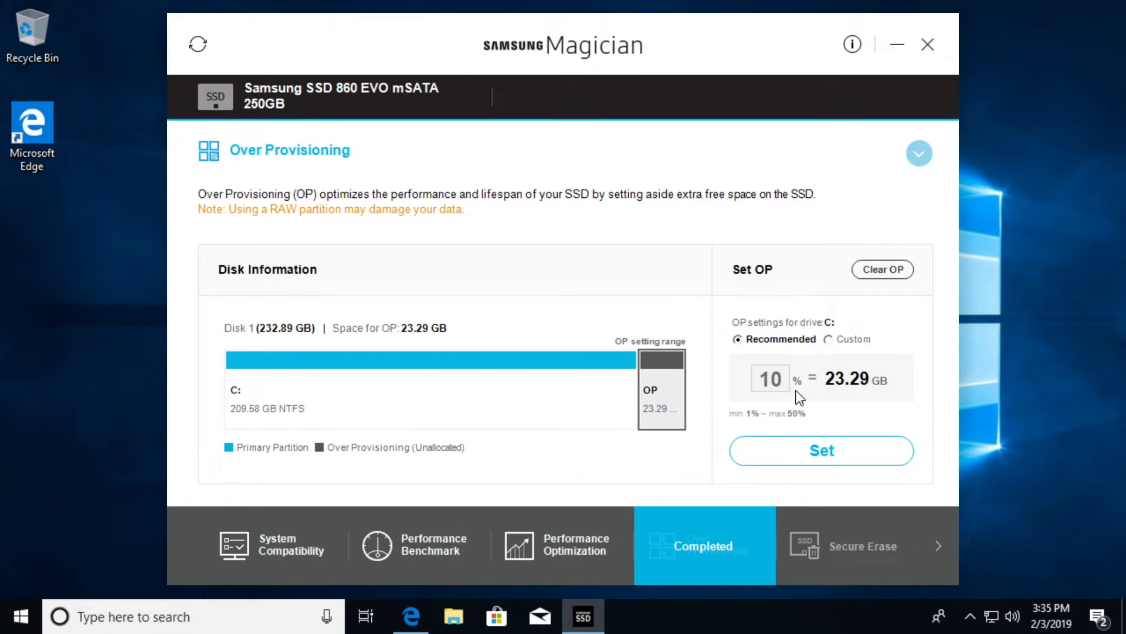
pyautogui.click(847, 546)
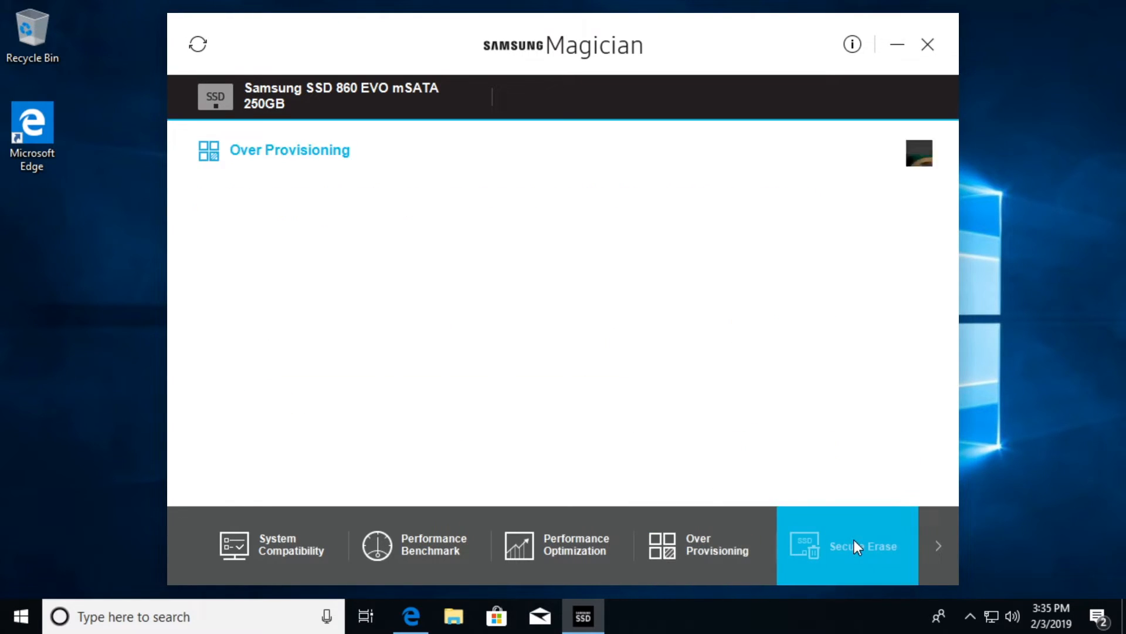
# - View the Secure Erase page, then reveal the remaining tools in the feature bar
pyautogui.click(847, 545)
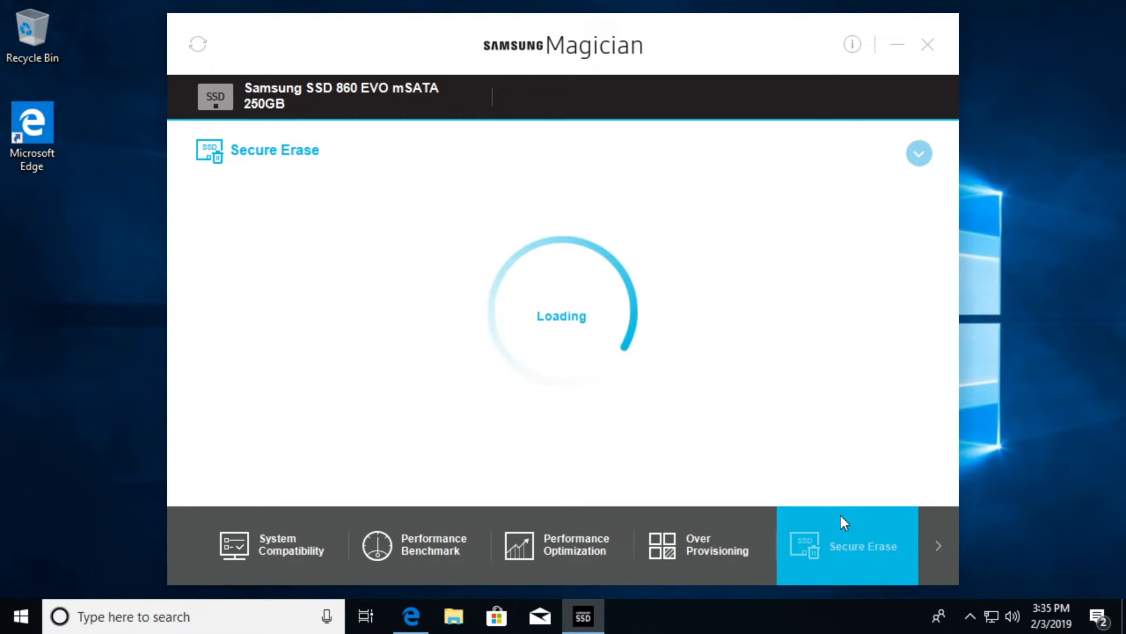
pyautogui.moveTo(789, 352)
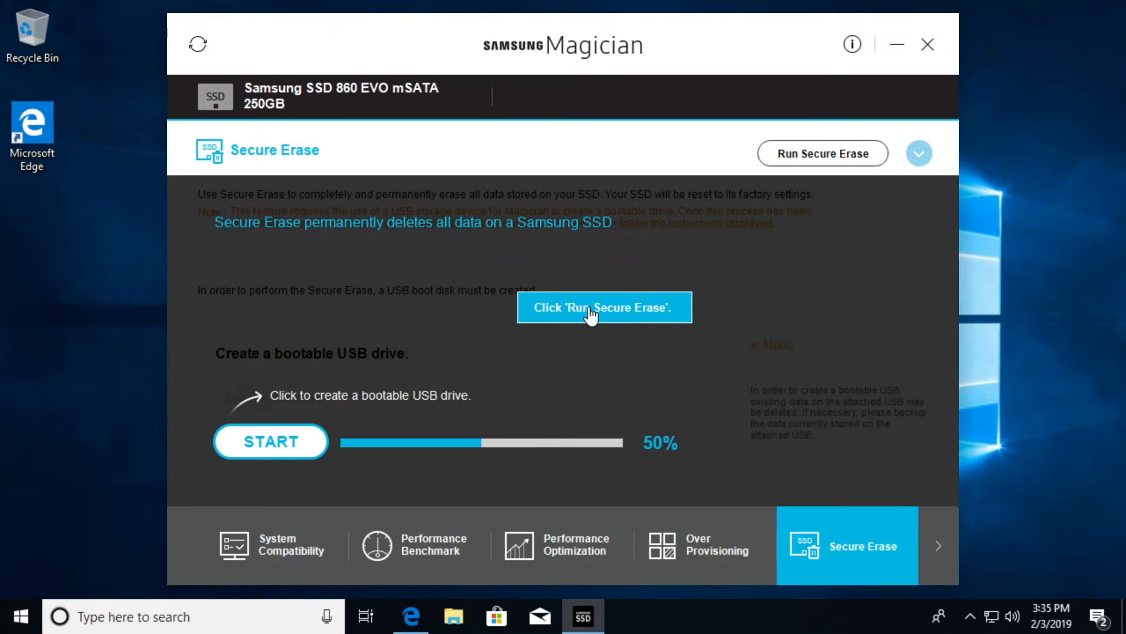
pyautogui.moveTo(707, 392)
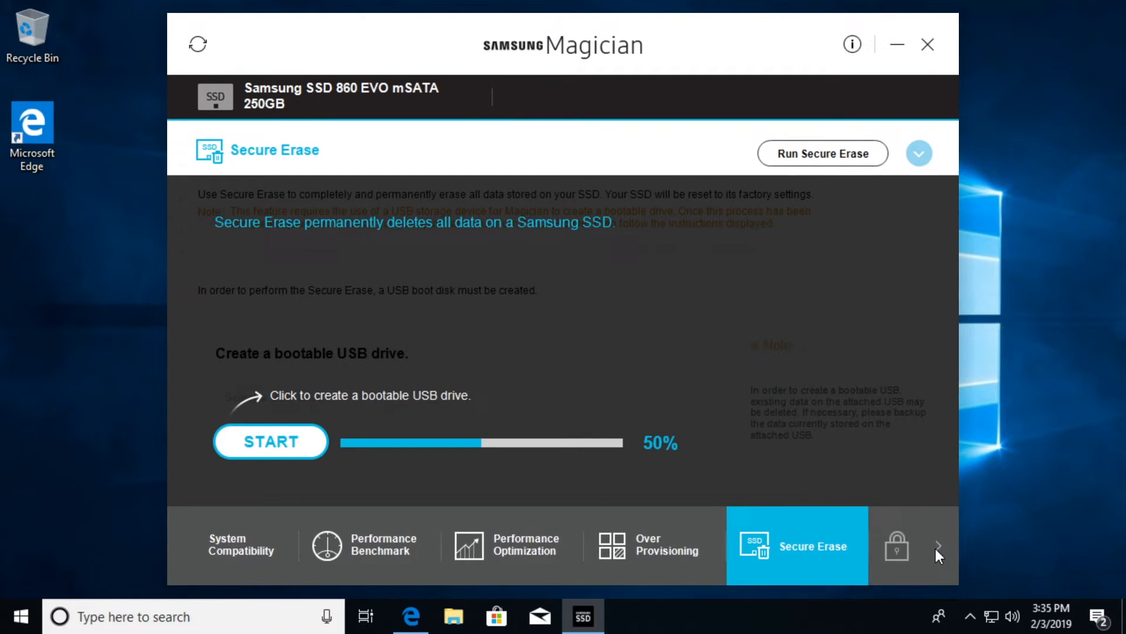
pyautogui.click(938, 546)
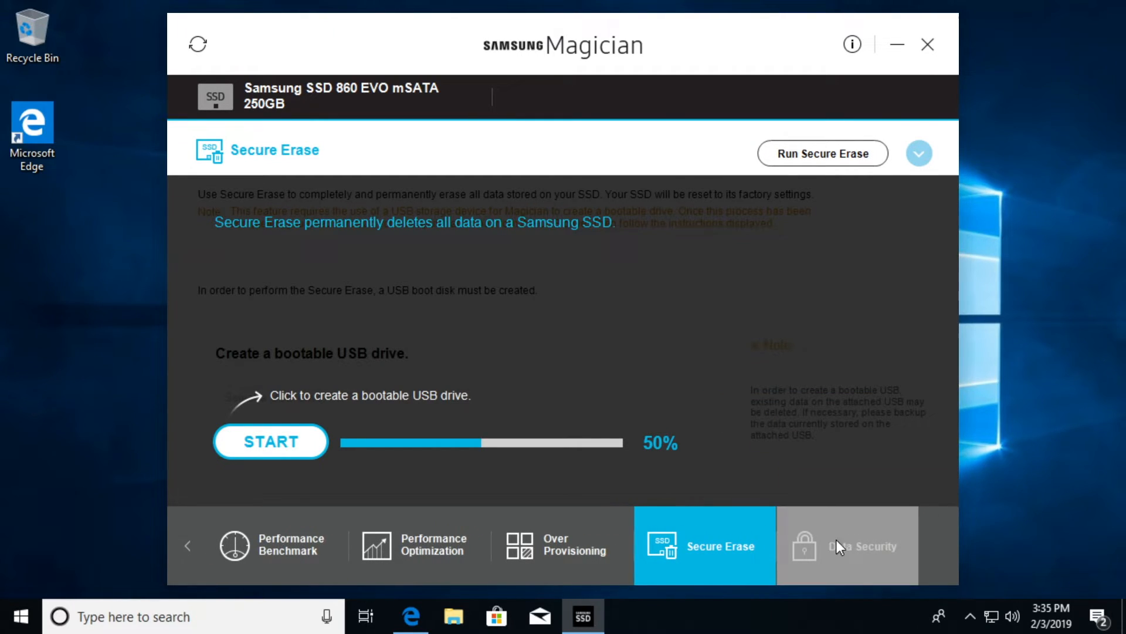
# - Run Data Security to see Class 0 and TCG Opal disabled and Encrypted Drive ready
pyautogui.click(846, 546)
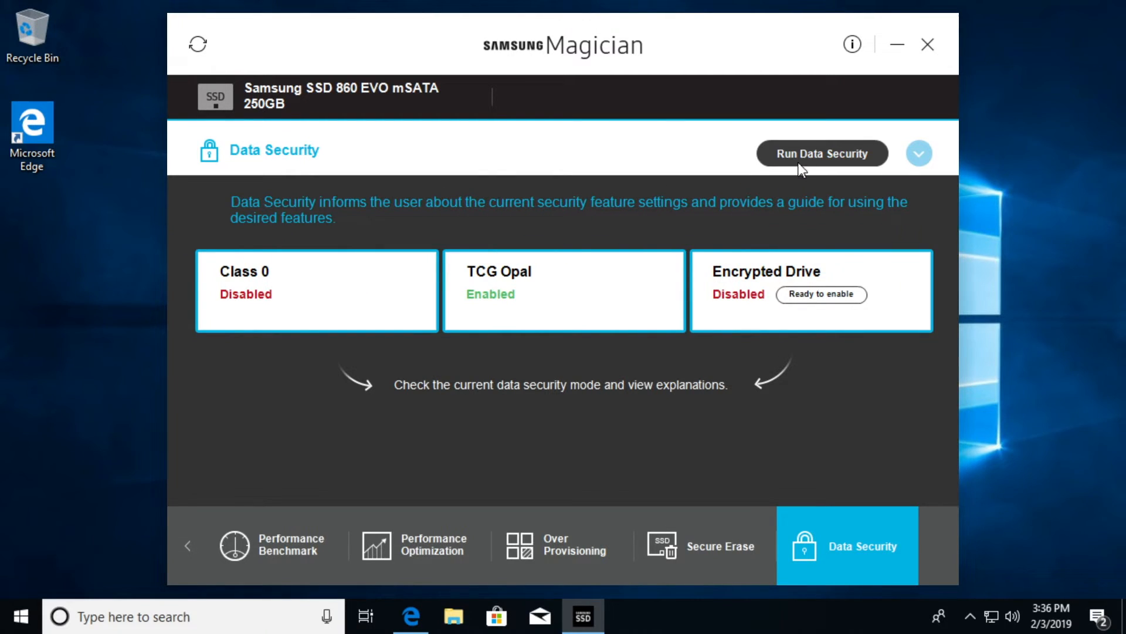
pyautogui.click(821, 153)
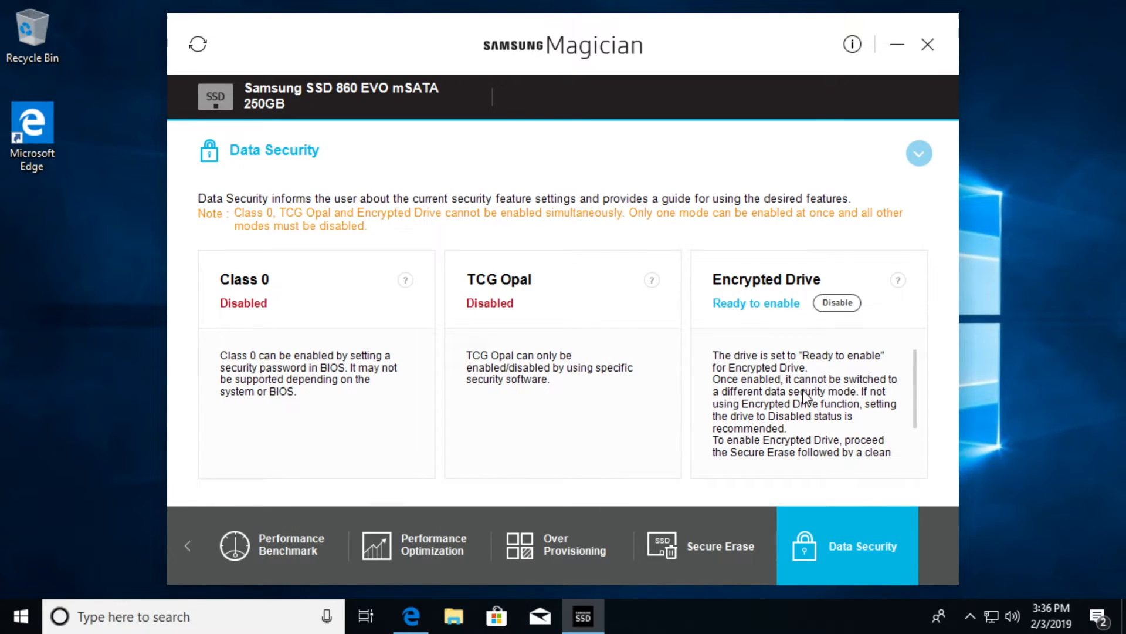
pyautogui.moveTo(869, 420)
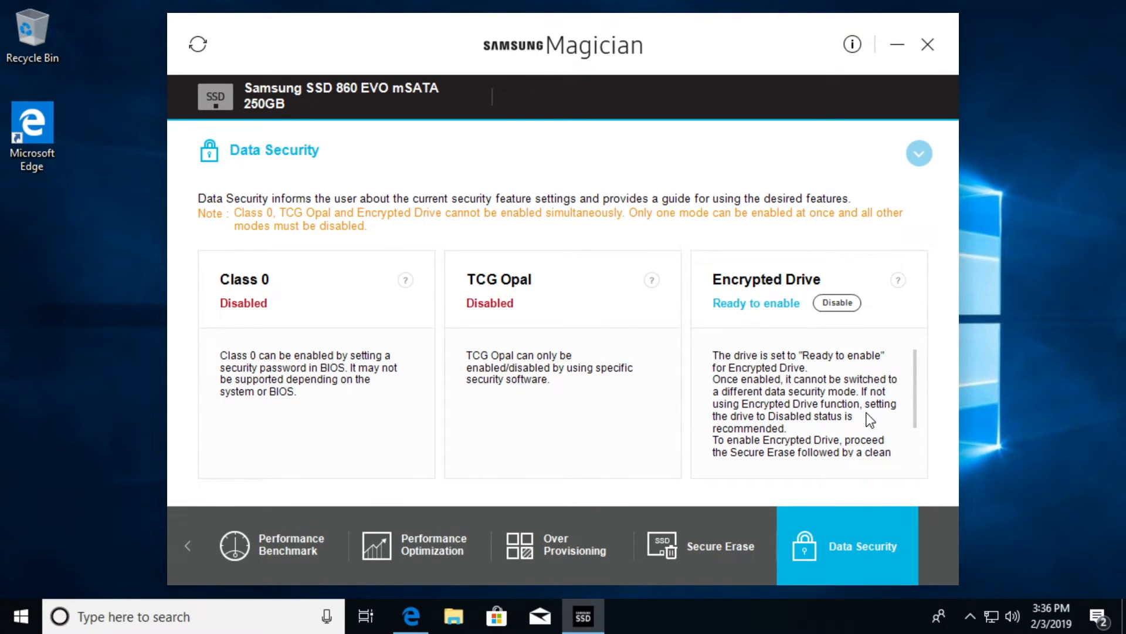
pyautogui.scroll(-3)
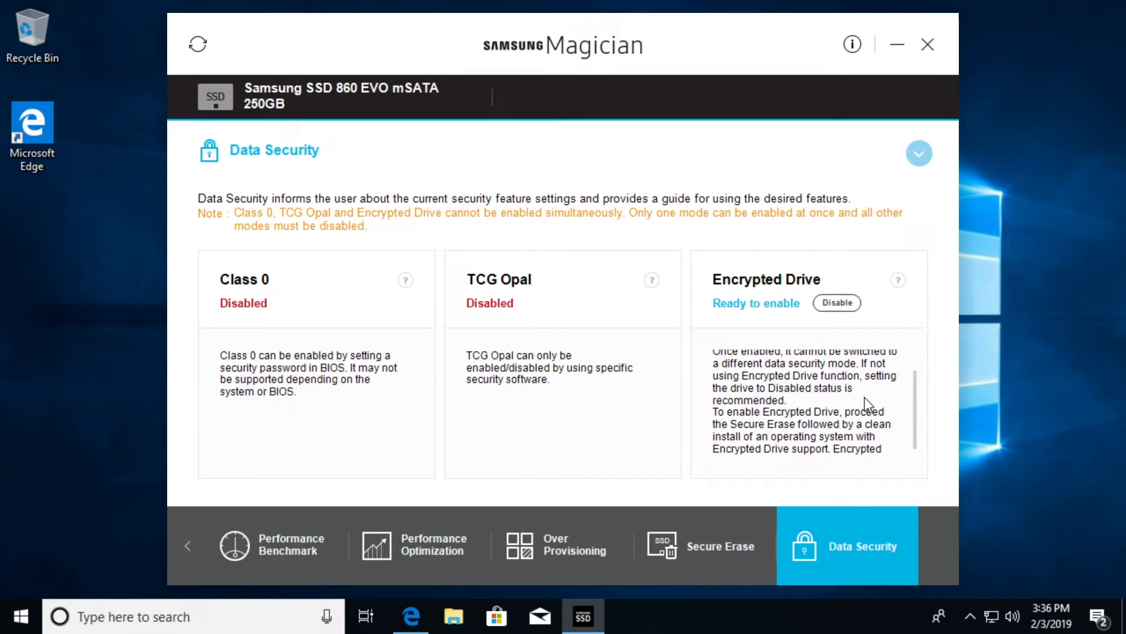
pyautogui.scroll(-3)
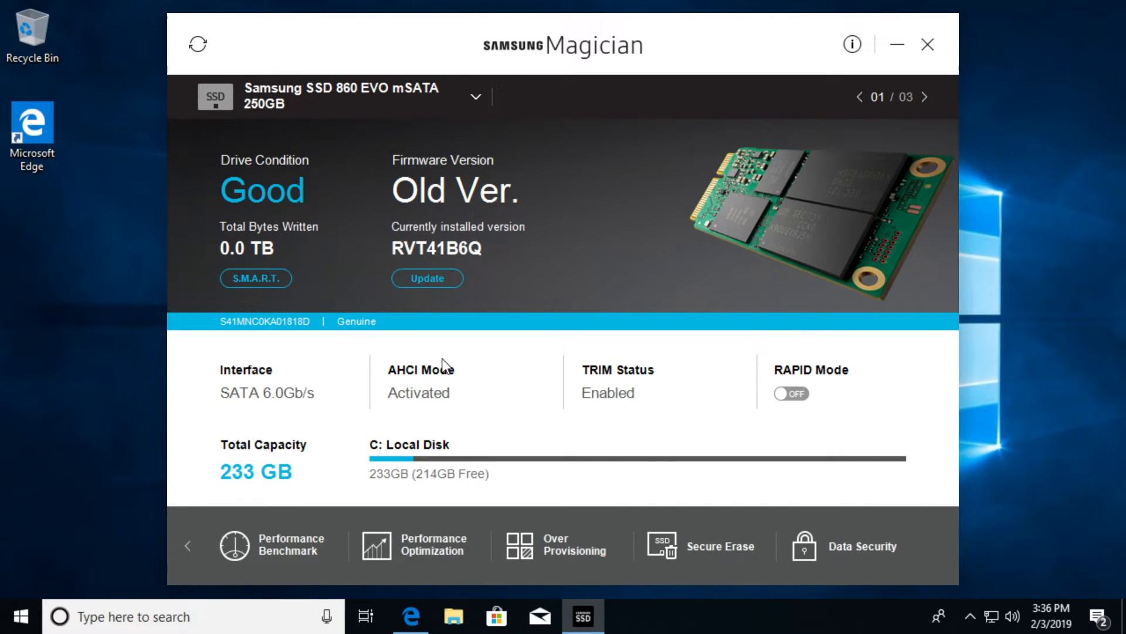
pyautogui.moveTo(565, 411)
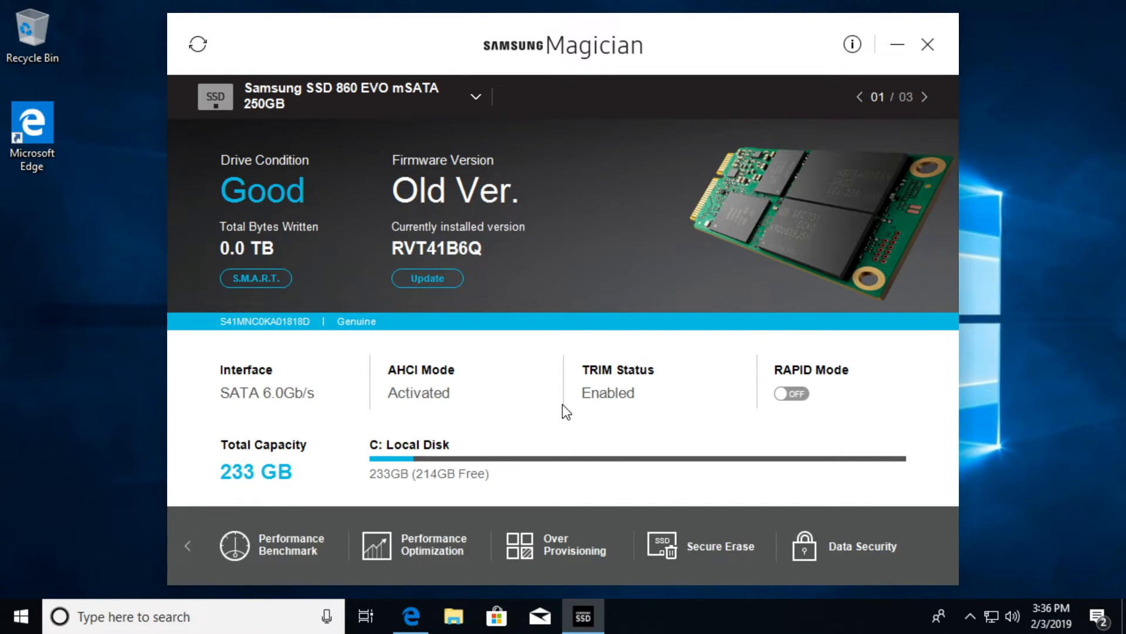
# - Switch the RAPID Mode toggle on and acknowledge its information notice
pyautogui.click(790, 393)
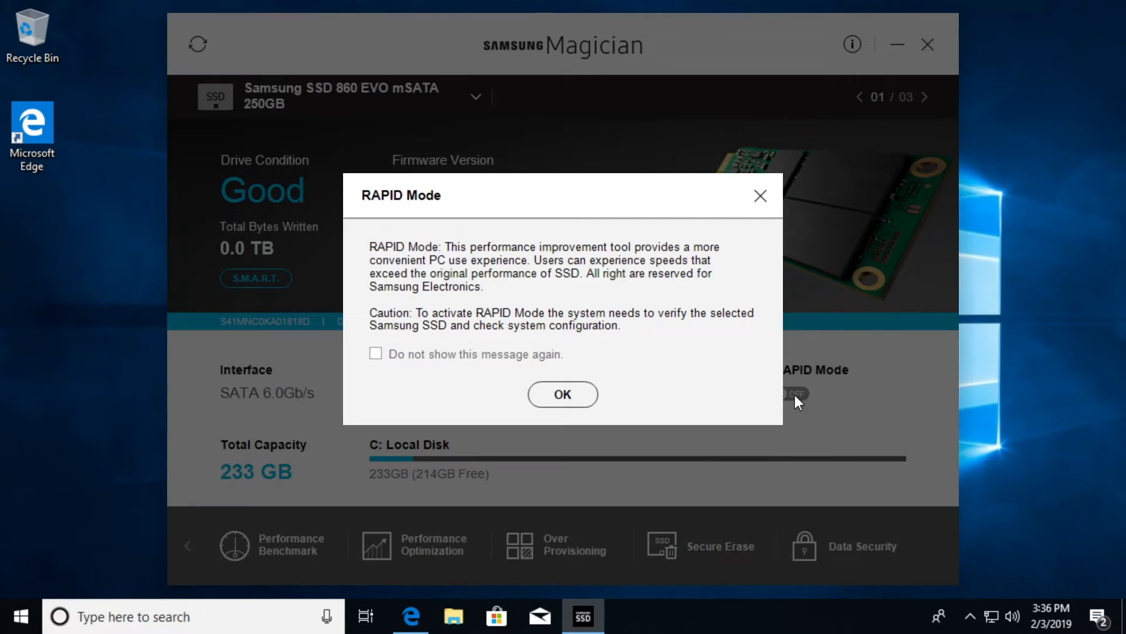
pyautogui.moveTo(521, 283)
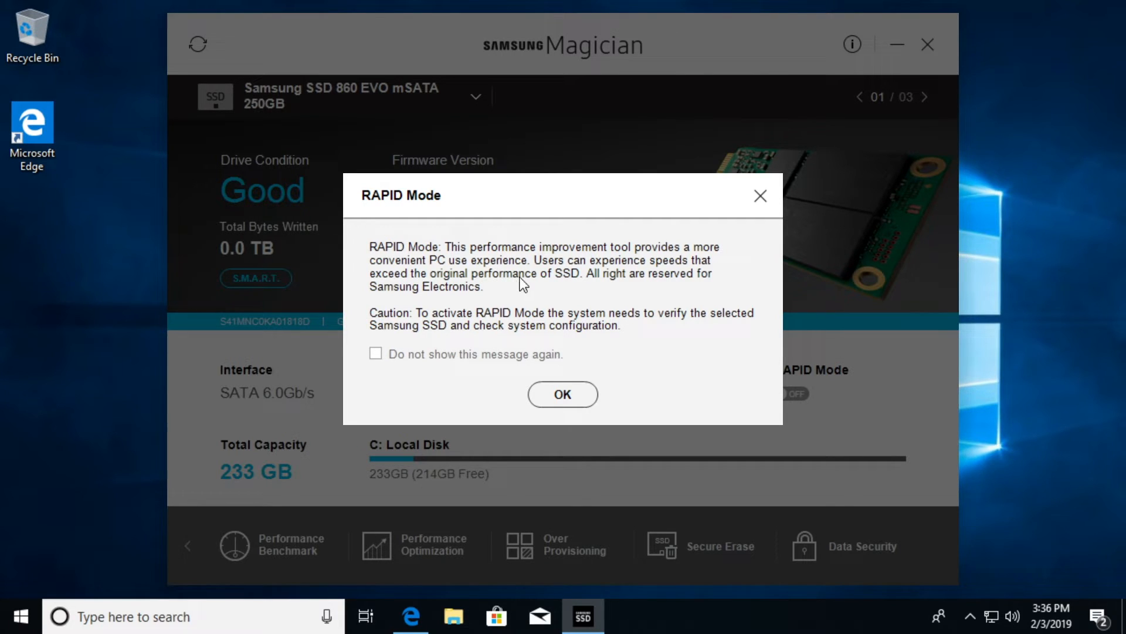
pyautogui.moveTo(528, 294)
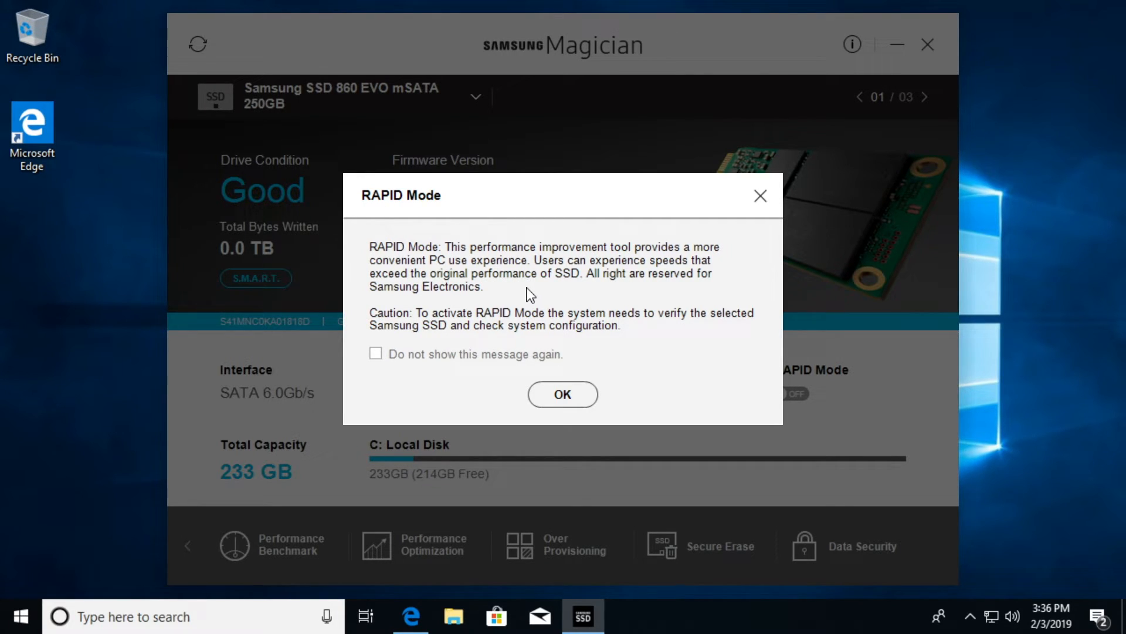
pyautogui.moveTo(485, 288)
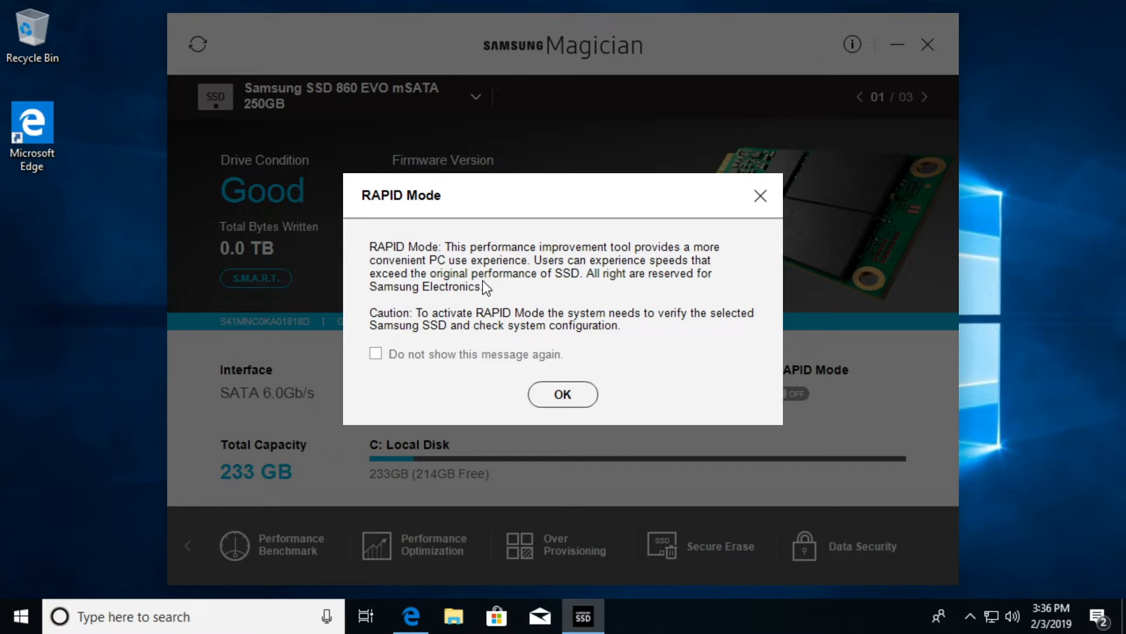
pyautogui.moveTo(668, 274)
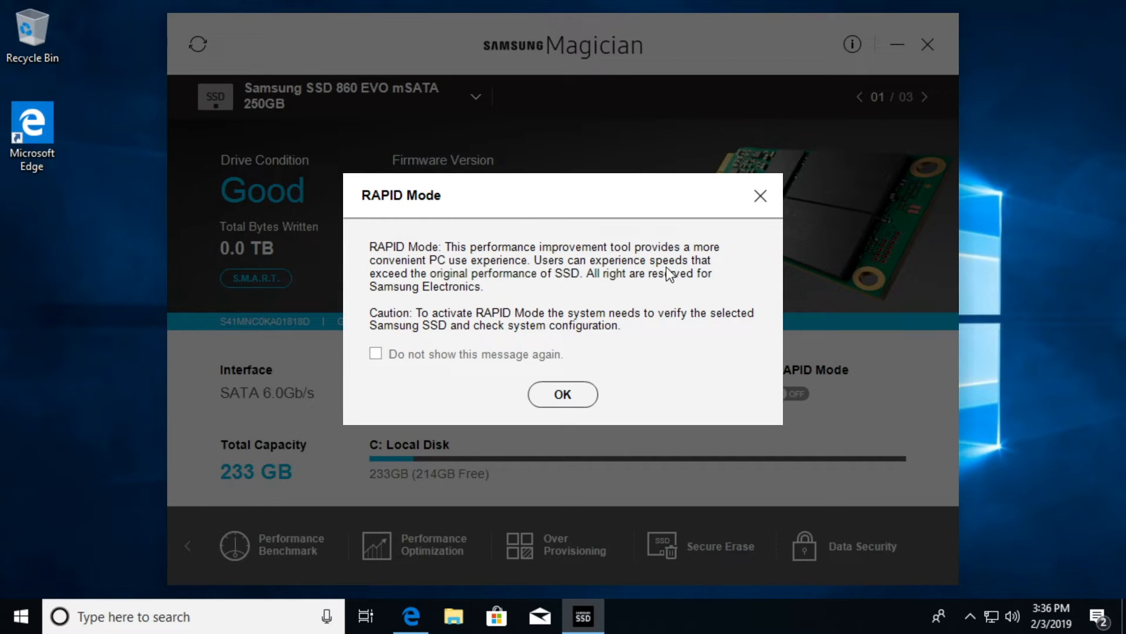
pyautogui.moveTo(571, 286)
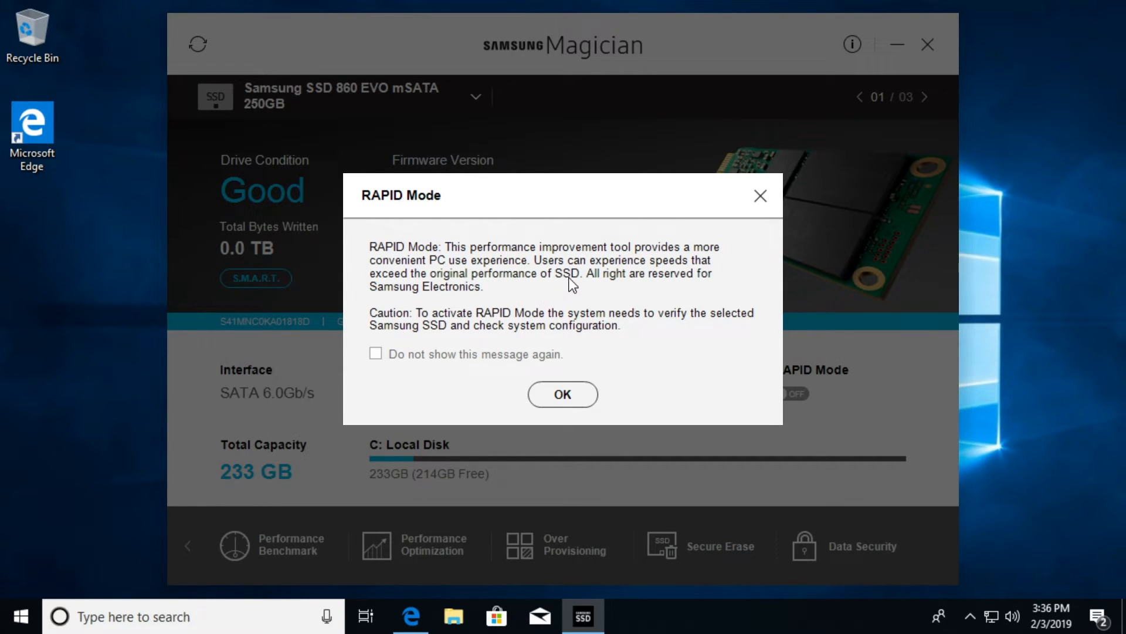
pyautogui.moveTo(600, 291)
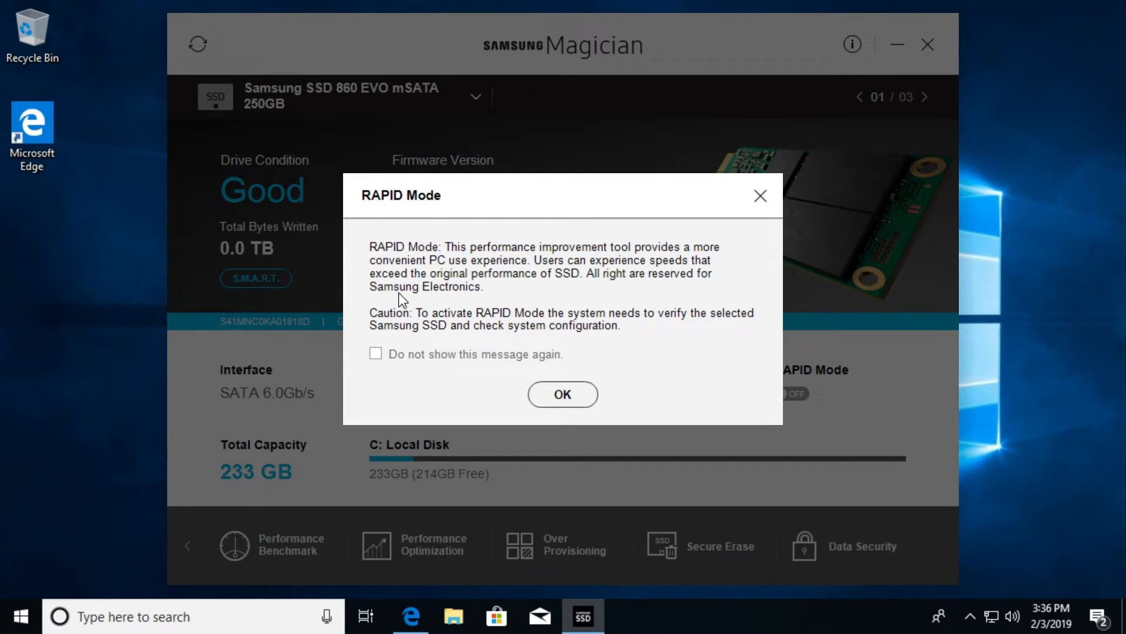
pyautogui.moveTo(610, 292)
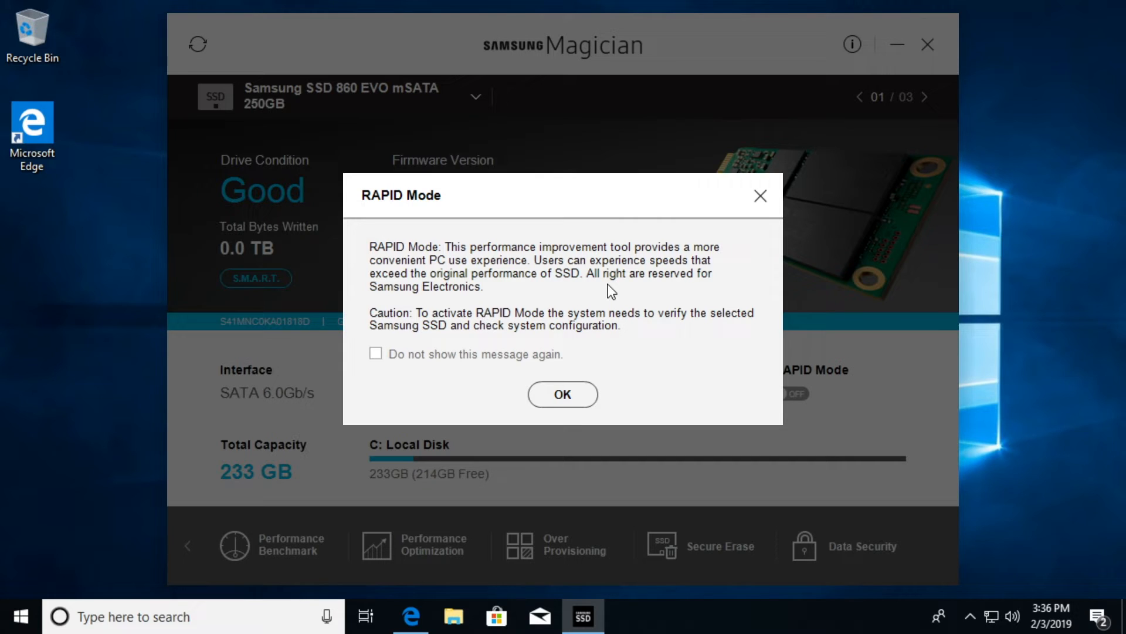
pyautogui.moveTo(383, 328)
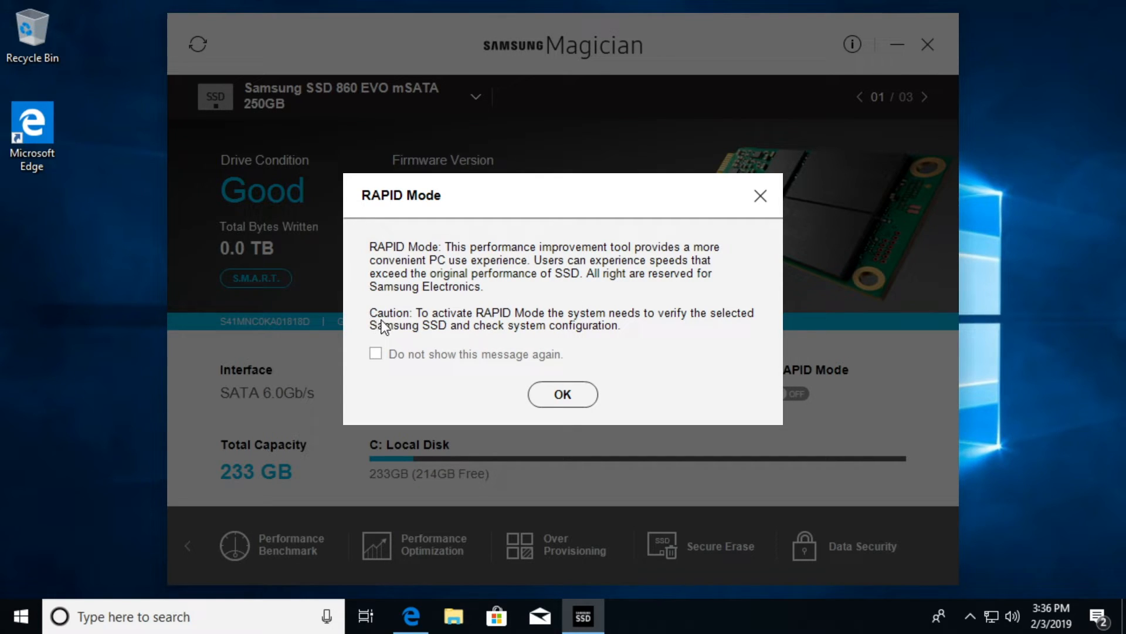
pyautogui.moveTo(517, 328)
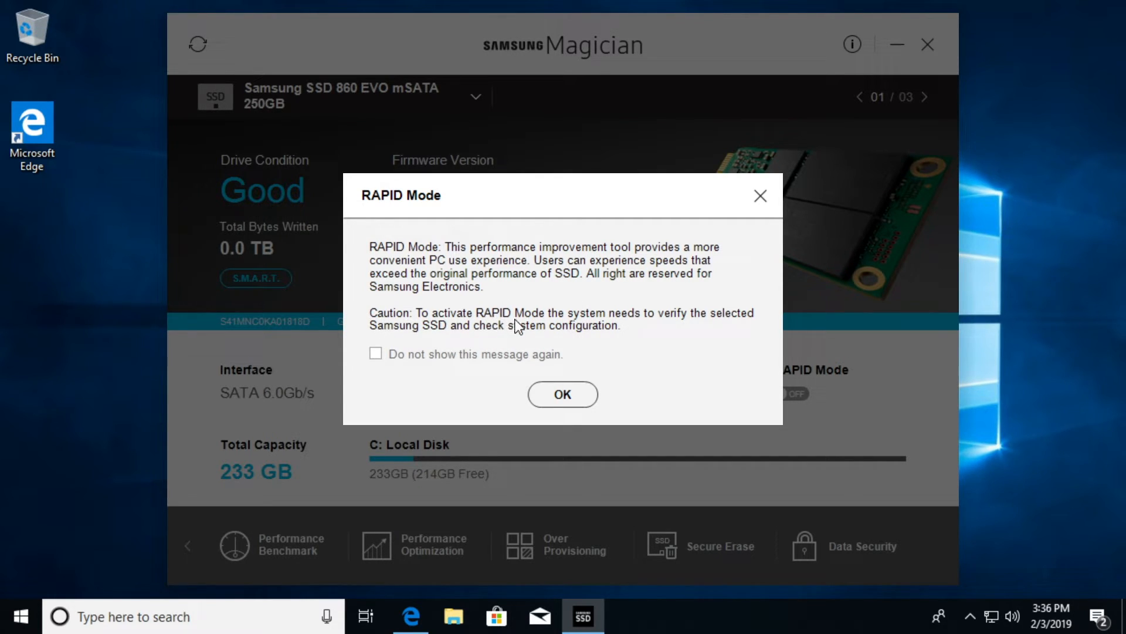
pyautogui.moveTo(690, 334)
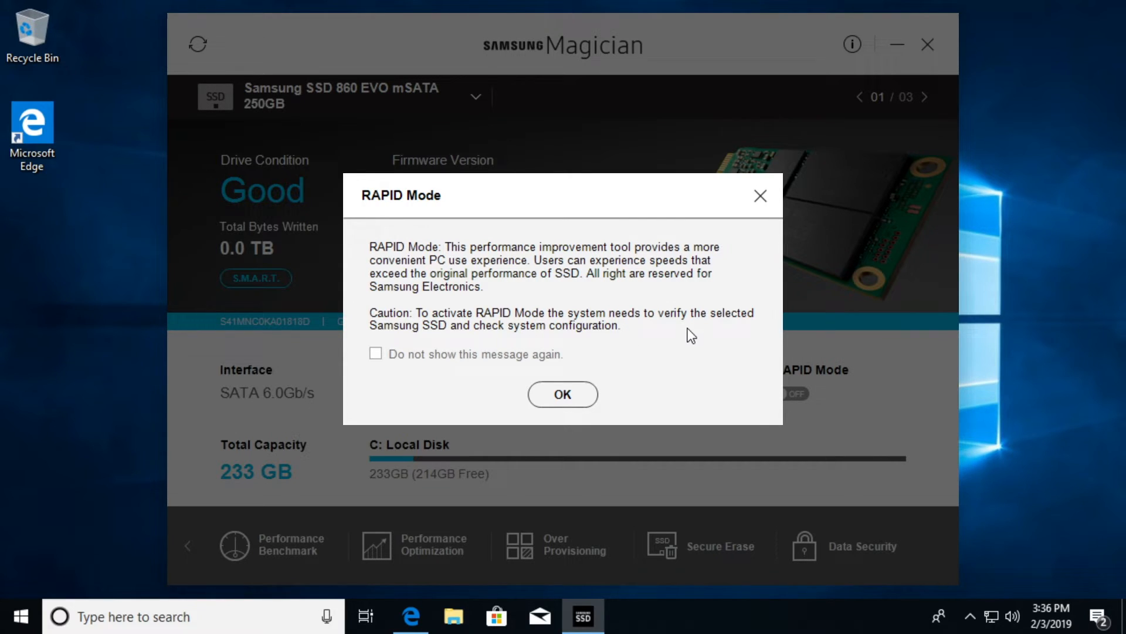
pyautogui.moveTo(445, 339)
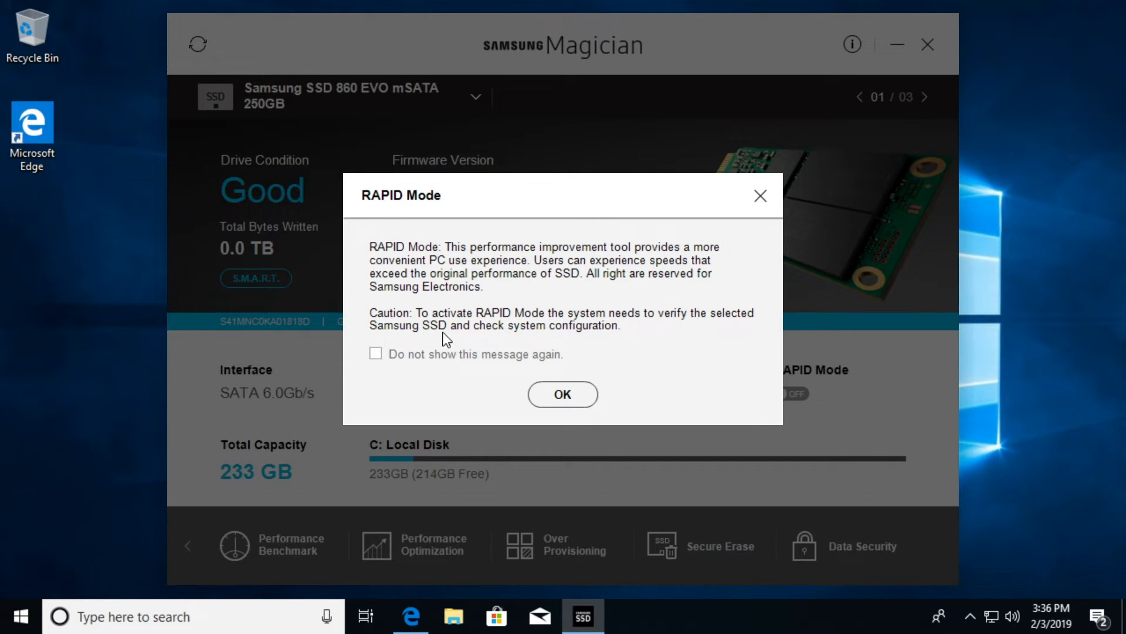
pyautogui.moveTo(589, 350)
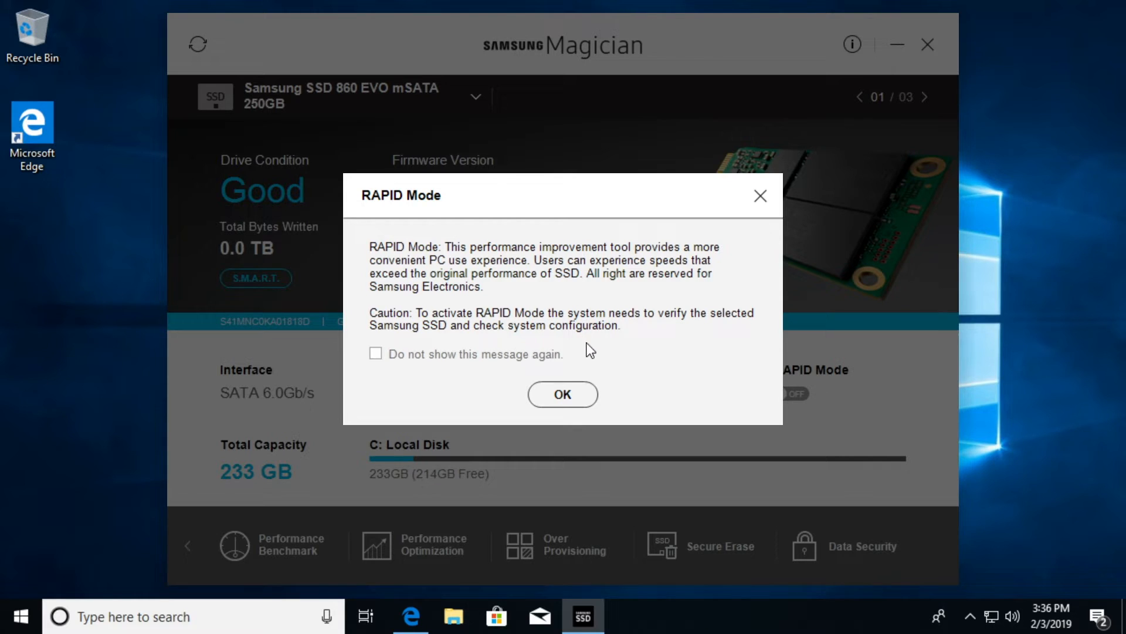
pyautogui.click(562, 394)
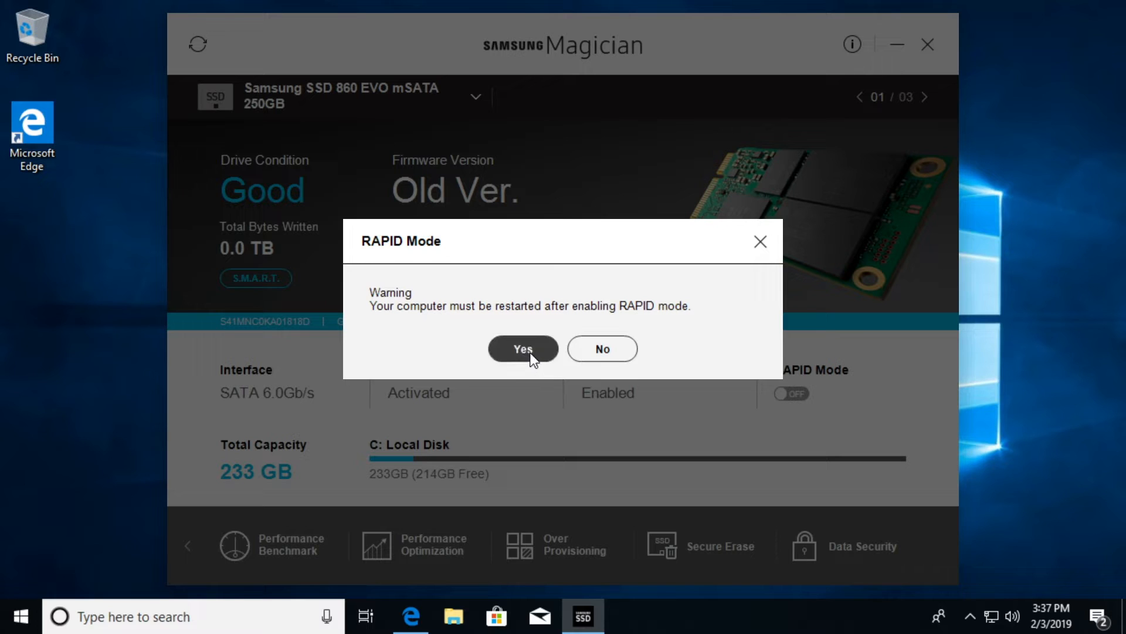
# - Confirm enabling RAPID Mode and restart the PC now to finish activation
pyautogui.click(522, 348)
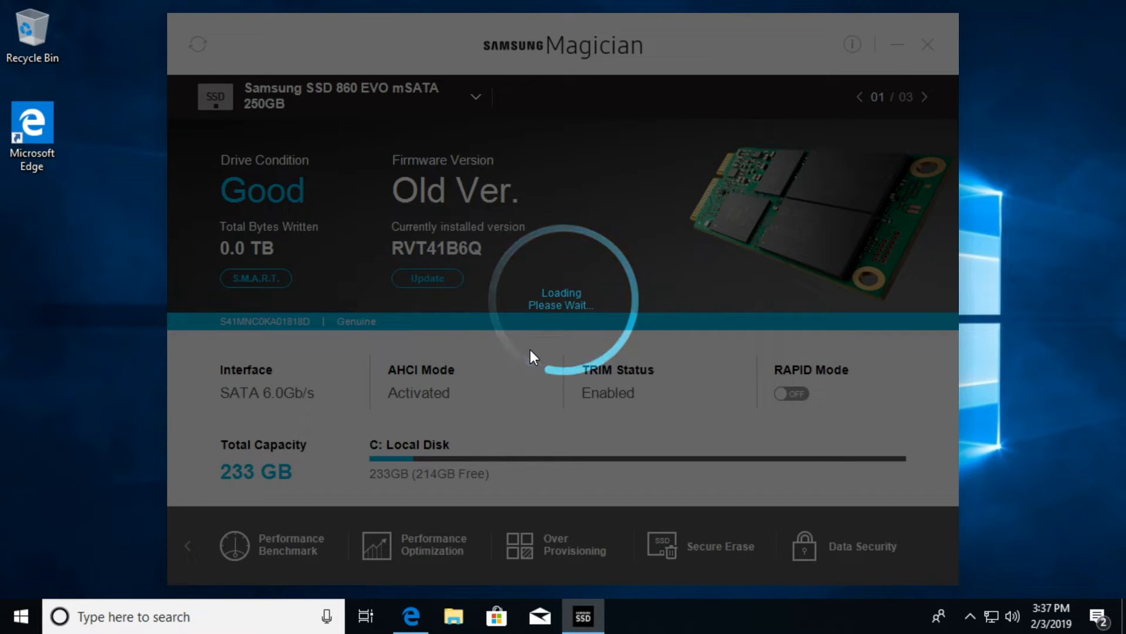
pyautogui.click(790, 393)
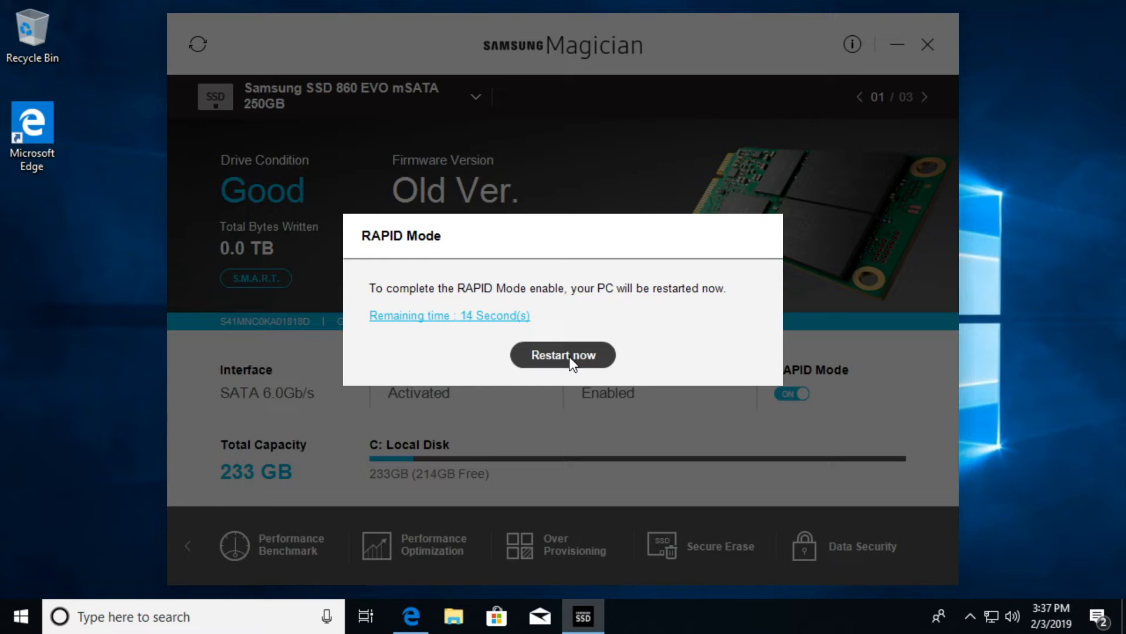
pyautogui.click(564, 355)
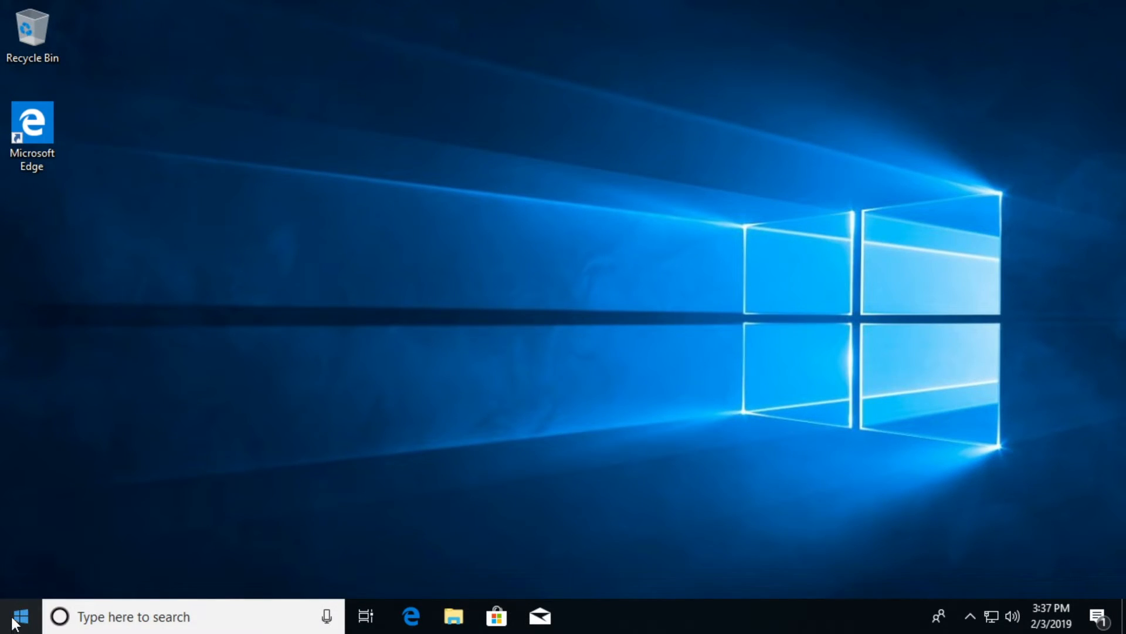
# - Relaunch Samsung Magician from the Start menu after the restart
pyautogui.click(14, 616)
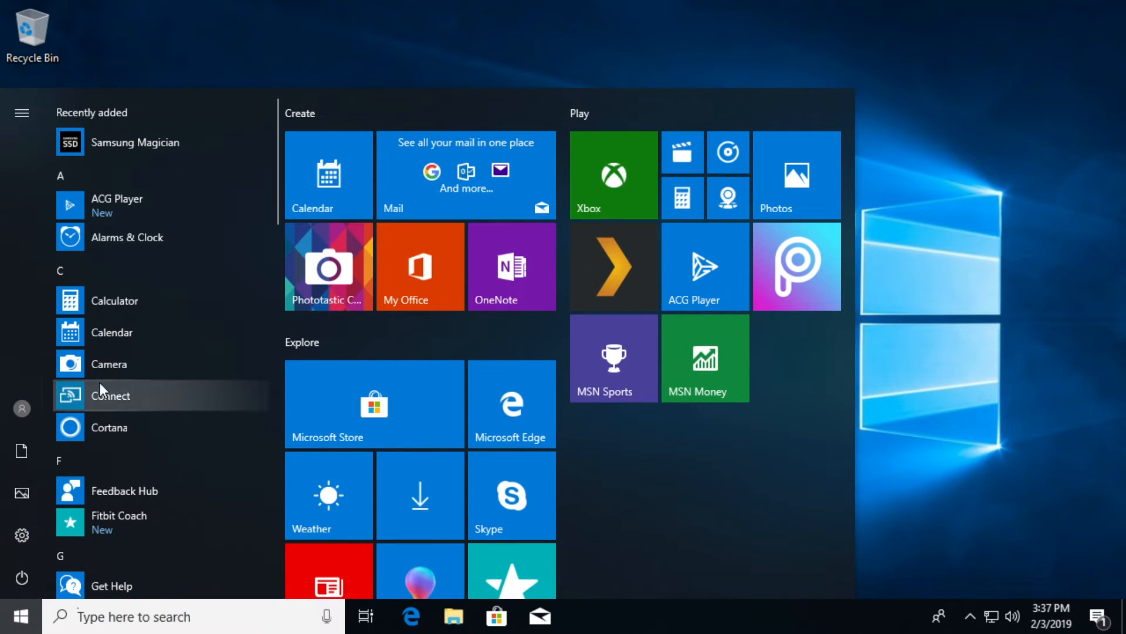
pyautogui.scroll(-3)
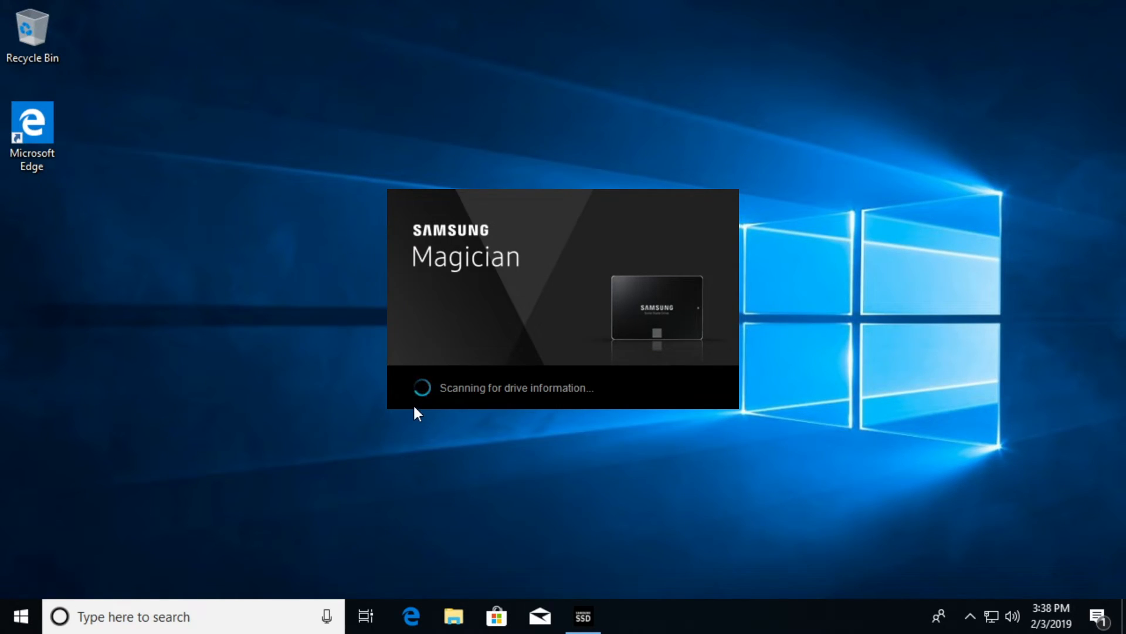
pyautogui.moveTo(359, 126)
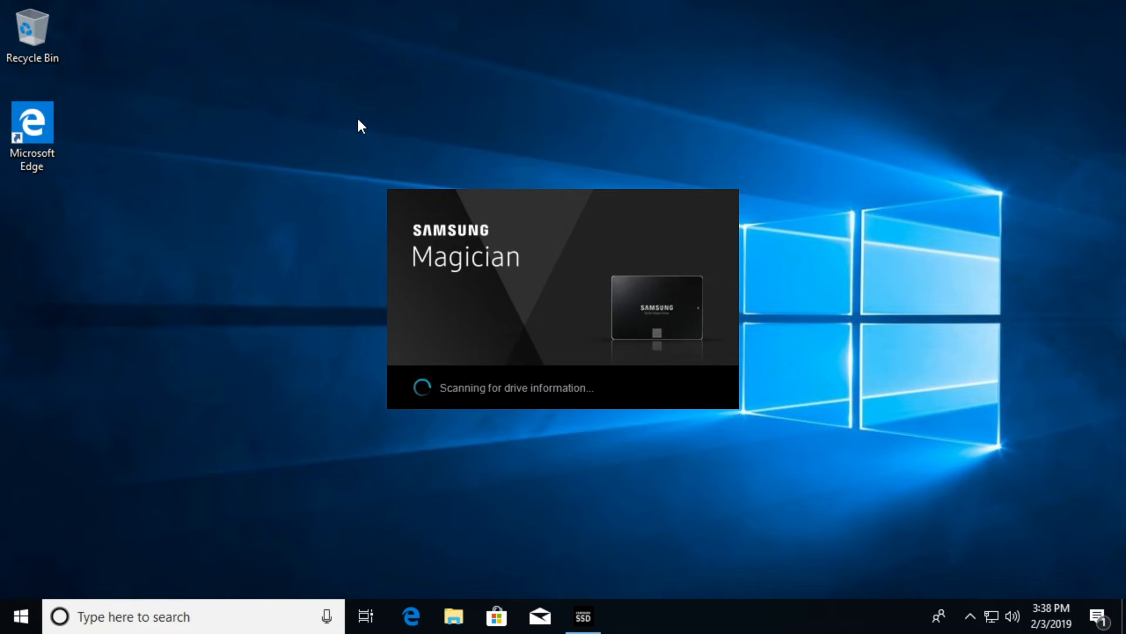
pyautogui.moveTo(474, 238)
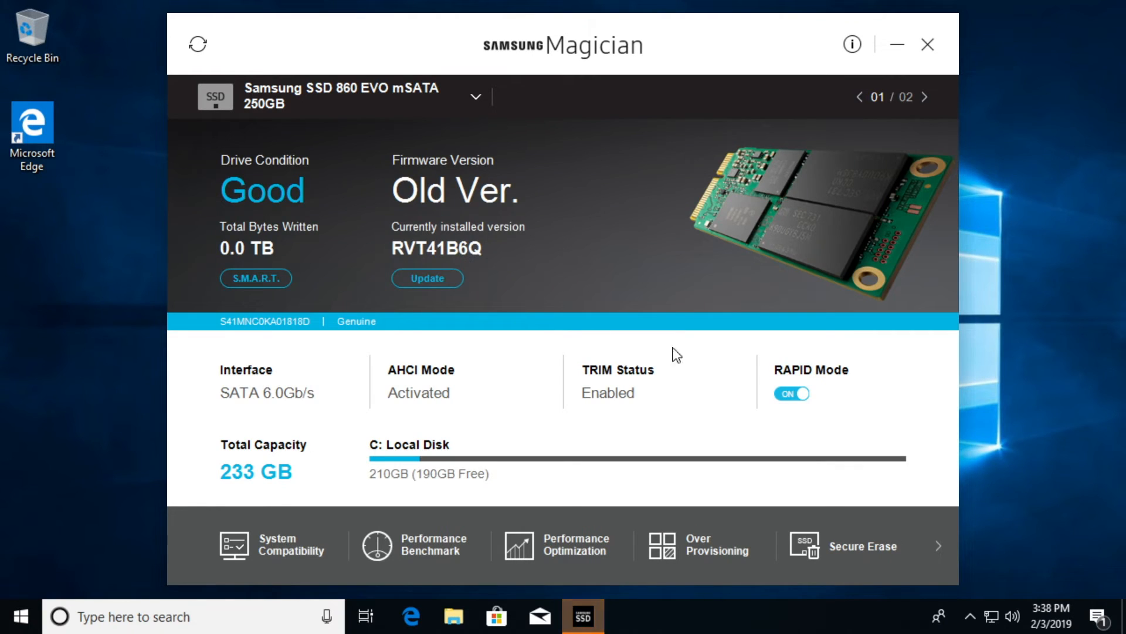
pyautogui.moveTo(828, 377)
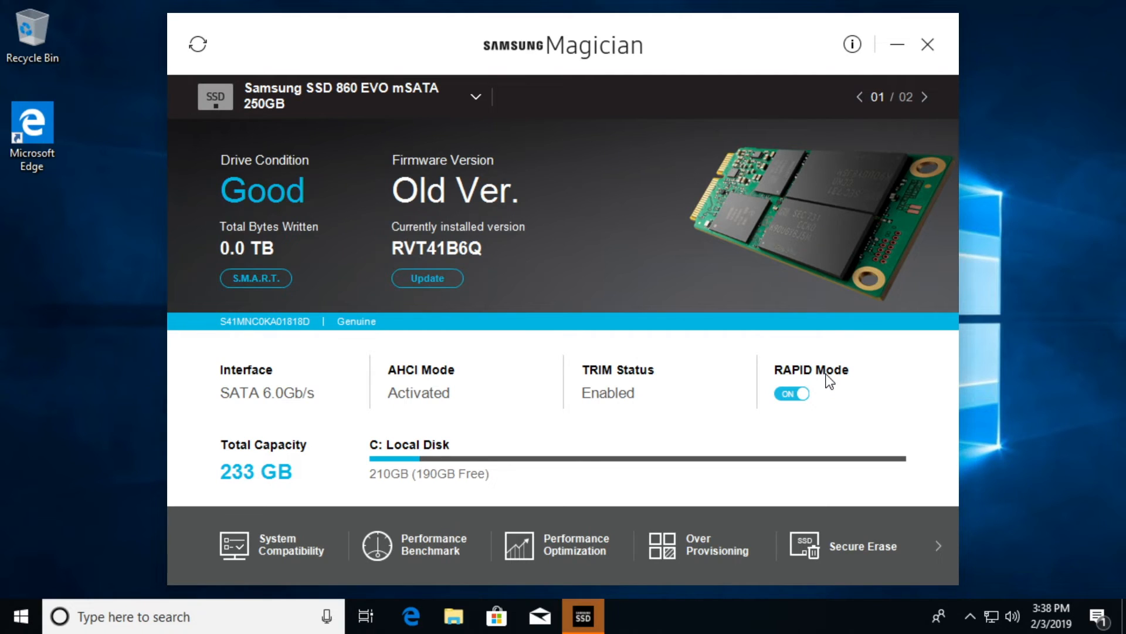
pyautogui.moveTo(833, 390)
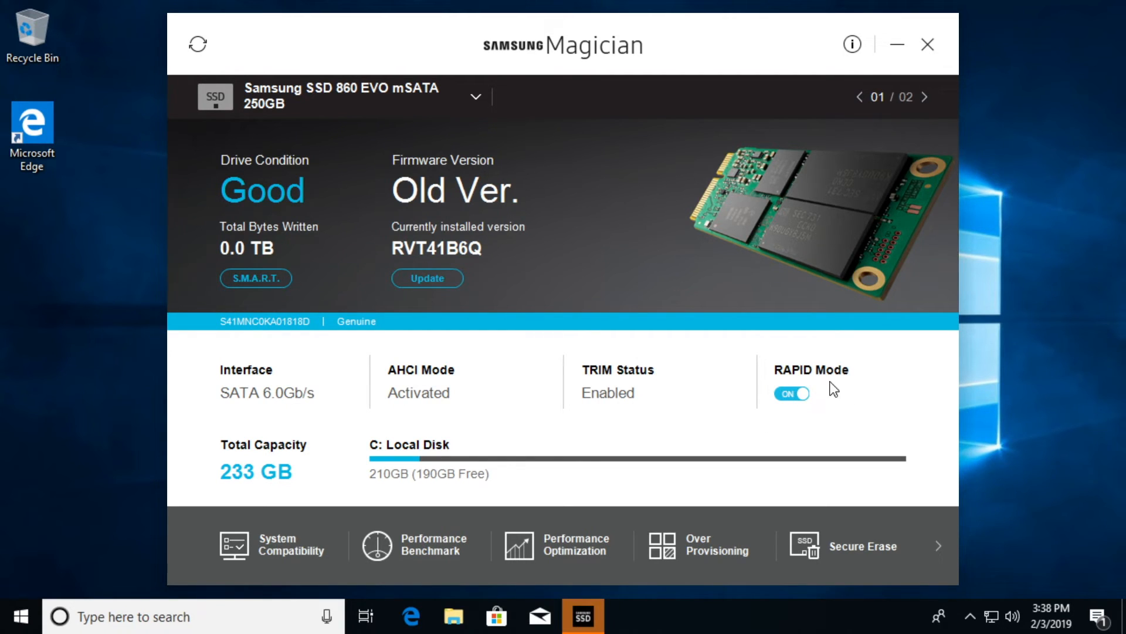
pyautogui.moveTo(751, 353)
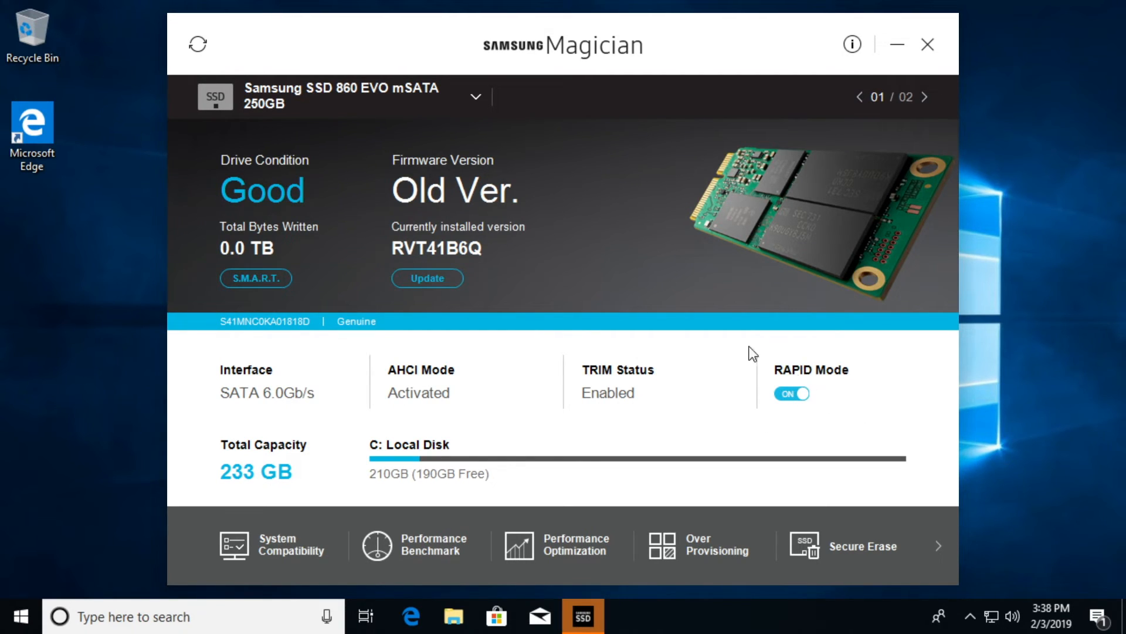
pyautogui.moveTo(223, 156)
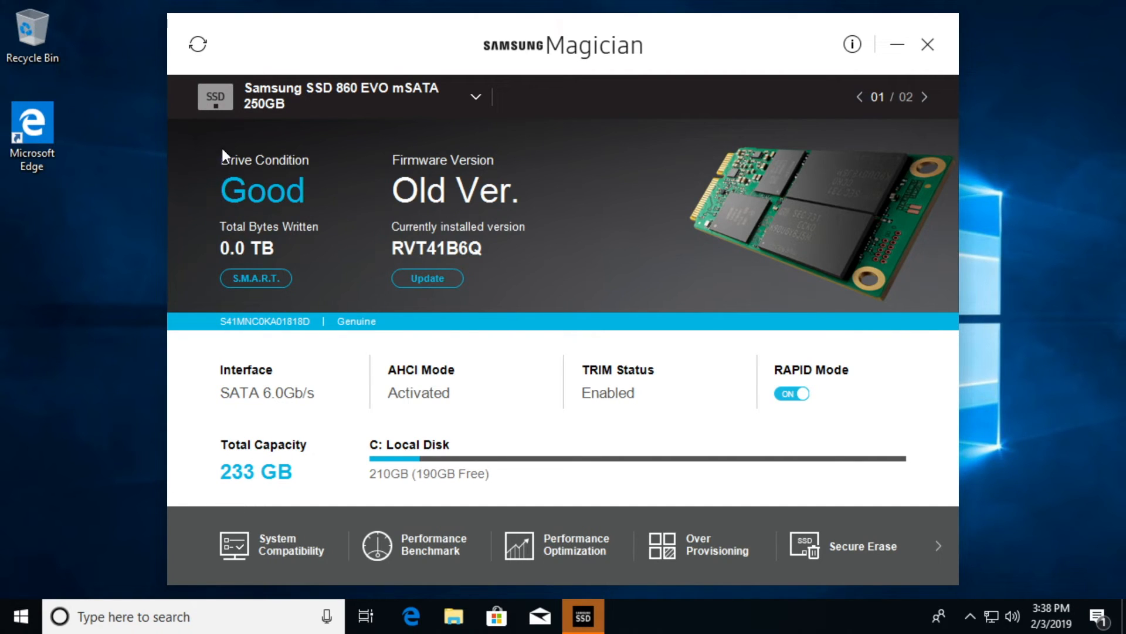
pyautogui.moveTo(470, 186)
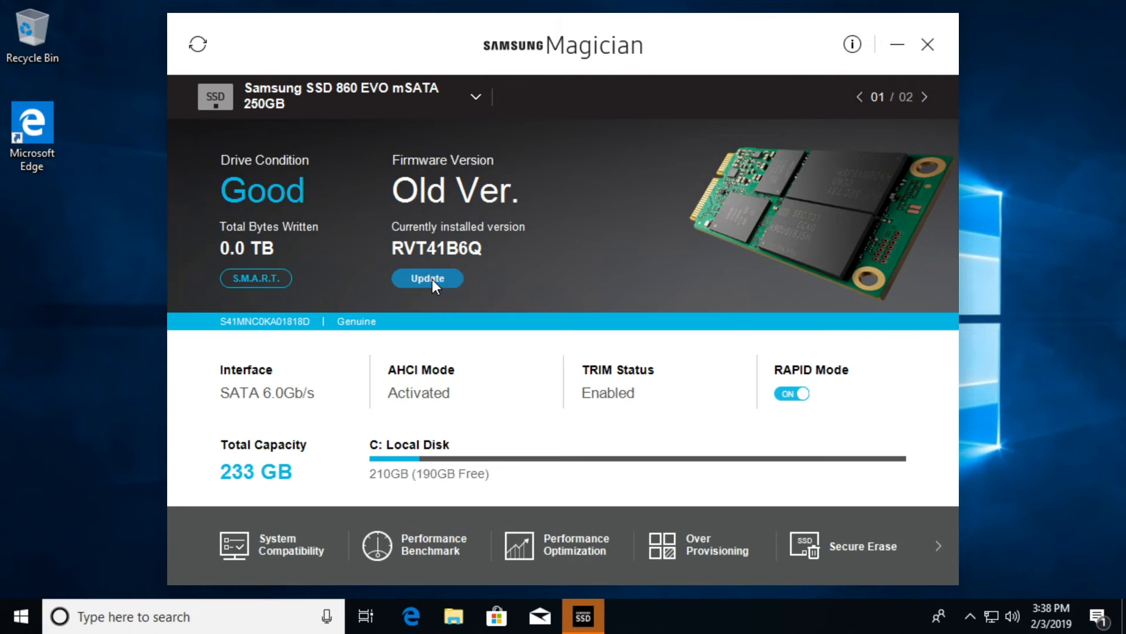
# - Update the 860 EVO mSATA firmware and shut down to apply it
pyautogui.click(427, 278)
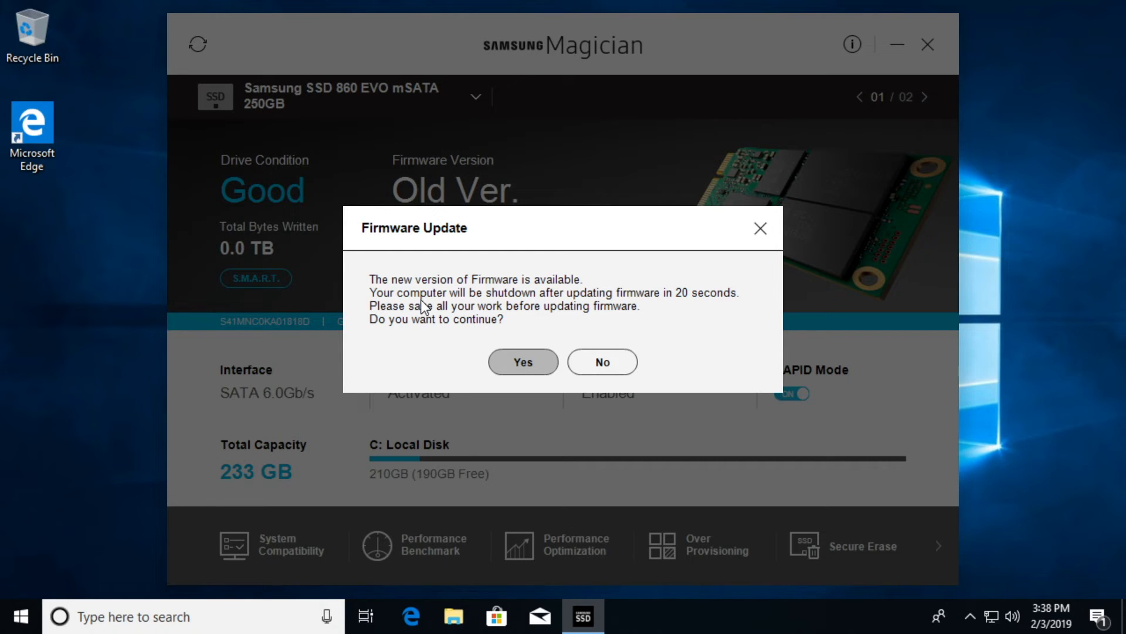
pyautogui.click(602, 361)
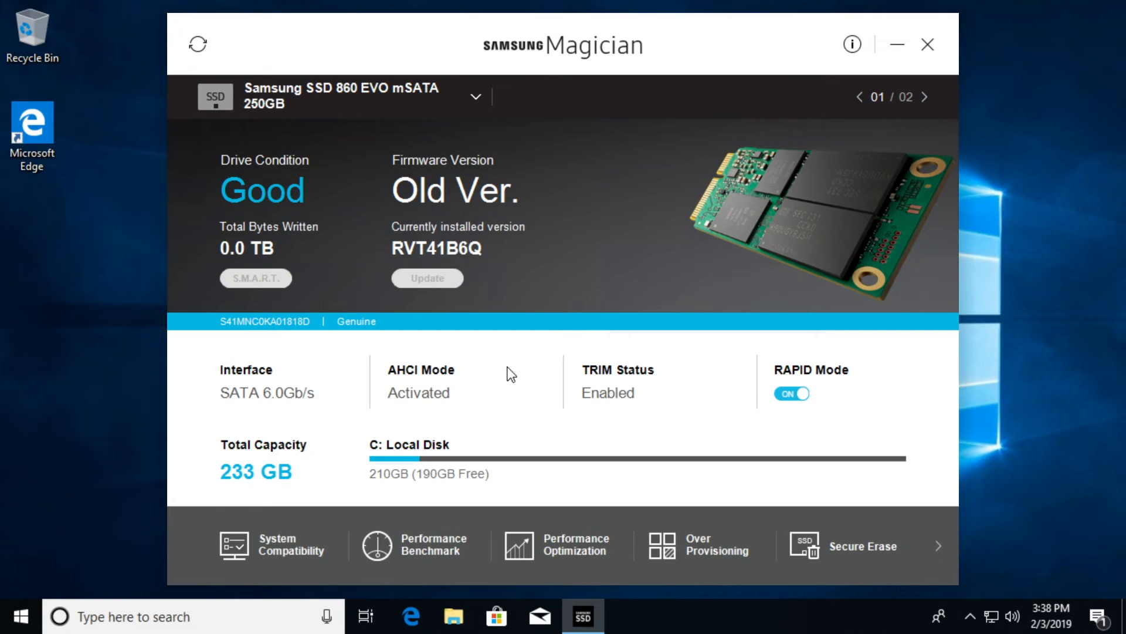
pyautogui.moveTo(491, 355)
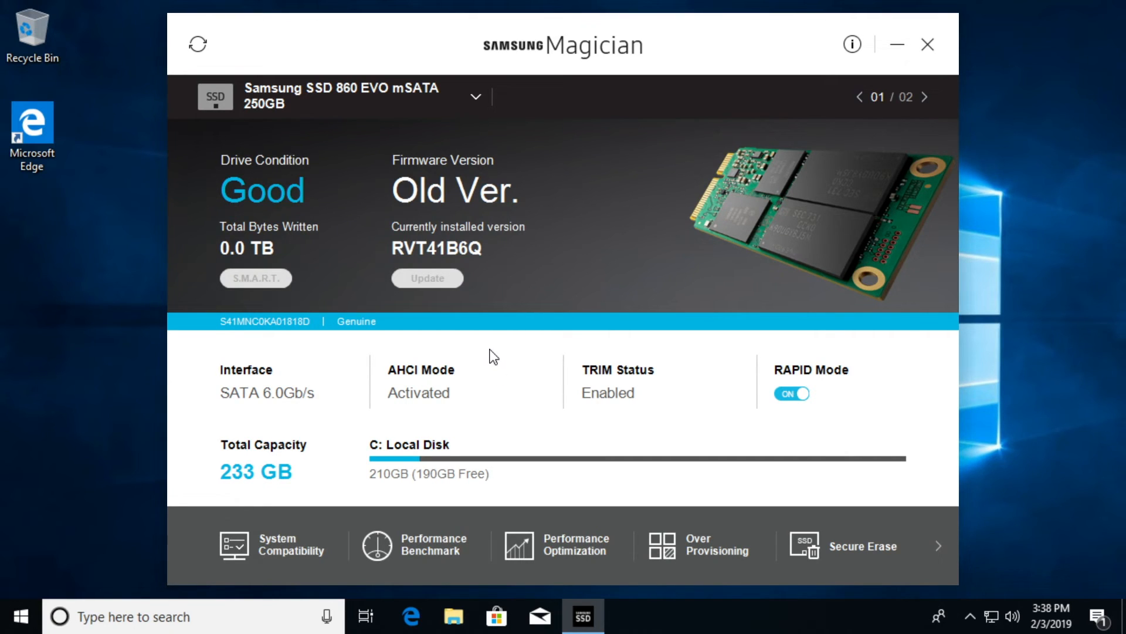
pyautogui.click(427, 278)
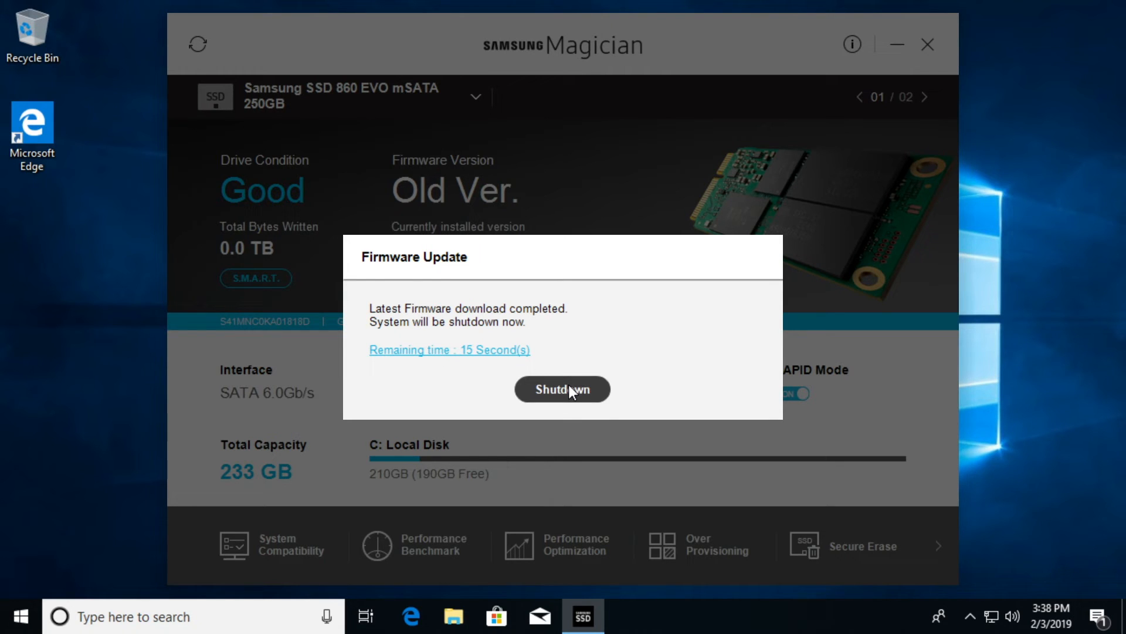
pyautogui.click(562, 388)
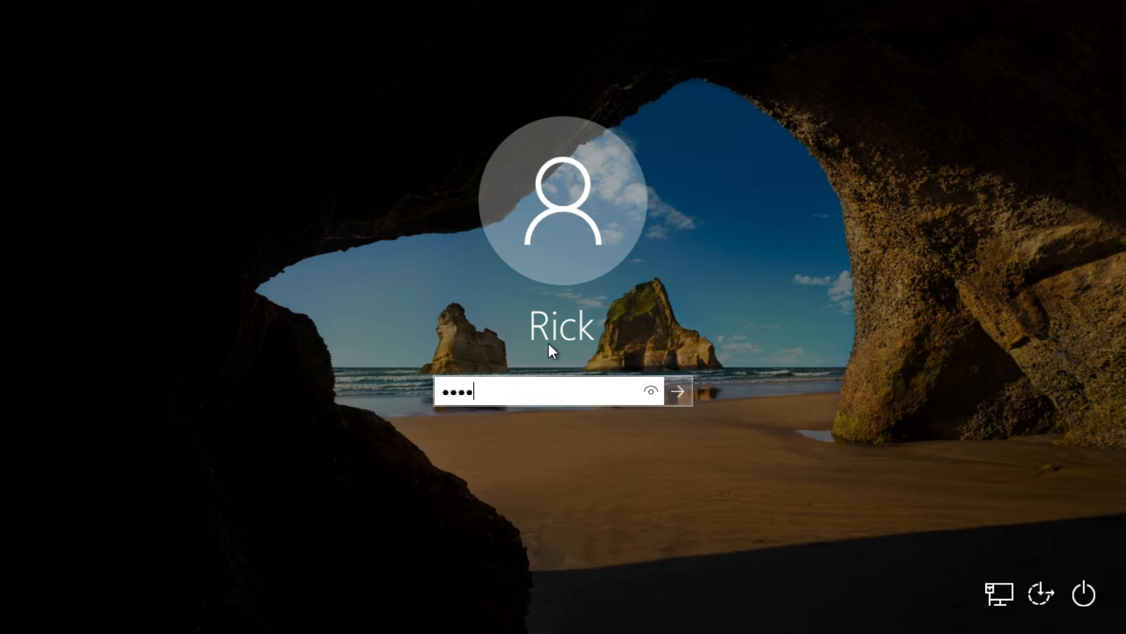
# - Sign back in to Windows after the firmware-update shutdown
pyautogui.click(676, 391)
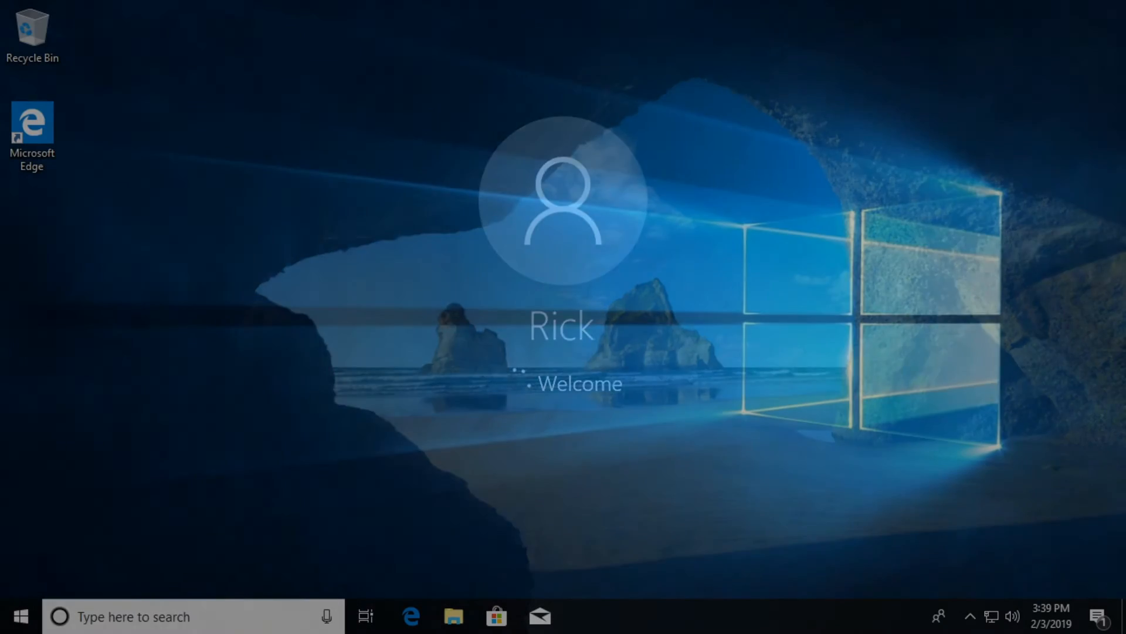
pyautogui.click(20, 616)
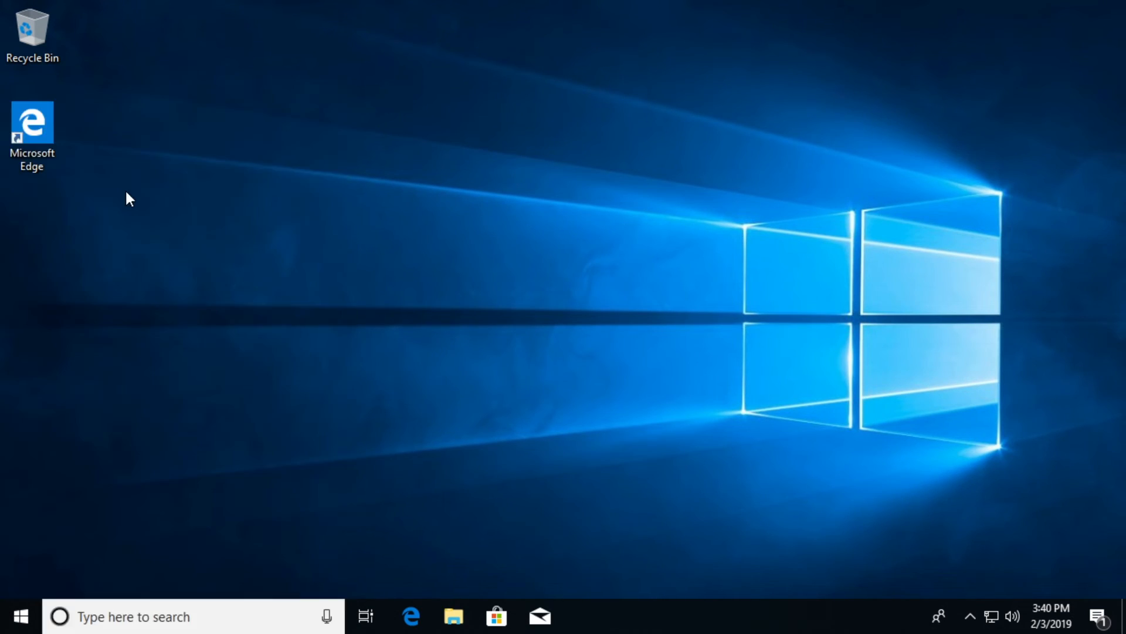
pyautogui.moveTo(495, 443)
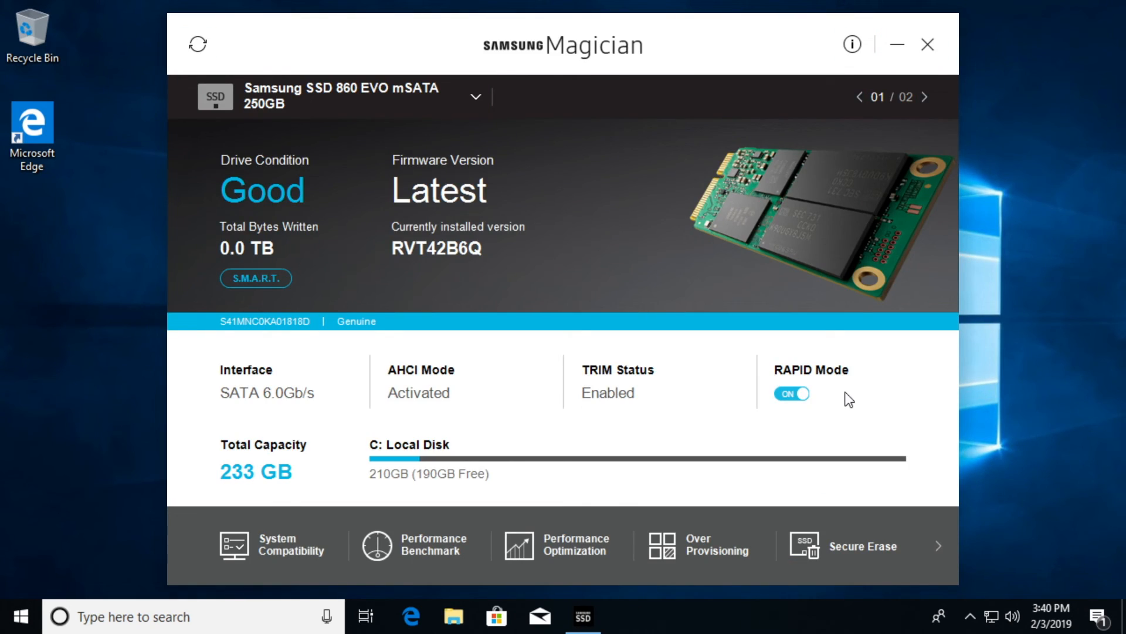
pyautogui.moveTo(341, 242)
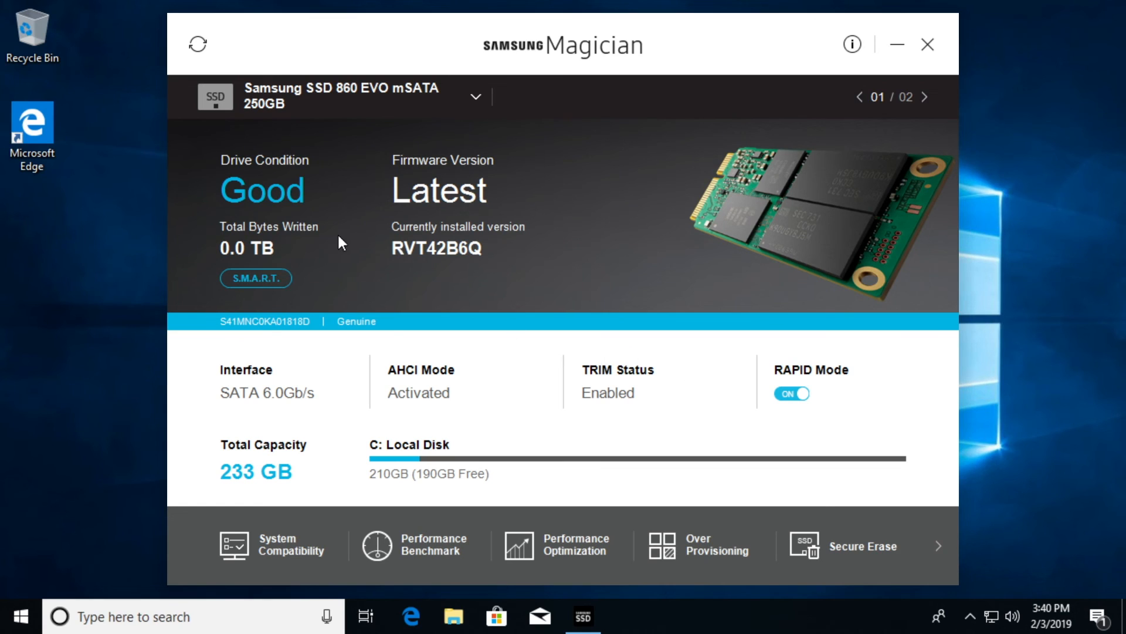
pyautogui.moveTo(454, 192)
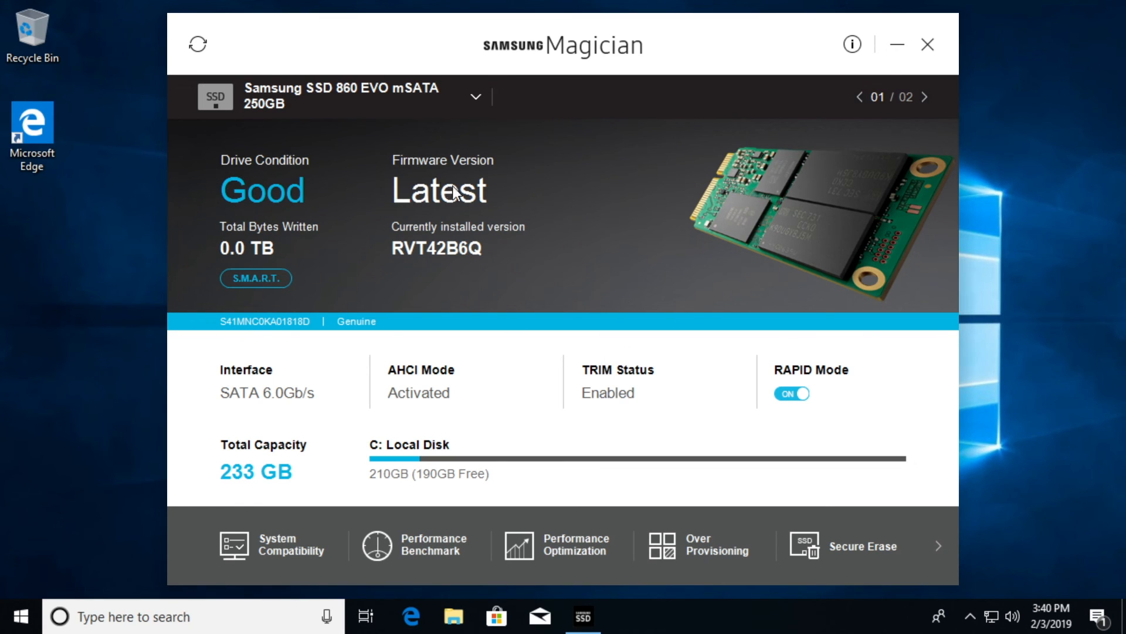
pyautogui.moveTo(408, 433)
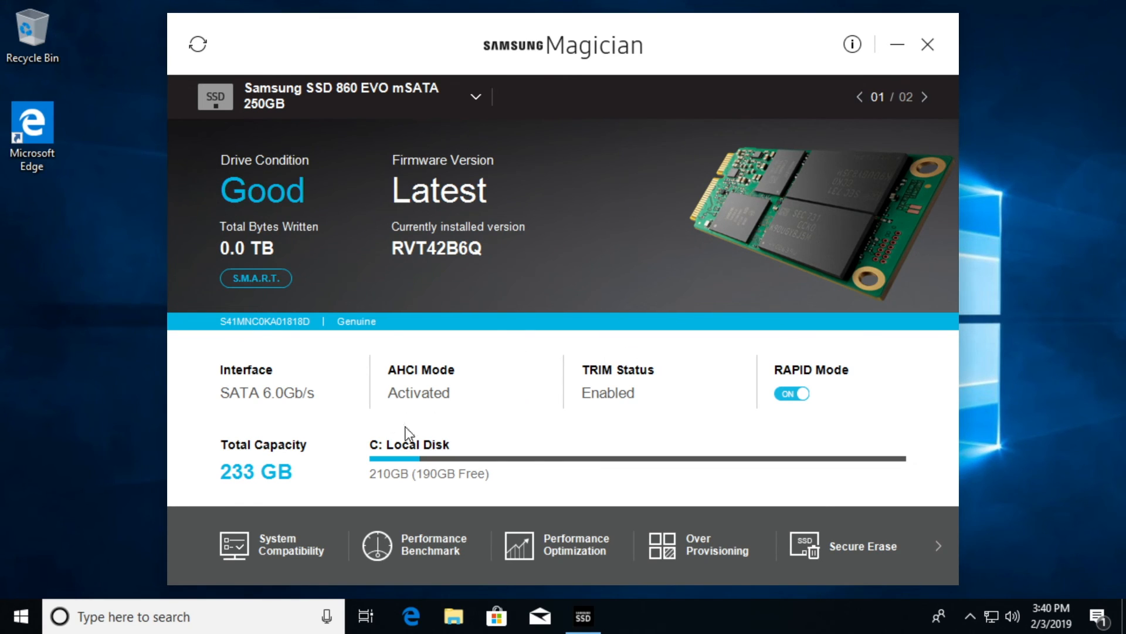
pyautogui.moveTo(644, 391)
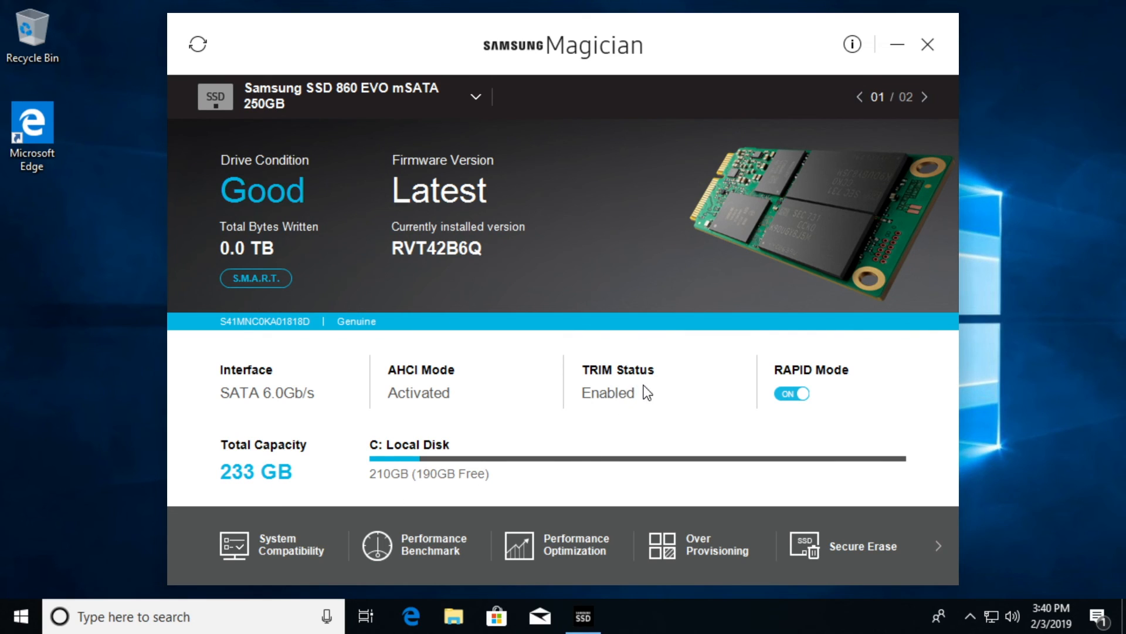
pyautogui.moveTo(676, 310)
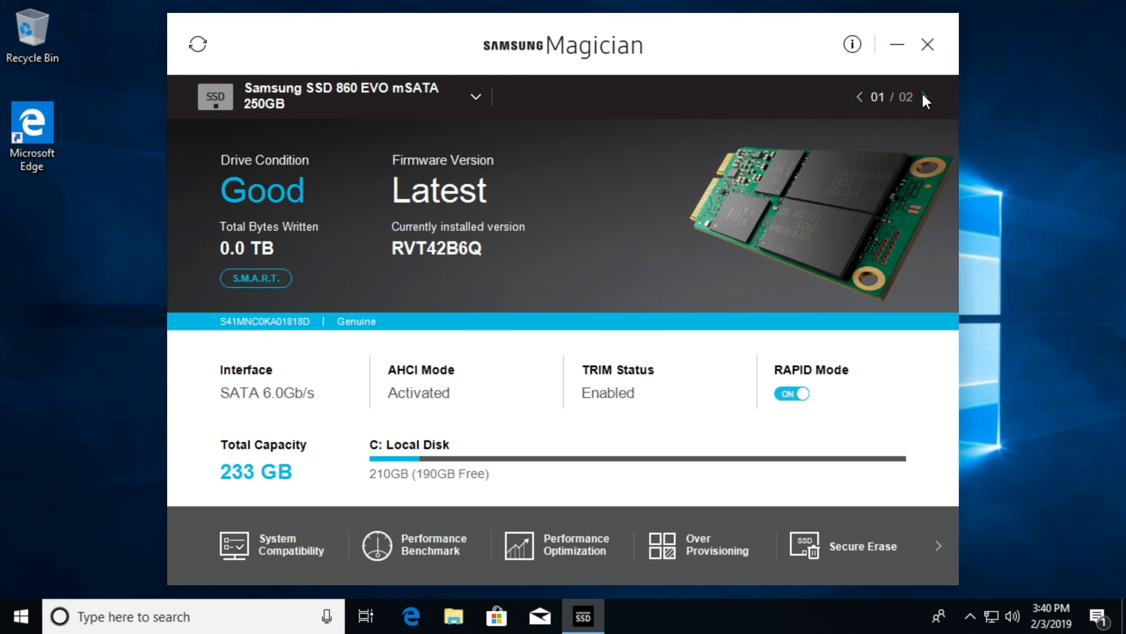
pyautogui.click(925, 98)
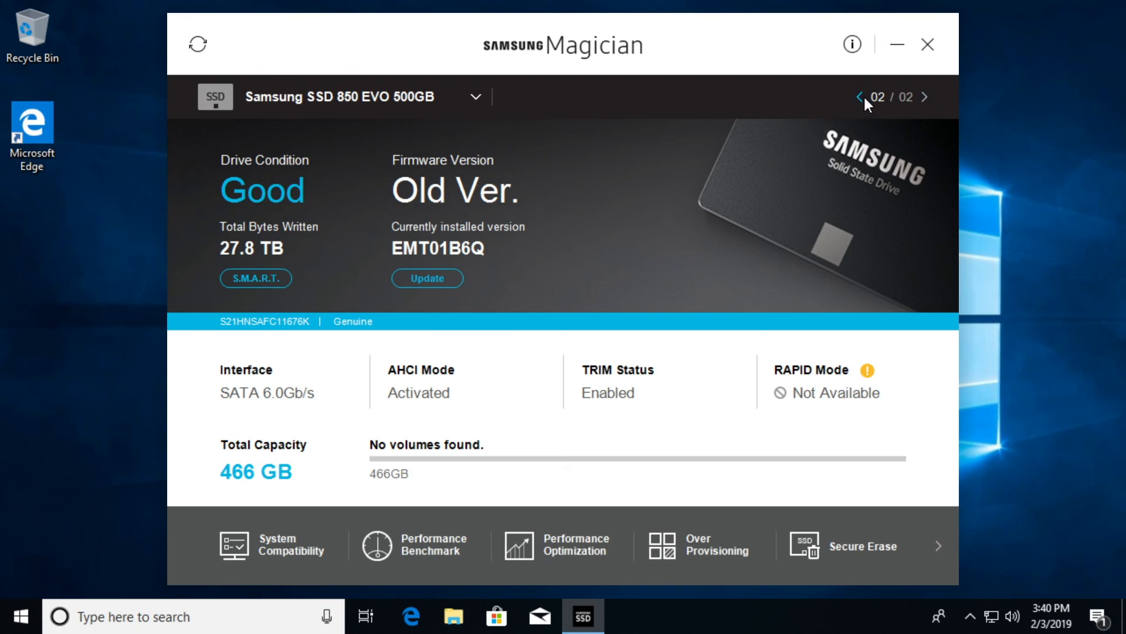
pyautogui.moveTo(643, 485)
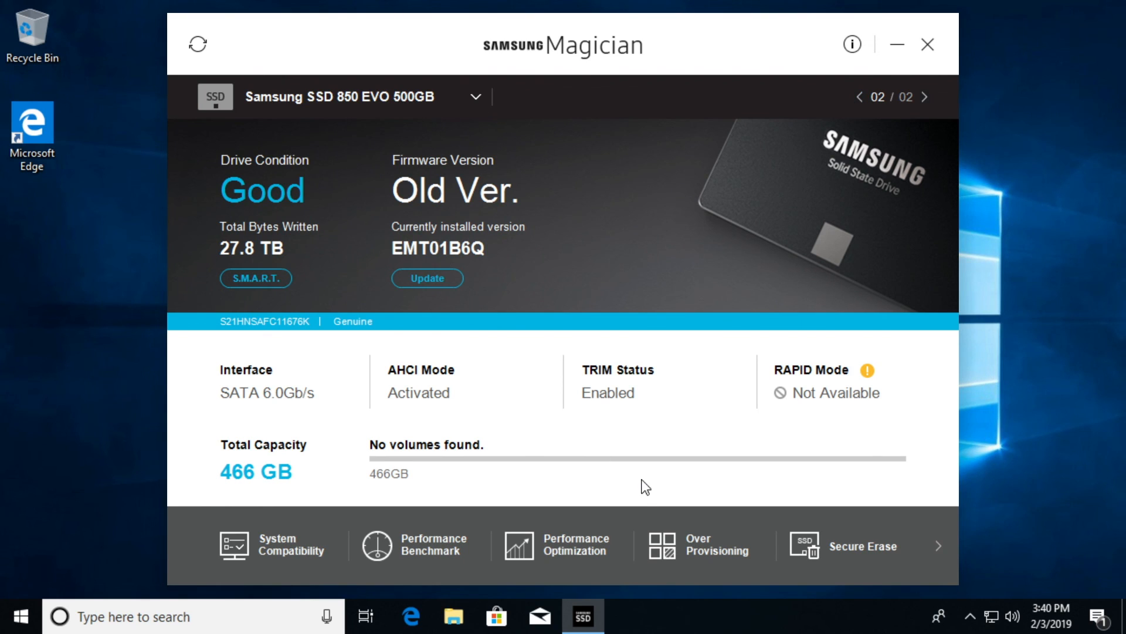
pyautogui.moveTo(448, 271)
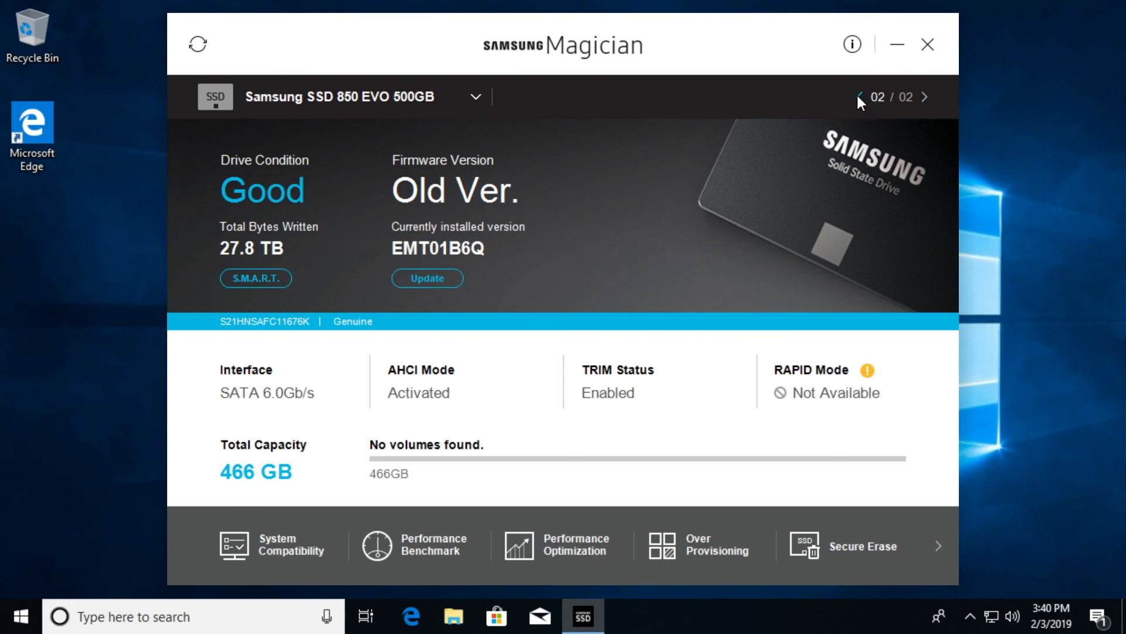
pyautogui.click(860, 97)
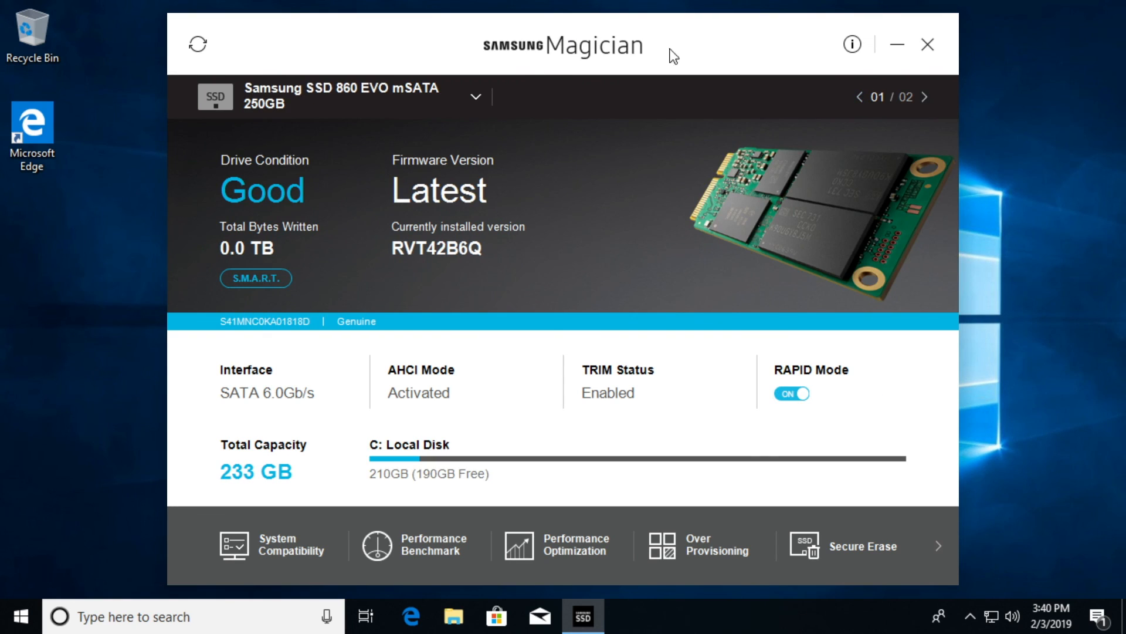
pyautogui.moveTo(623, 47)
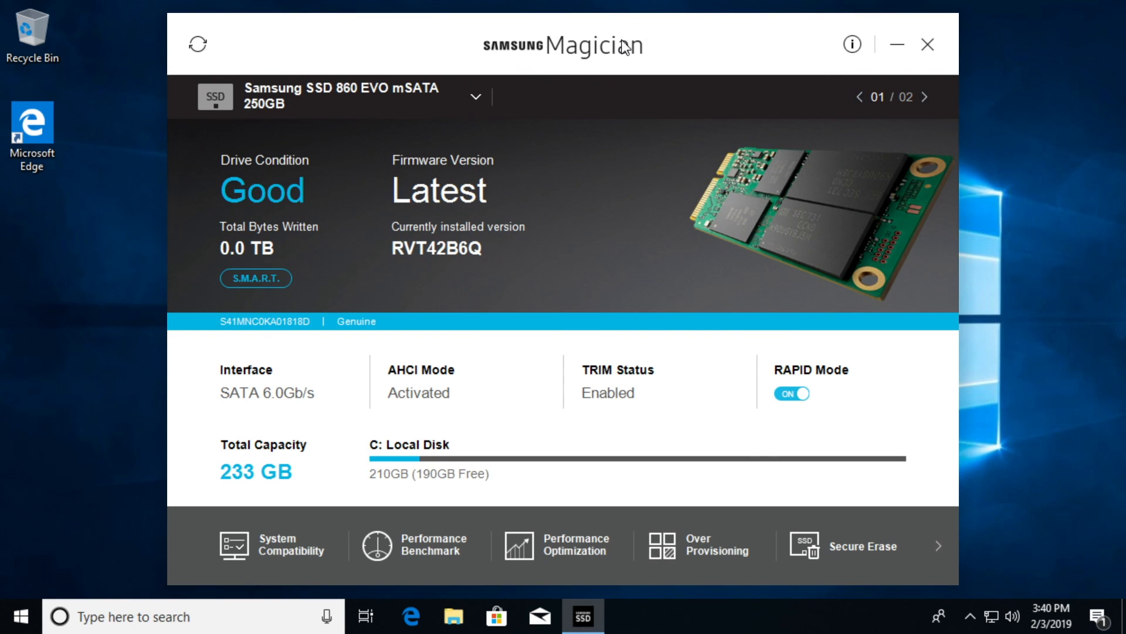